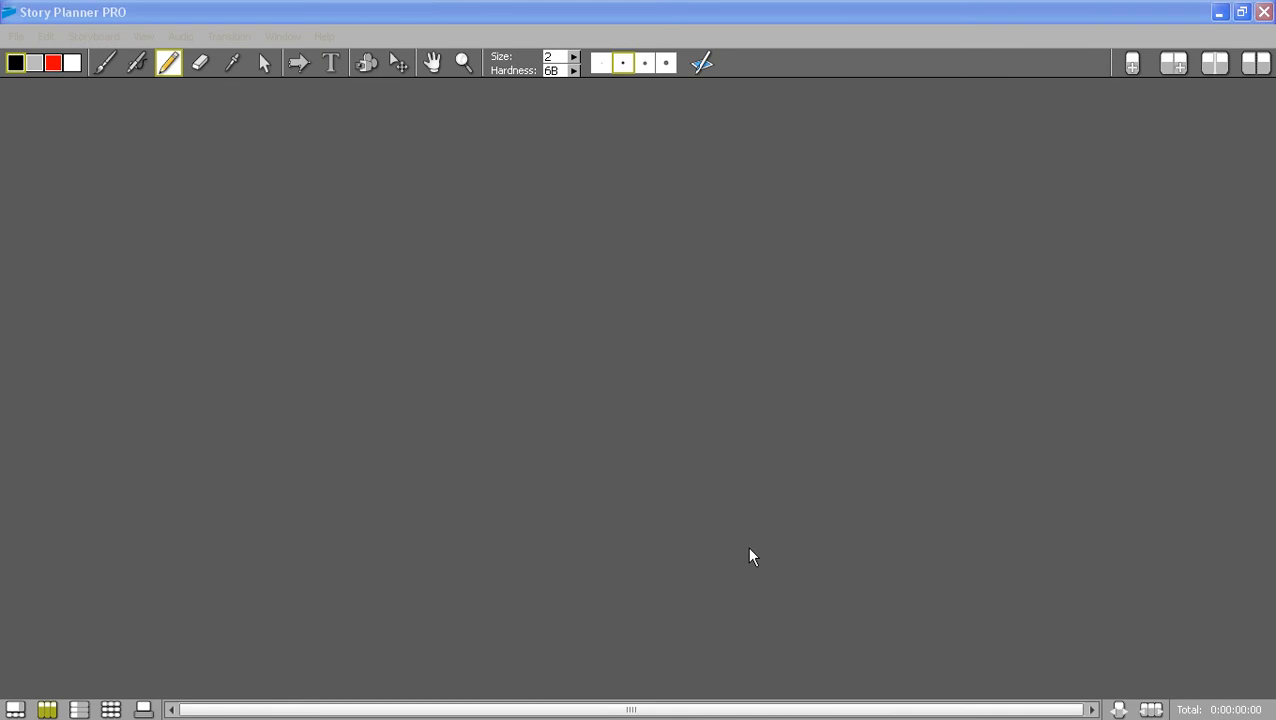
{"action": "mouse_move", "coordinate": [734, 536]}
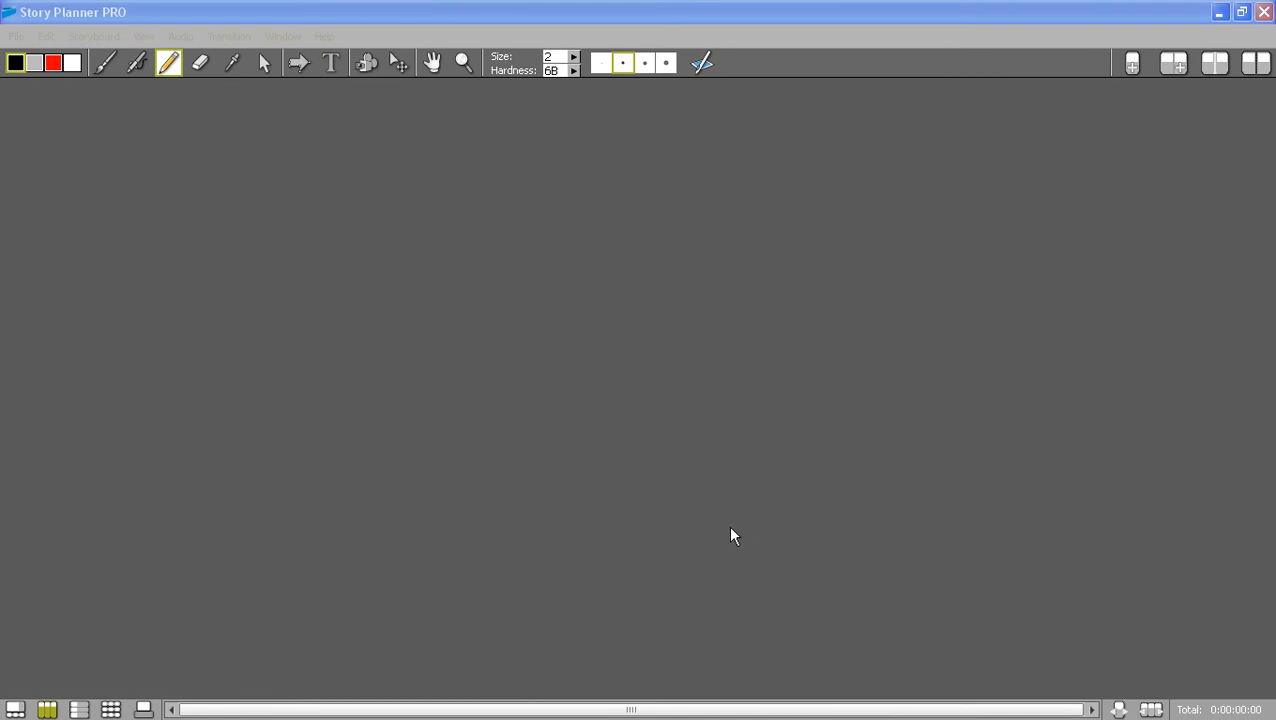
{"action": "mouse_move", "coordinate": [668, 476]}
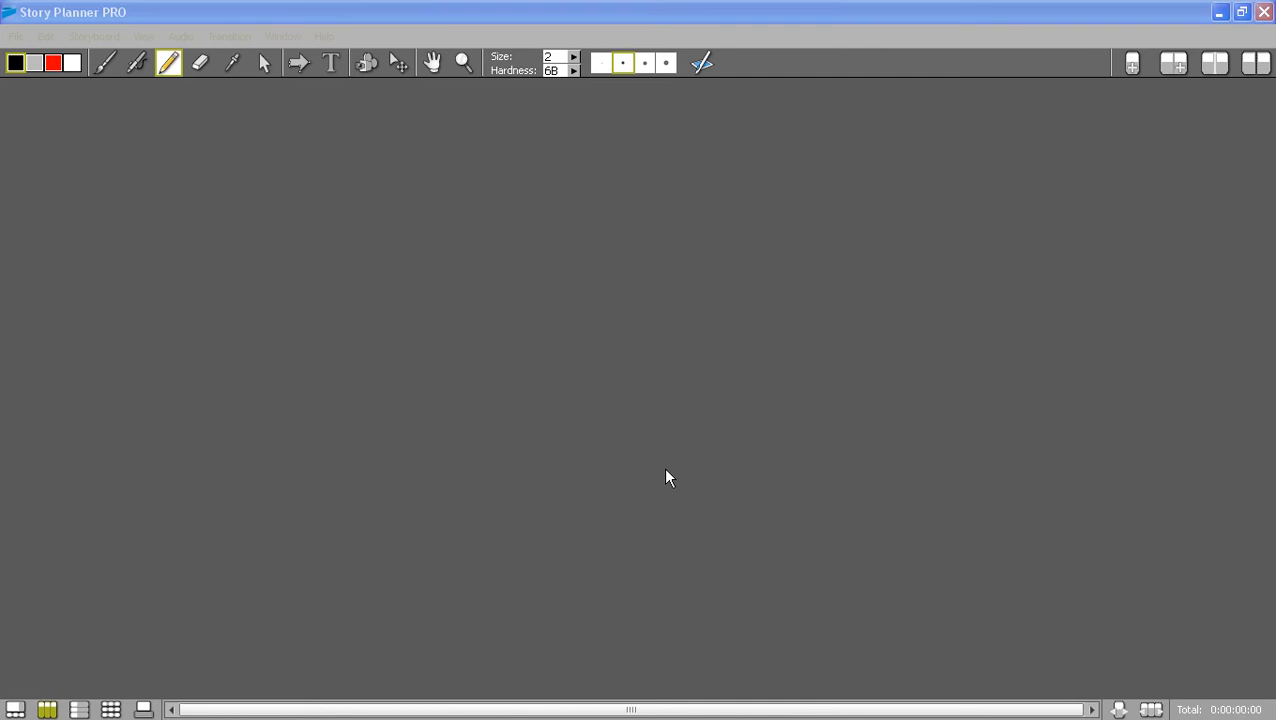
{"action": "mouse_move", "coordinate": [16, 36]}
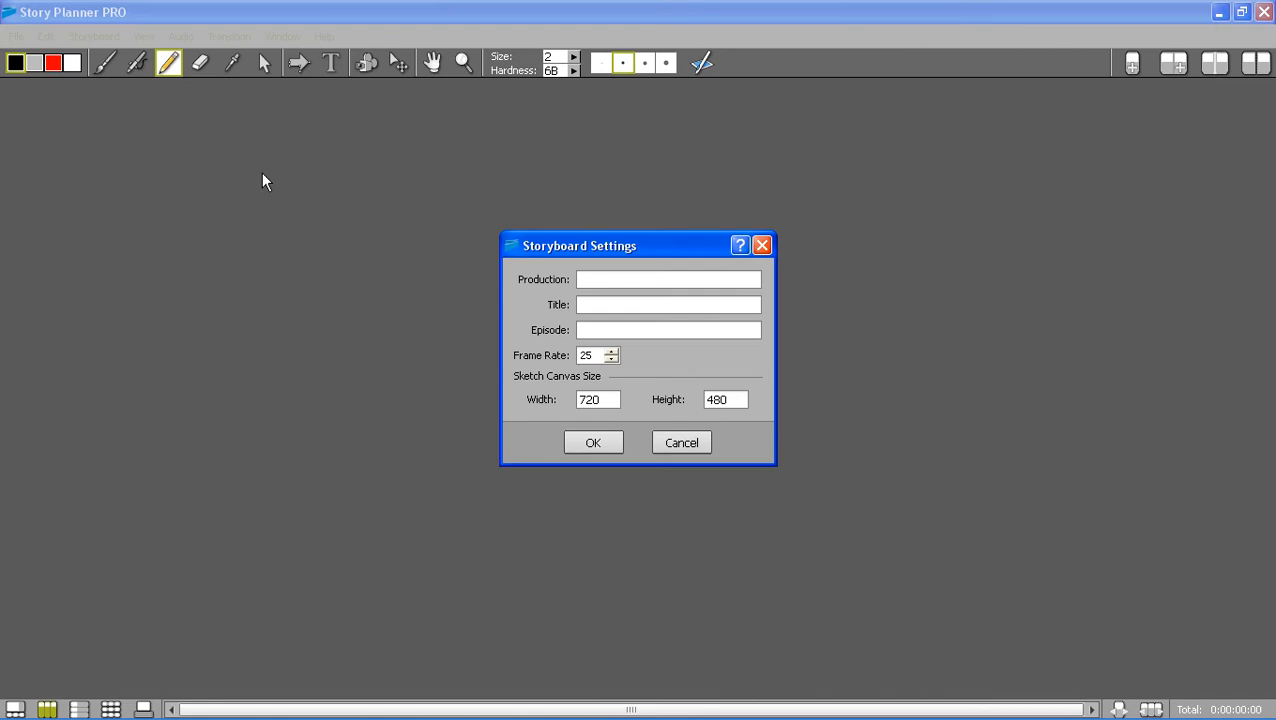
- Enter production 'Friends at Earth', title 'Blue Gold' and episode 04 in Storyboard Settings
{"action": "left_click", "coordinate": [668, 280]}
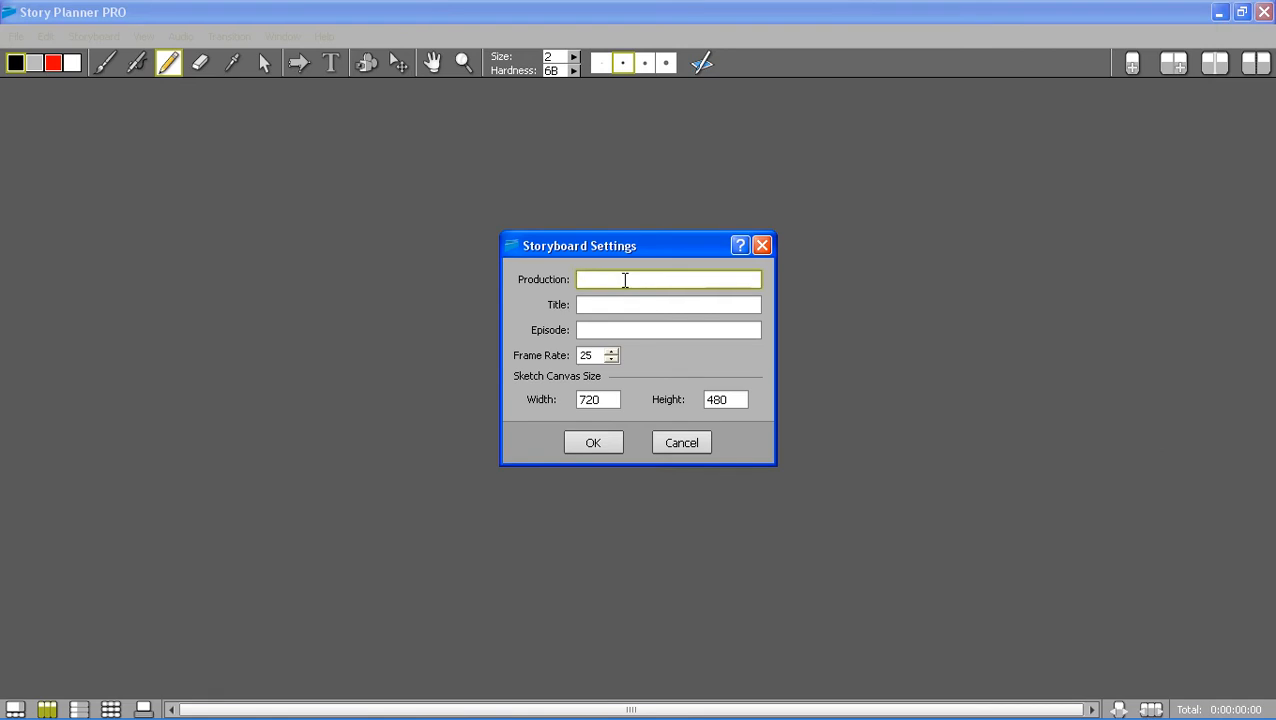
{"action": "type", "text": "Friends at"}
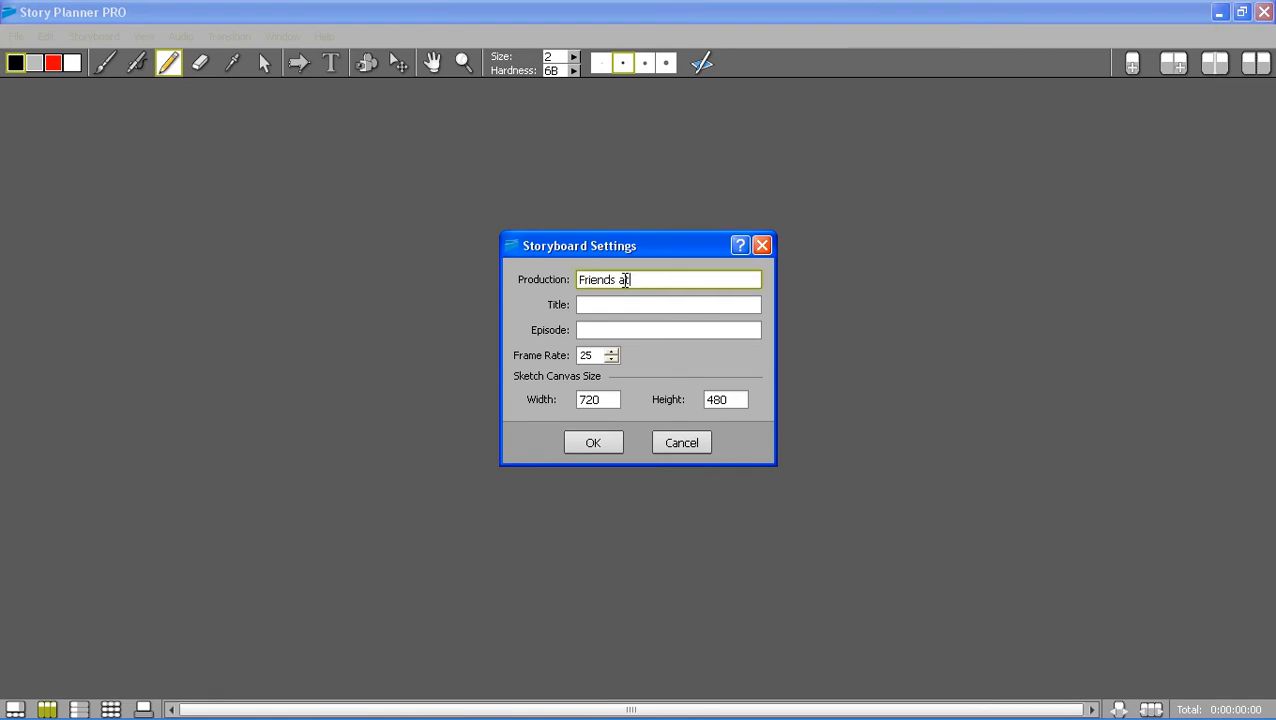
{"action": "type", "text": "Earth"}
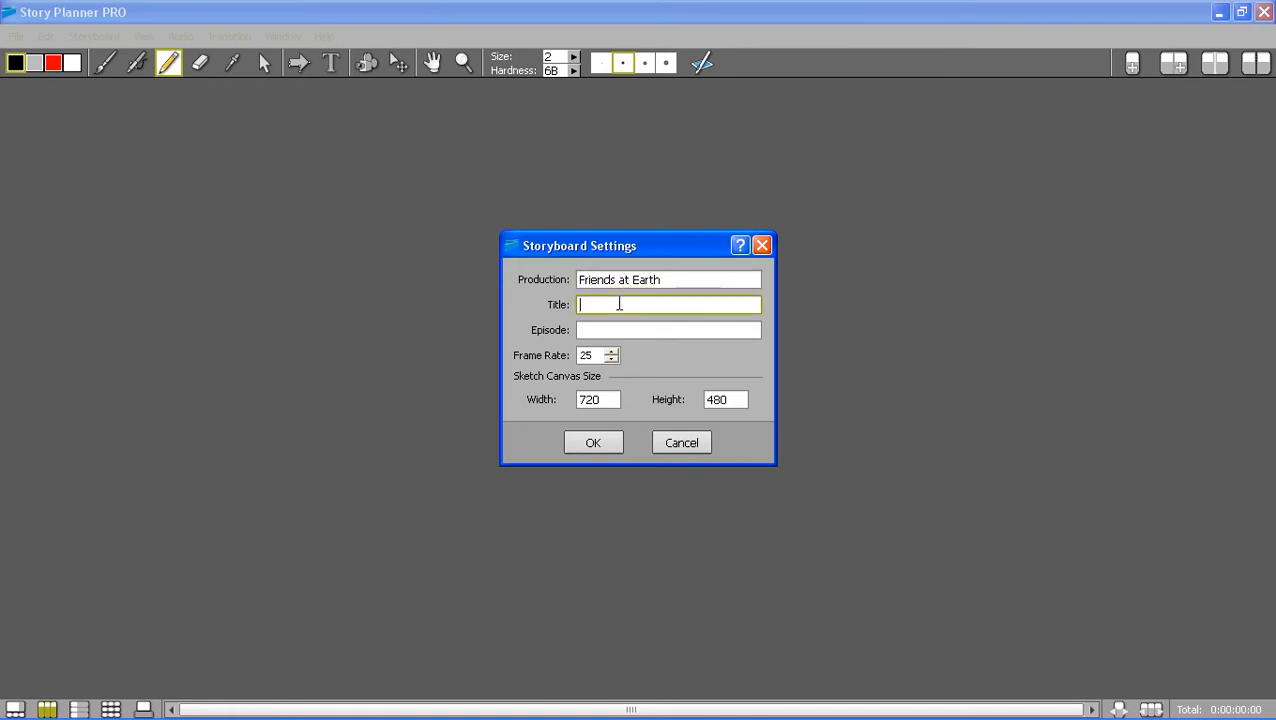
{"action": "type", "text": "Blue"}
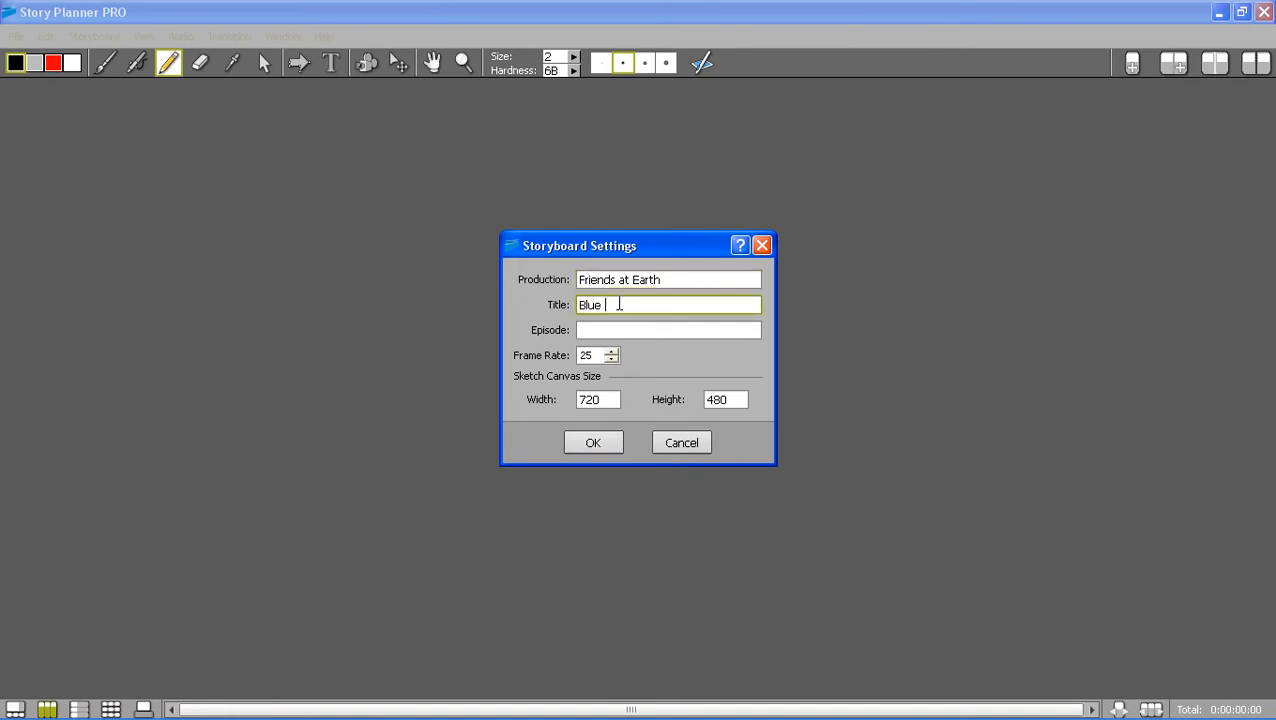
{"action": "type", "text": "Gold"}
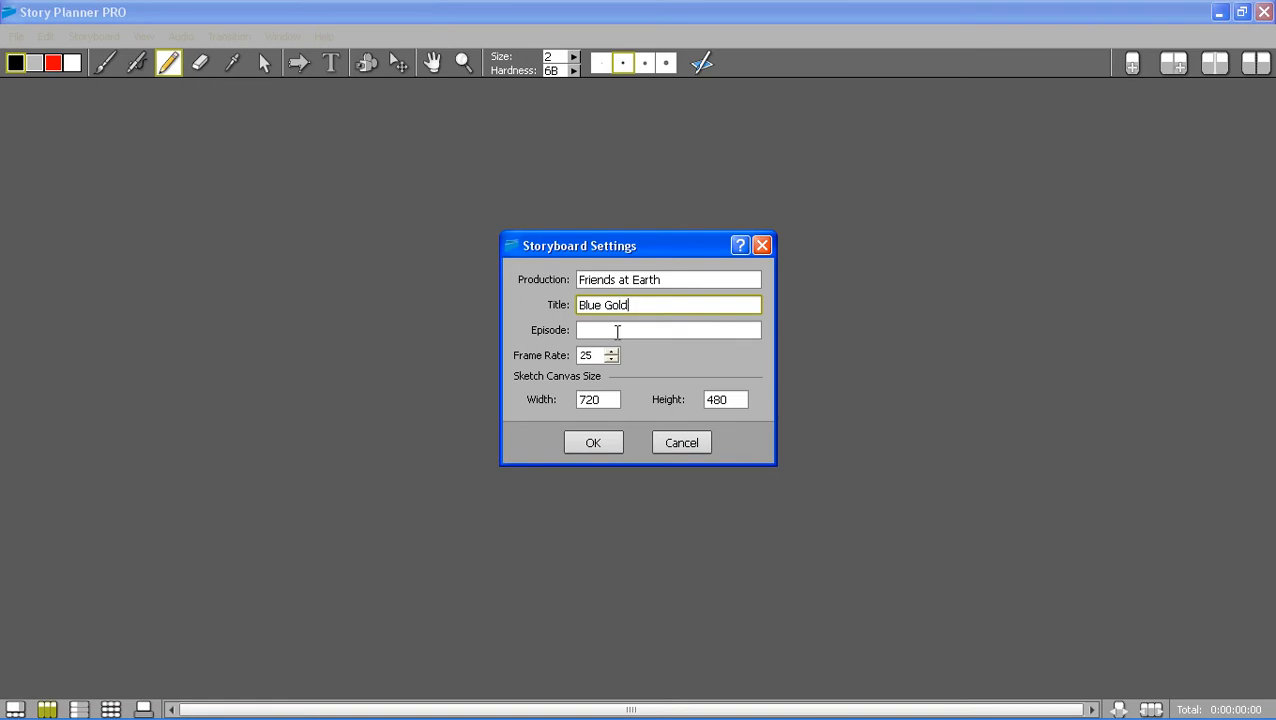
{"action": "type", "text": "04"}
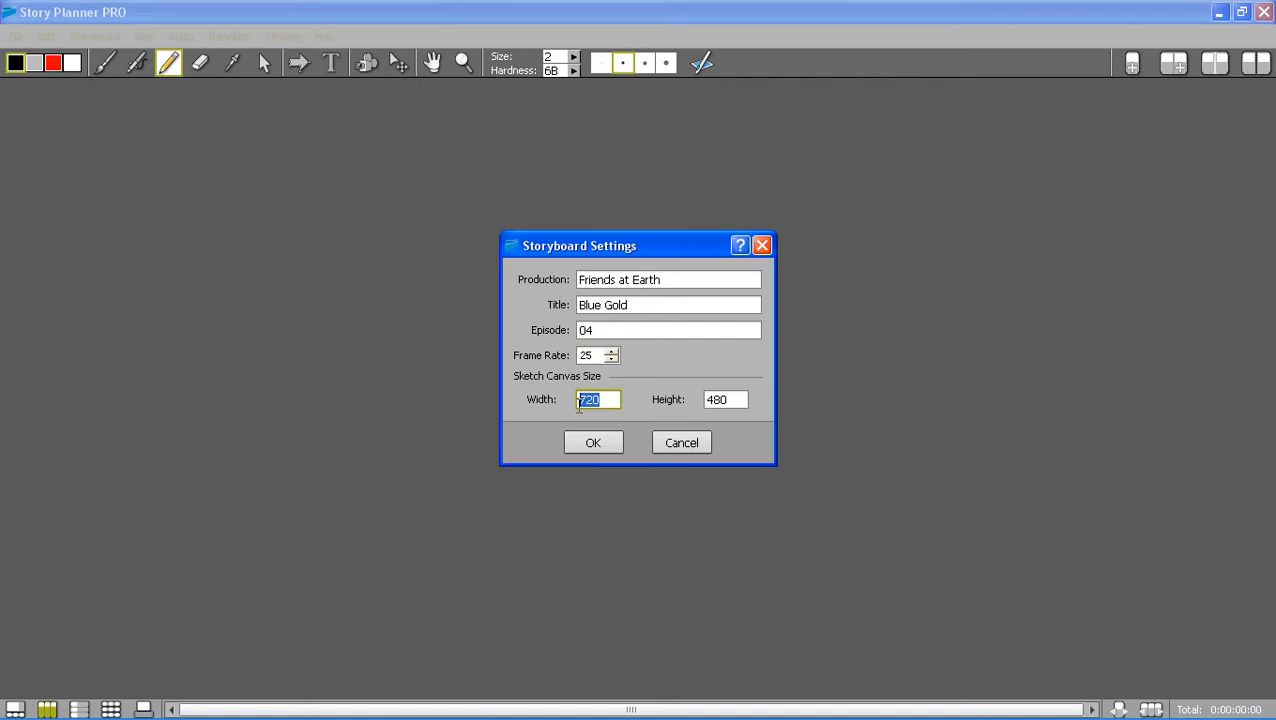
- Set the sketch canvas to 900 by 600 and confirm the storyboard settings
{"action": "type", "text": "900"}
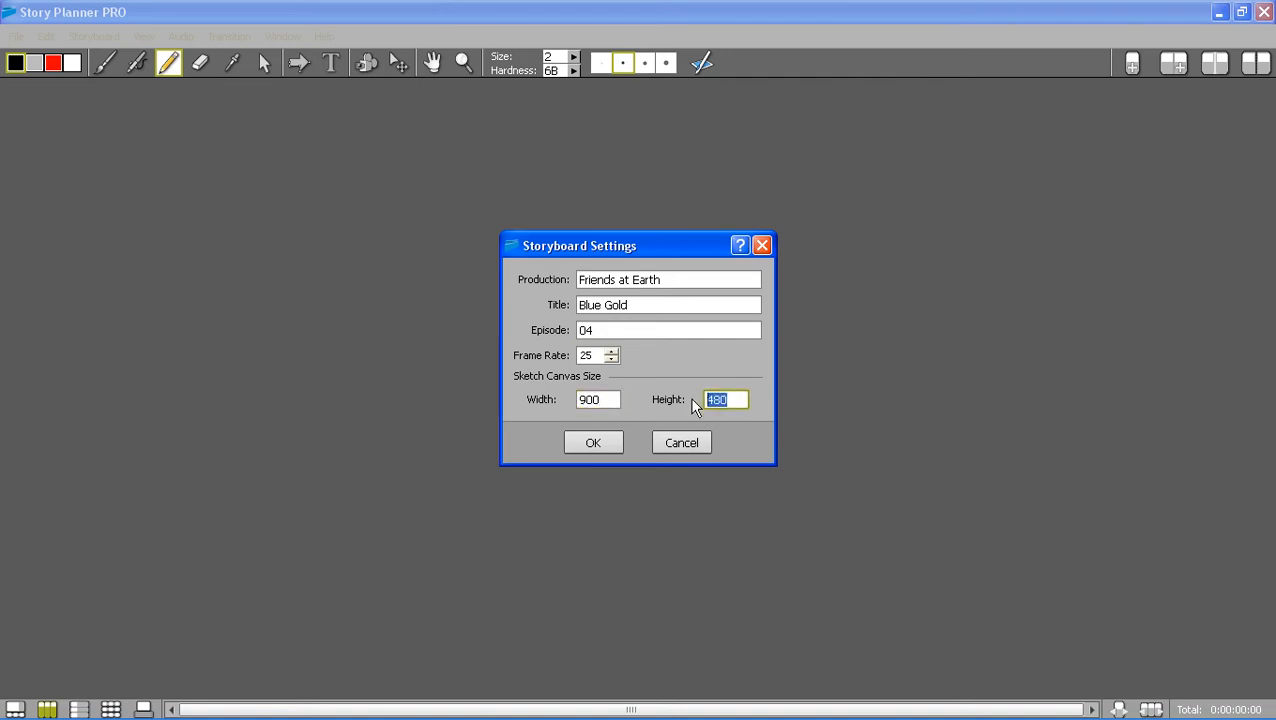
{"action": "type", "text": "600"}
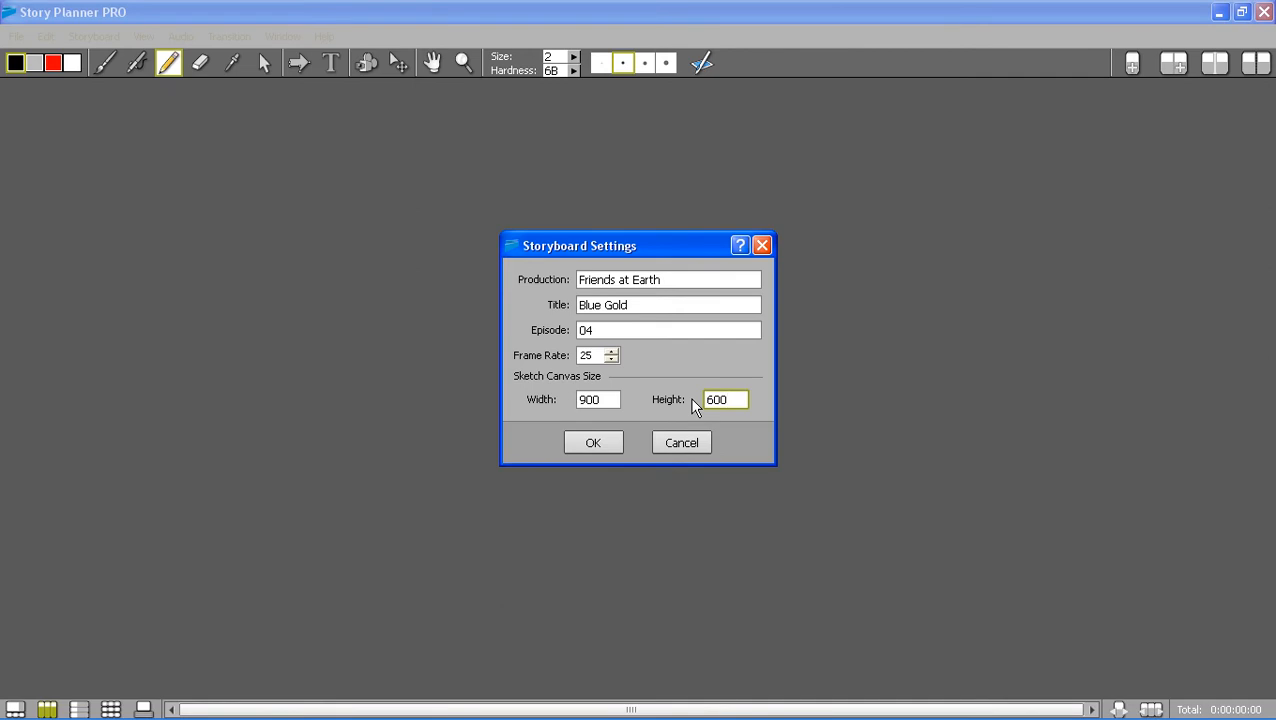
{"action": "left_click", "coordinate": [592, 442]}
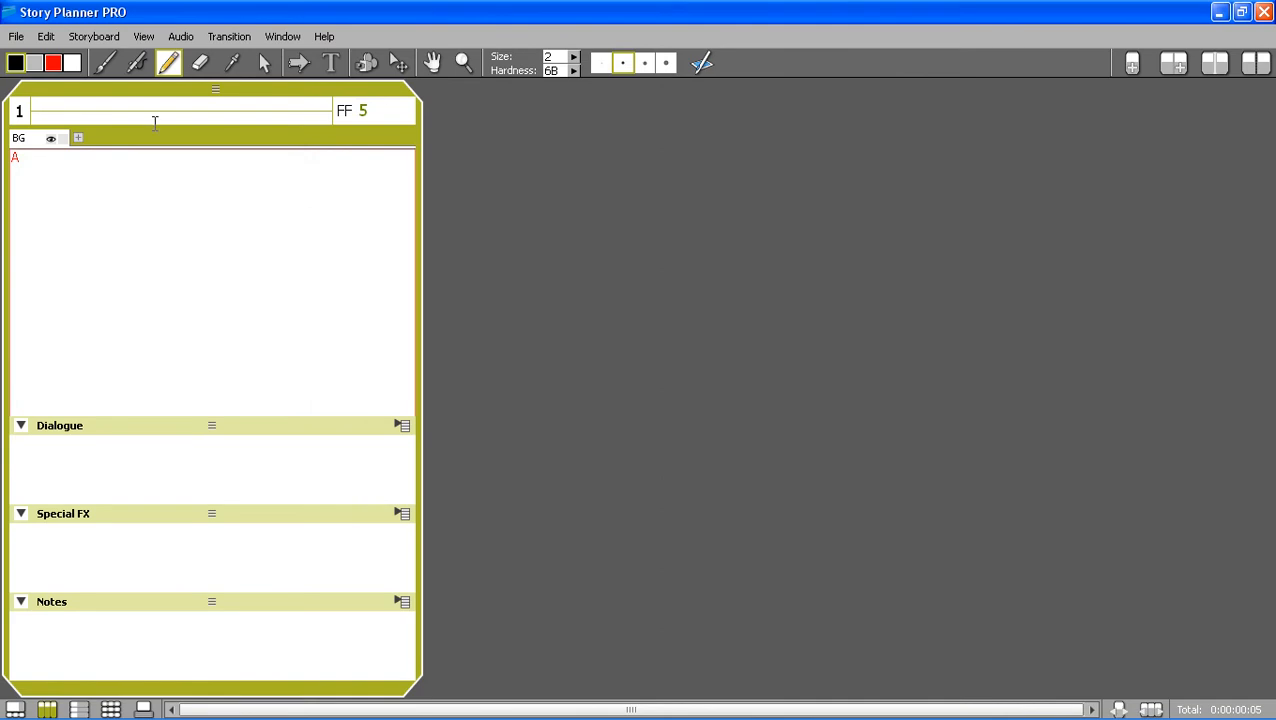
- In Camera Settings, choose the HD 480 (853x480, 16/9) format preset
{"action": "left_click", "coordinate": [94, 36]}
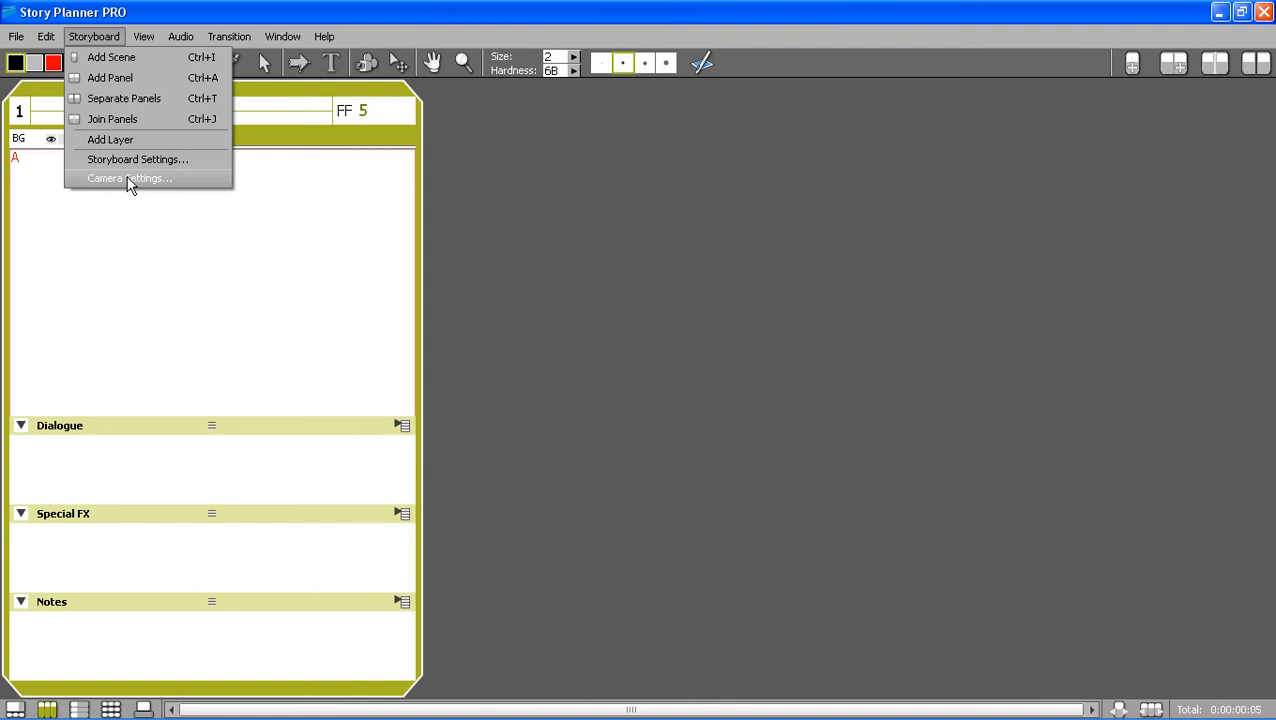
{"action": "left_click", "coordinate": [128, 178]}
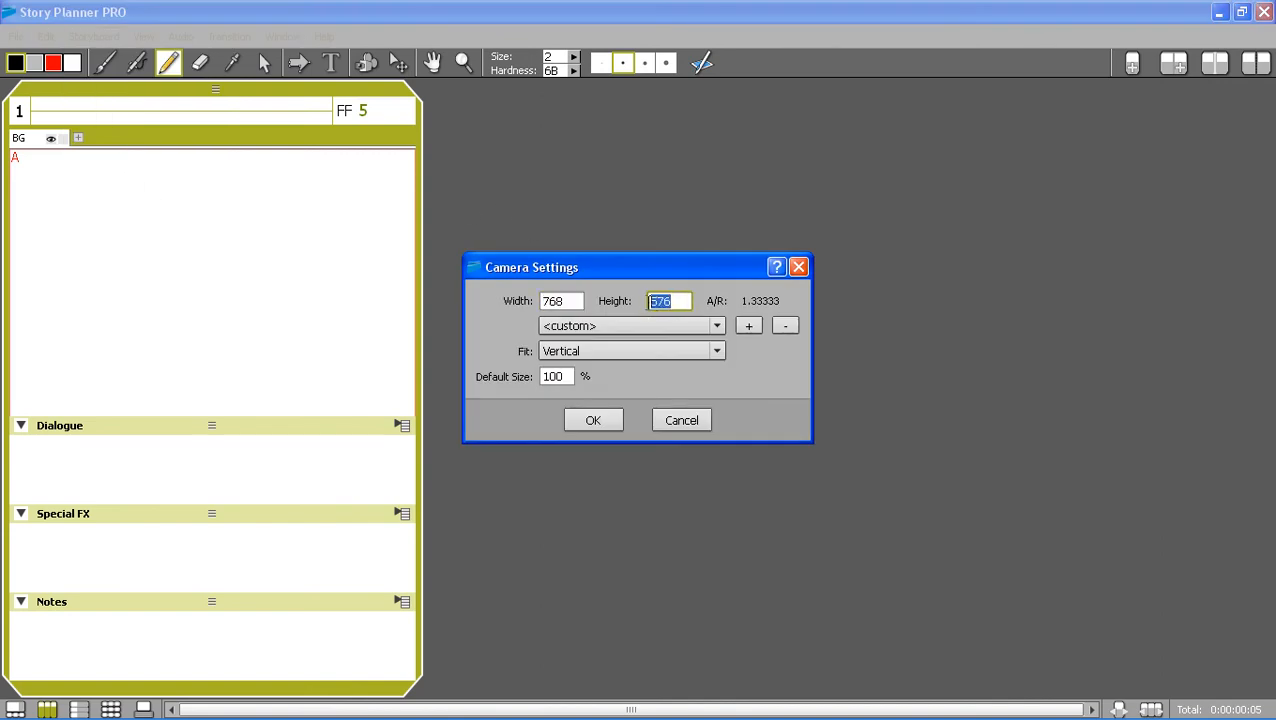
{"action": "mouse_move", "coordinate": [754, 390]}
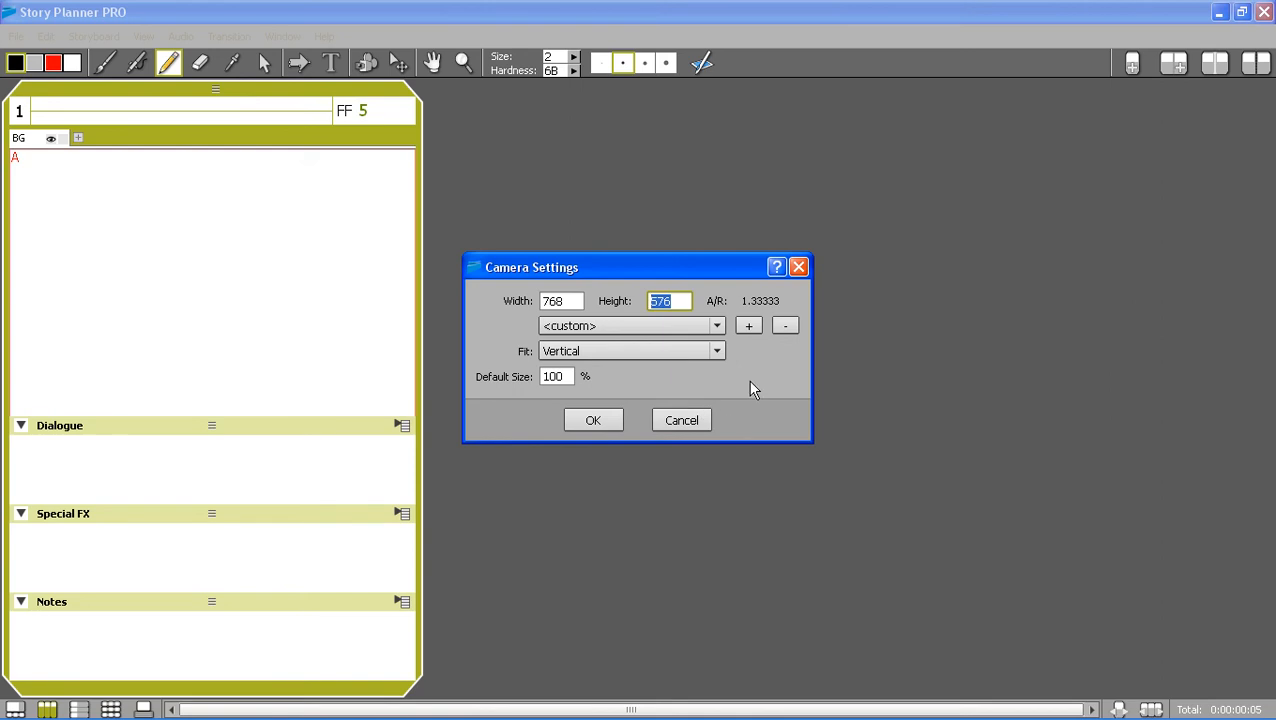
{"action": "left_click", "coordinate": [716, 326]}
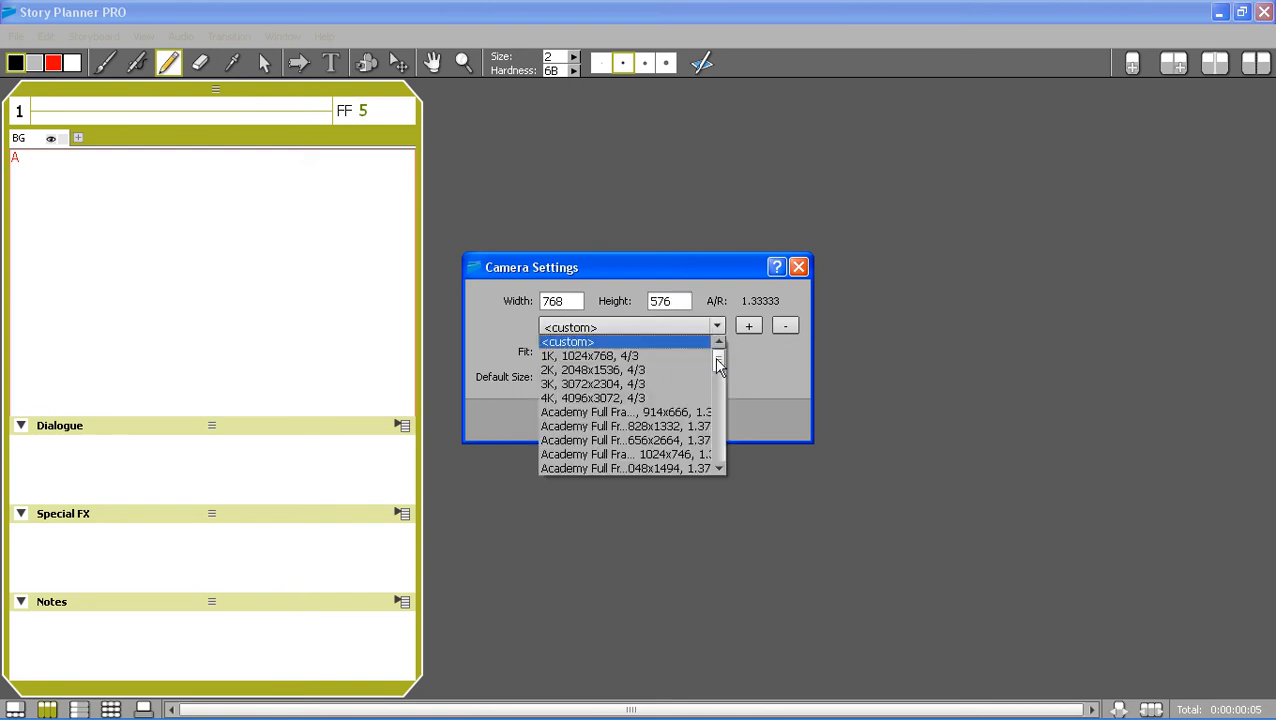
{"action": "scroll", "scroll_direction": "down", "scroll_amount": 3}
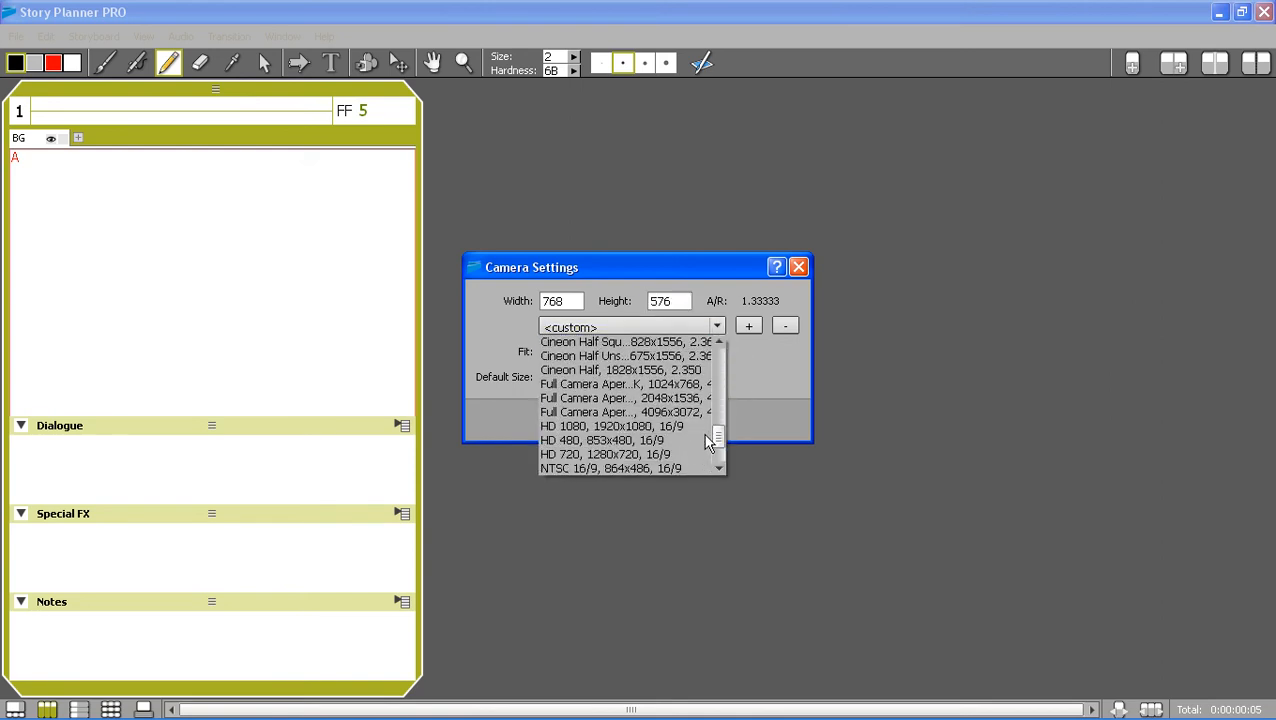
{"action": "left_click", "coordinate": [604, 440]}
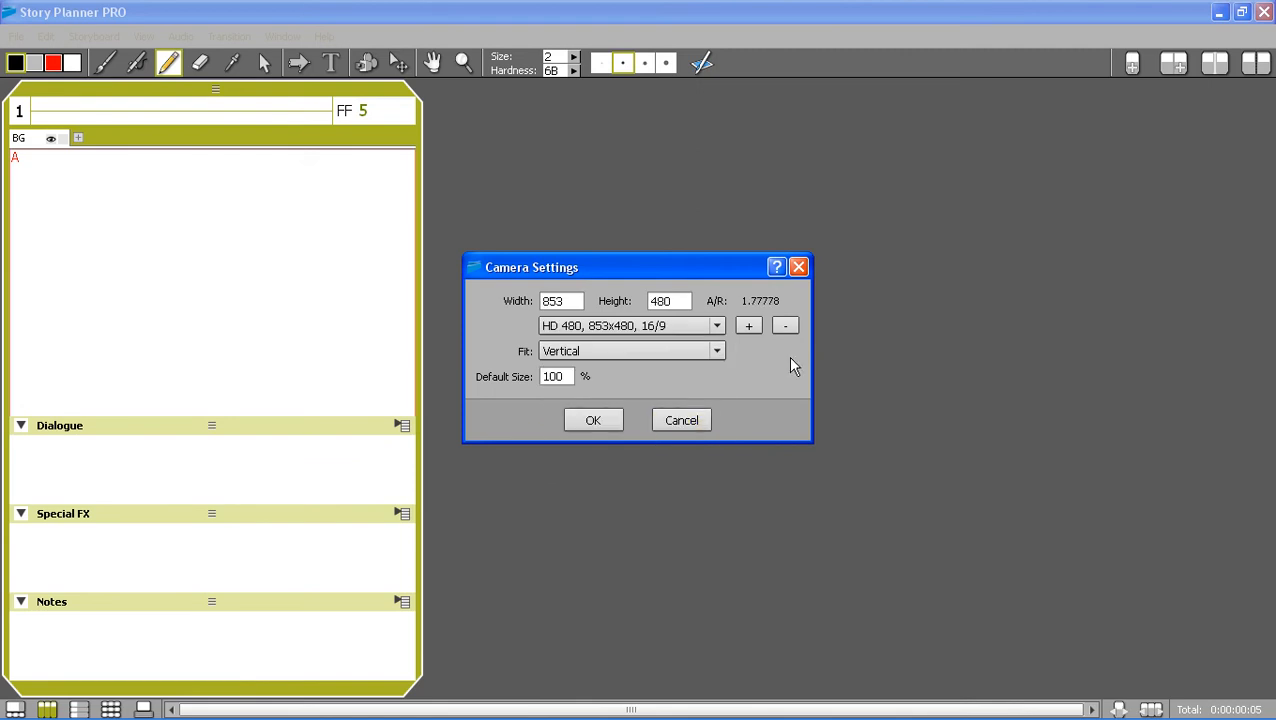
- Set the camera fit to Horizontal and confirm the camera settings
{"action": "left_click", "coordinate": [716, 352]}
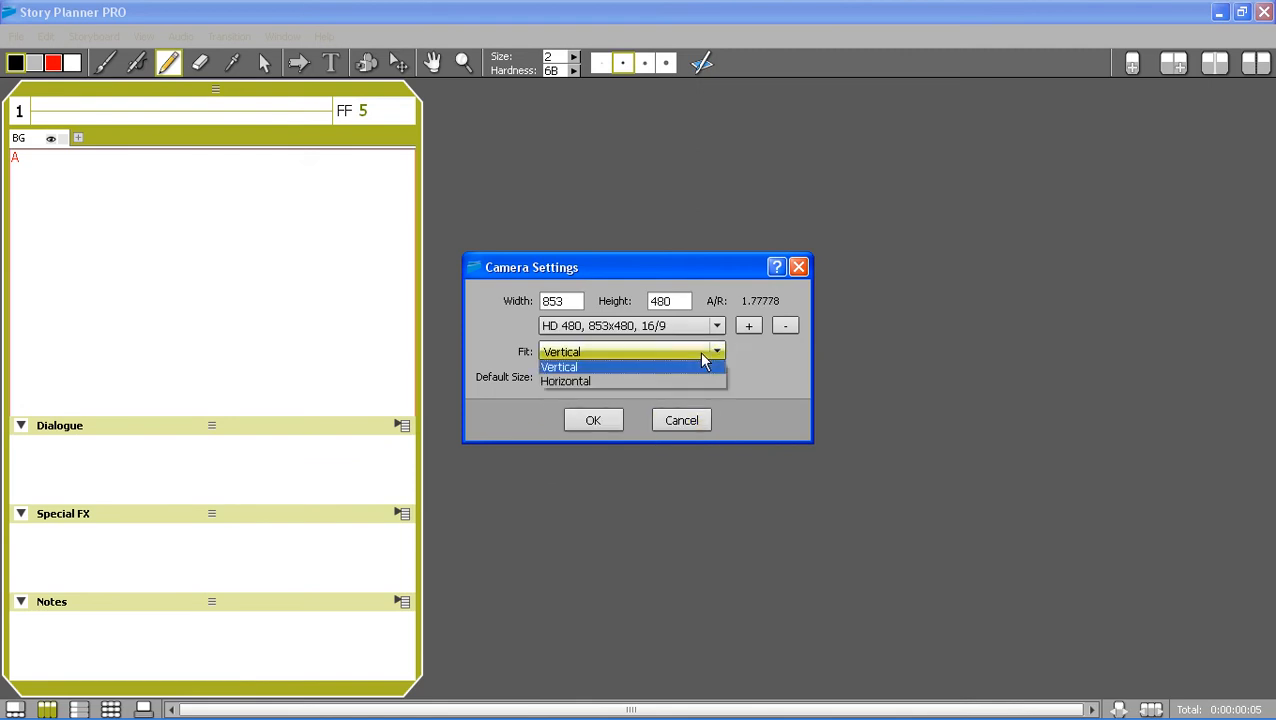
{"action": "left_click", "coordinate": [564, 380]}
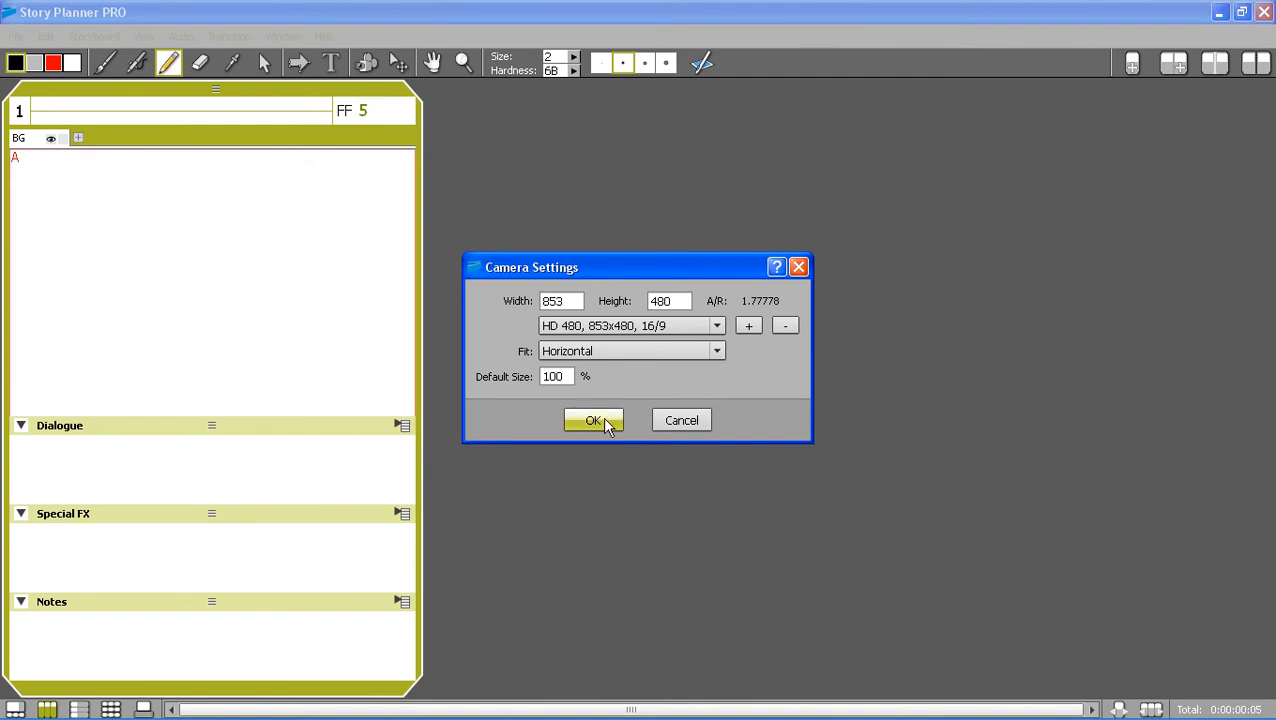
{"action": "left_click", "coordinate": [592, 420]}
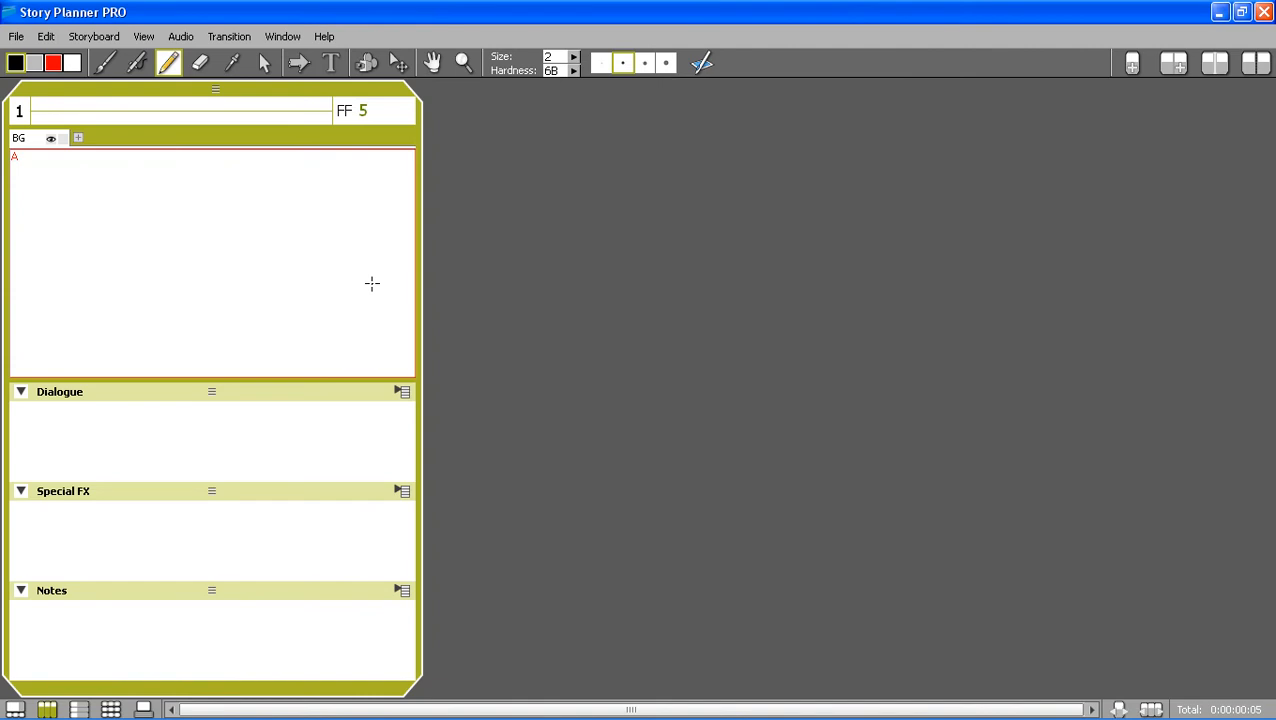
- In Preferences, change Panel Duration Format from Frames to SS:FF and confirm
{"action": "left_click", "coordinate": [16, 36]}
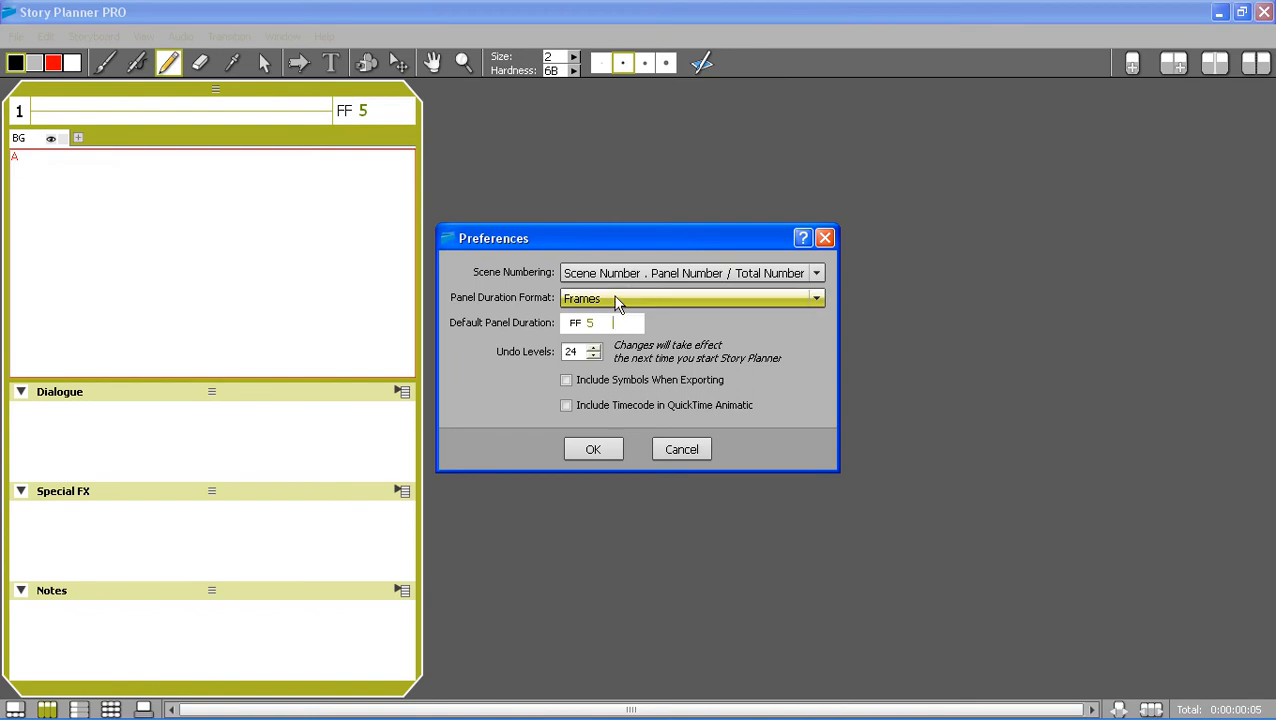
{"action": "left_click", "coordinate": [814, 298]}
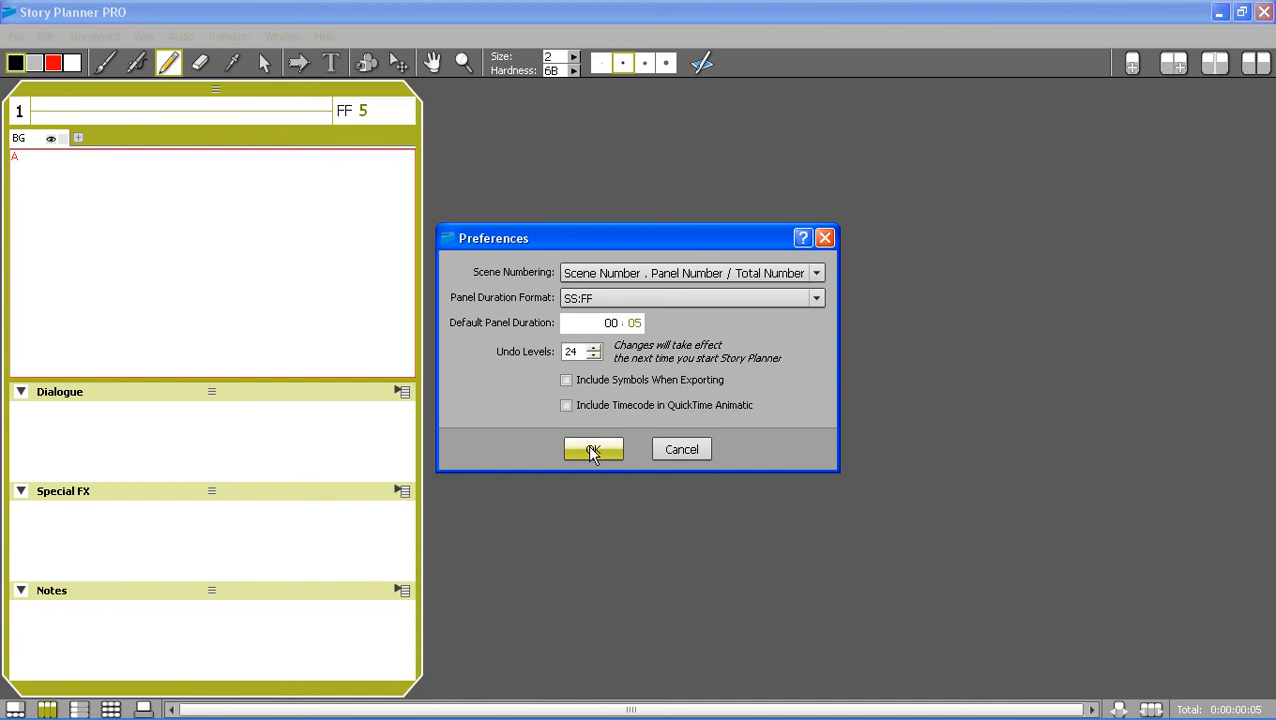
{"action": "left_click", "coordinate": [592, 448]}
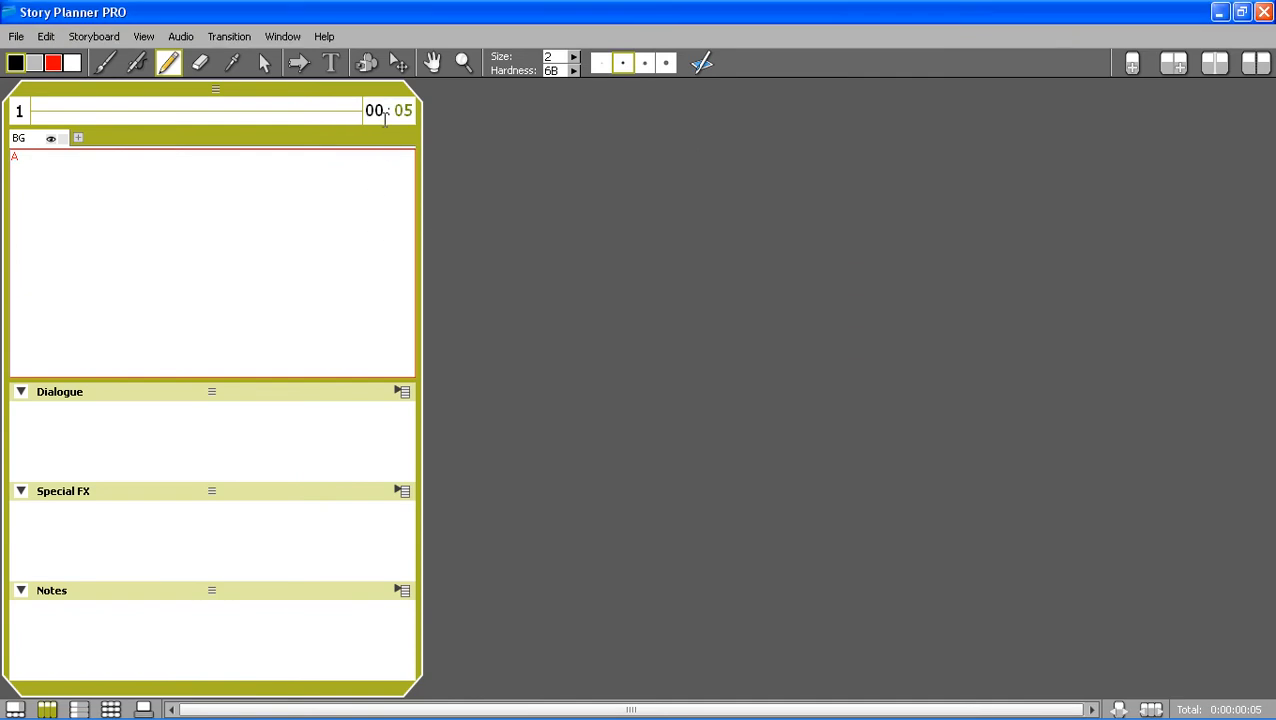
{"action": "mouse_move", "coordinate": [336, 252]}
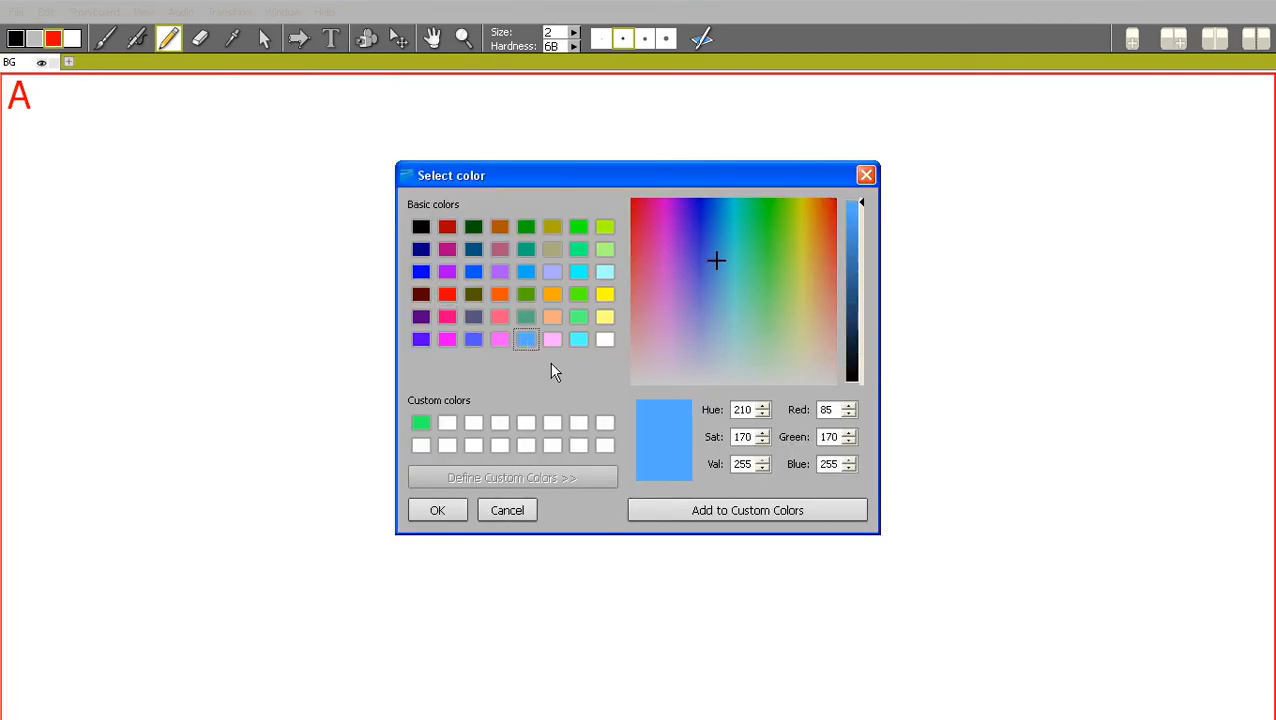
- With the light-blue pencil, rough in the character's body and shape on panel 1's canvas
{"action": "left_click", "coordinate": [436, 510]}
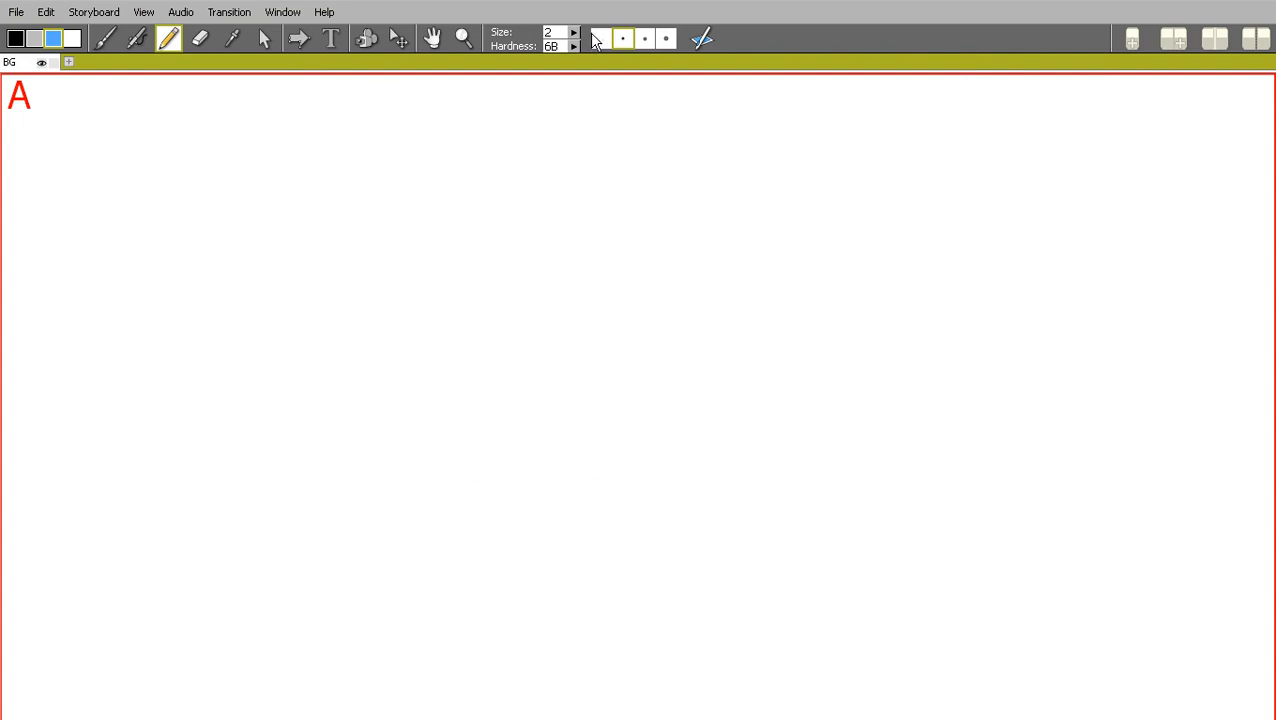
{"action": "left_click", "coordinate": [572, 48]}
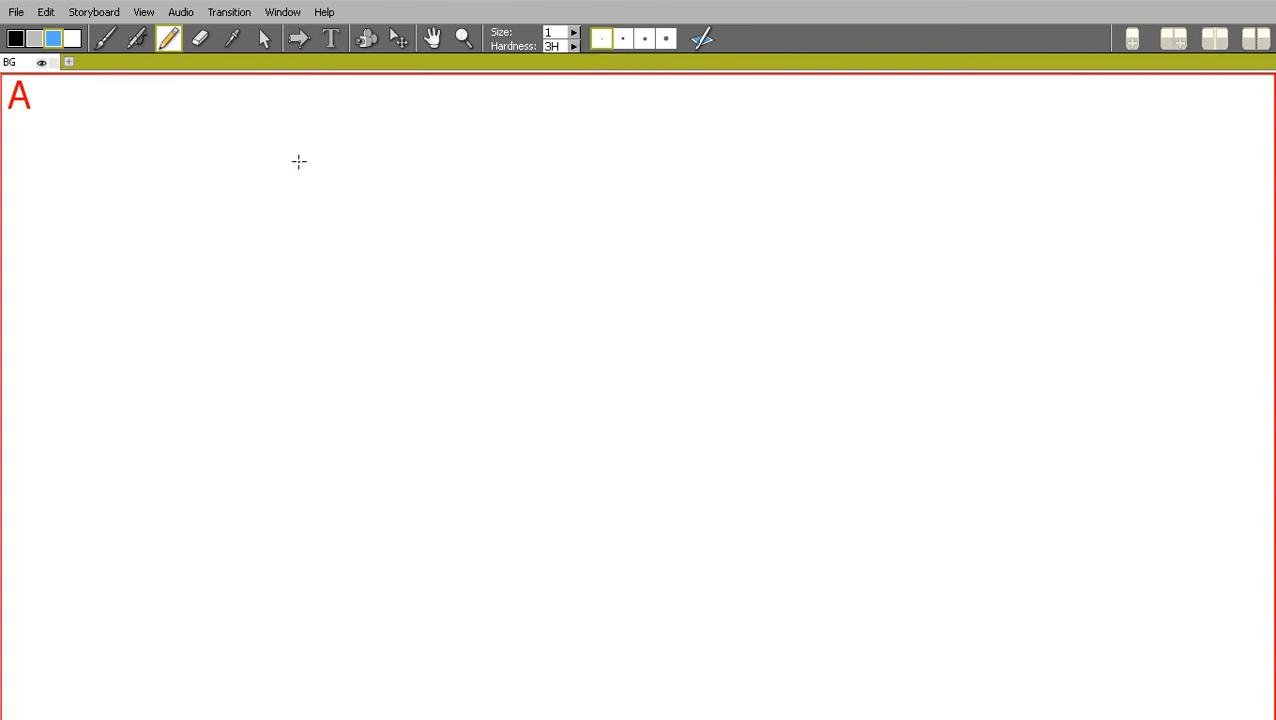
{"action": "mouse_move", "coordinate": [444, 688]}
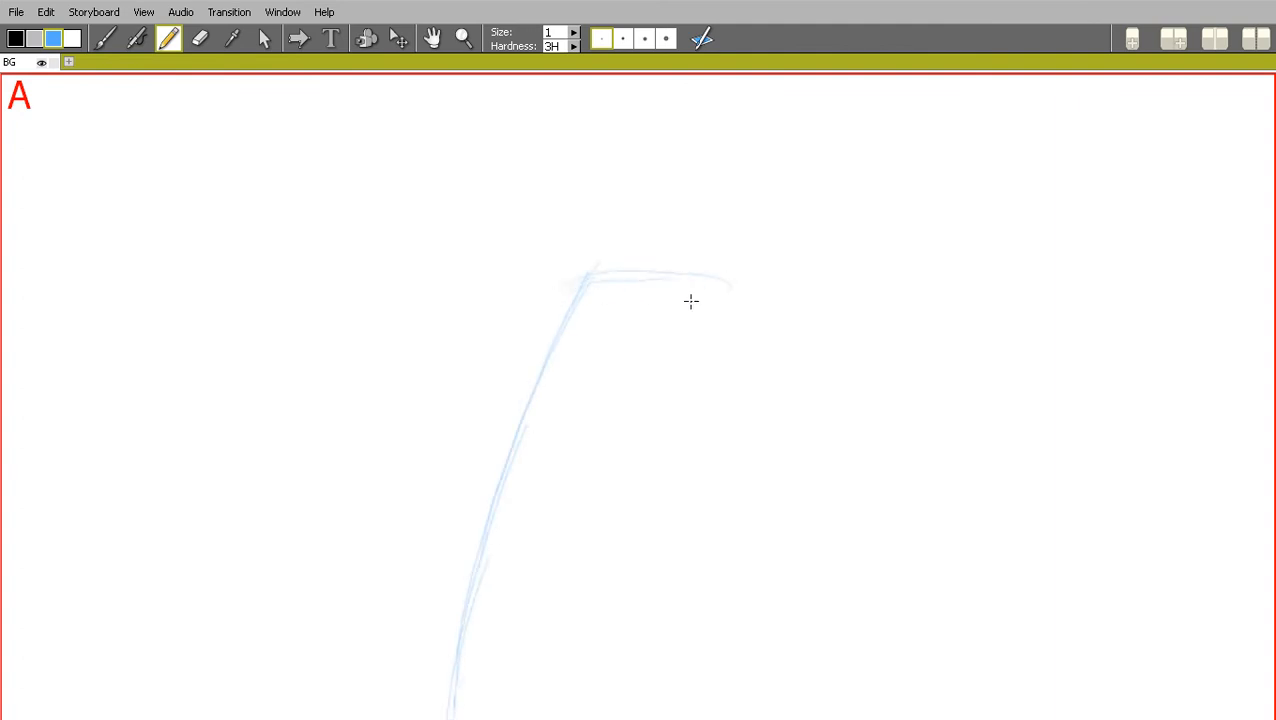
{"action": "left_click_drag", "start_coordinate": [690, 300], "coordinate": [770, 710]}
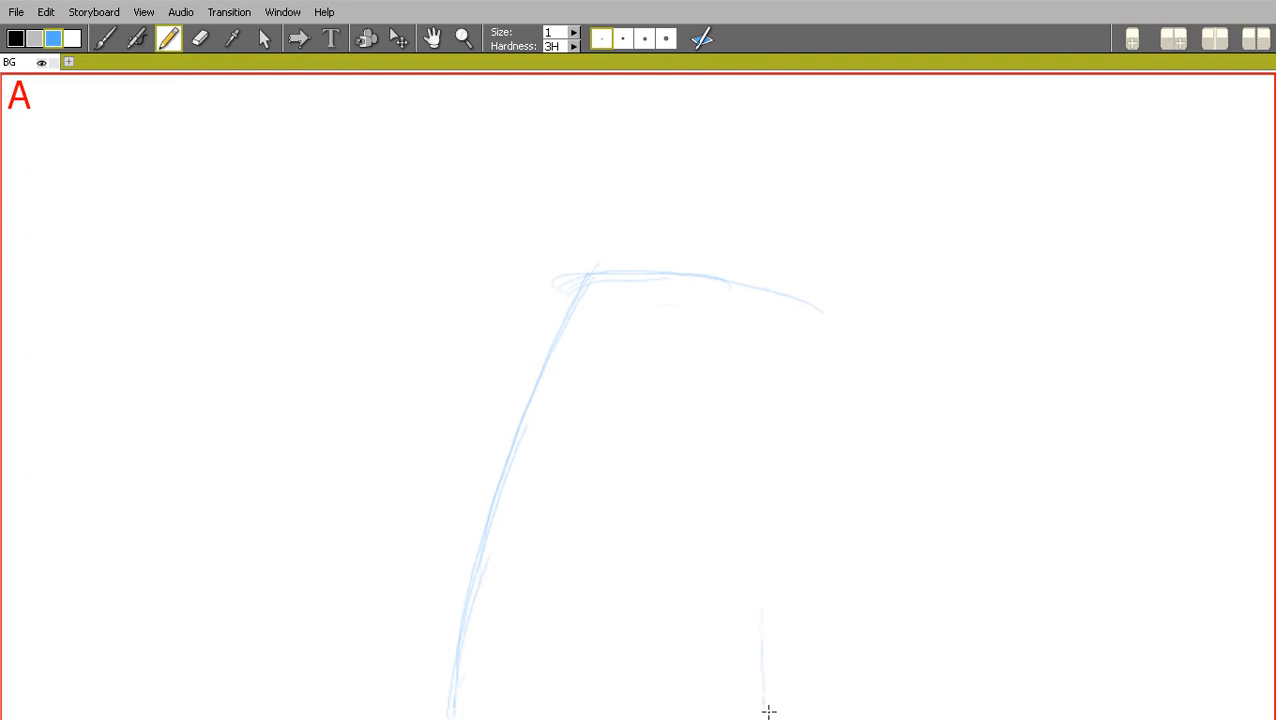
{"action": "left_click_drag", "start_coordinate": [768, 710], "coordinate": [812, 308]}
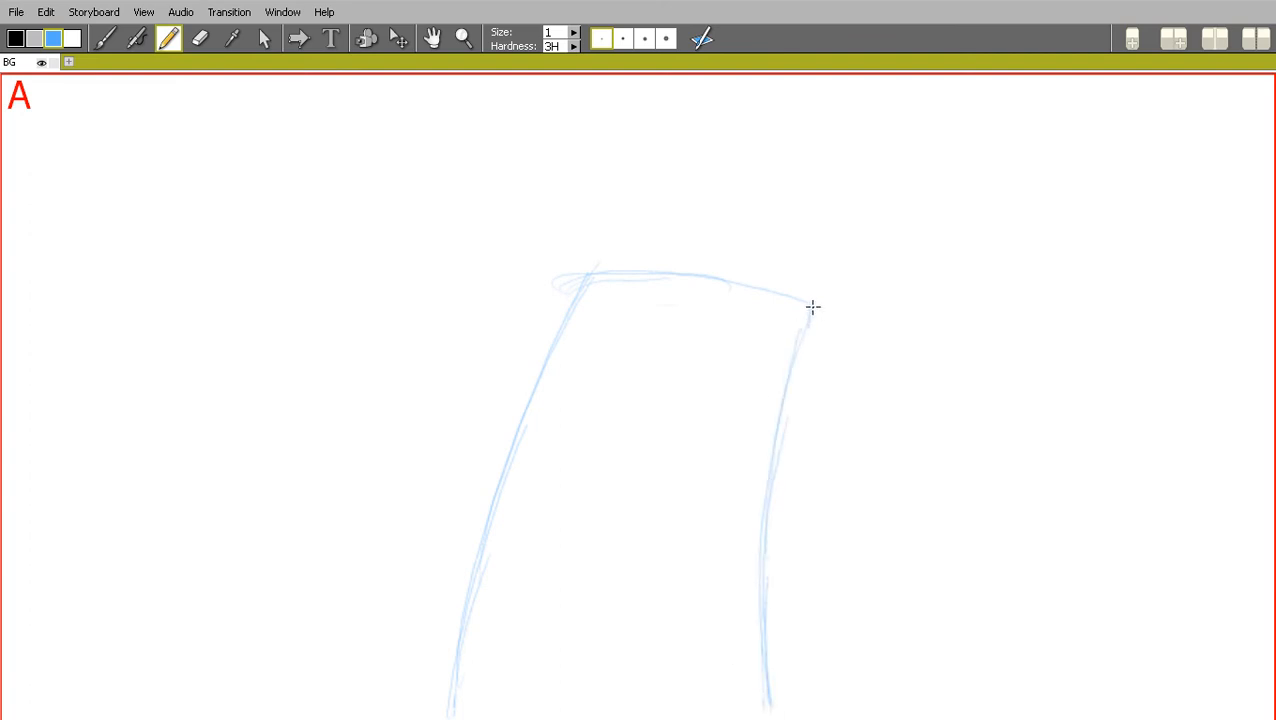
{"action": "left_click_drag", "start_coordinate": [810, 308], "coordinate": [650, 206]}
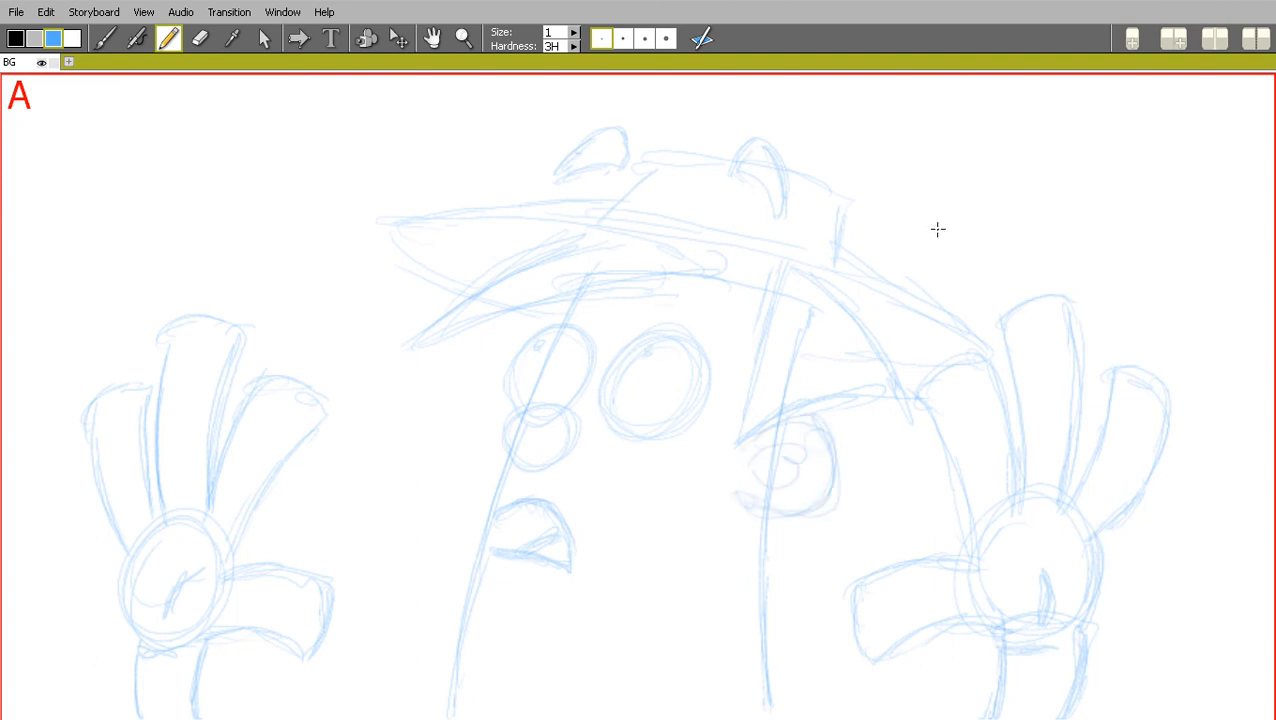
- Add a new layer and ink the left hand's fingers in black over the blue rough
{"action": "left_click", "coordinate": [68, 62]}
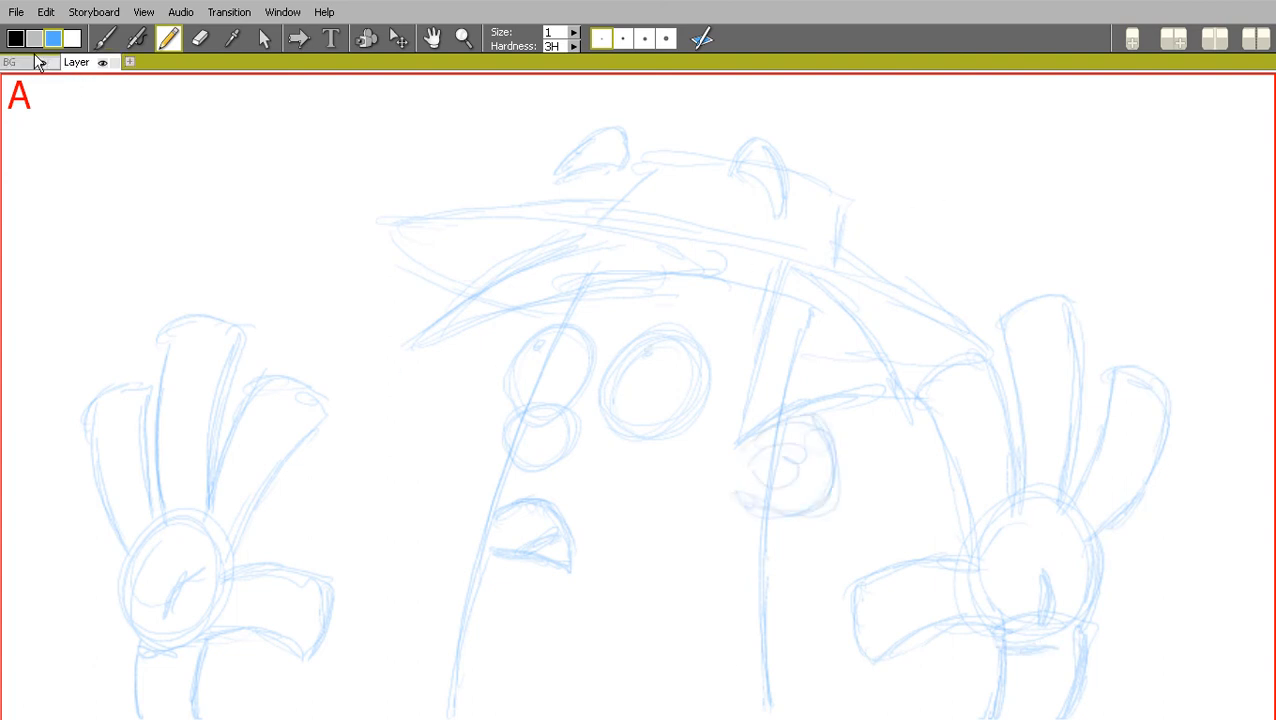
{"action": "left_click", "coordinate": [104, 38]}
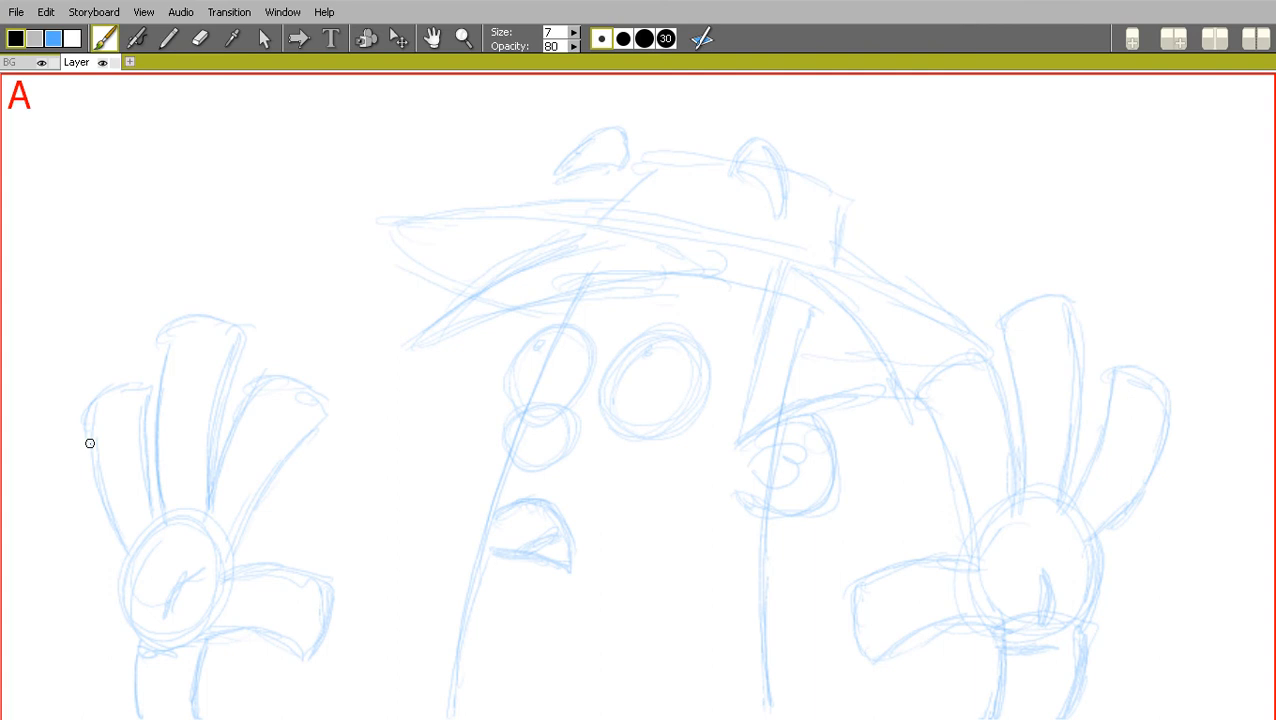
{"action": "mouse_move", "coordinate": [84, 428]}
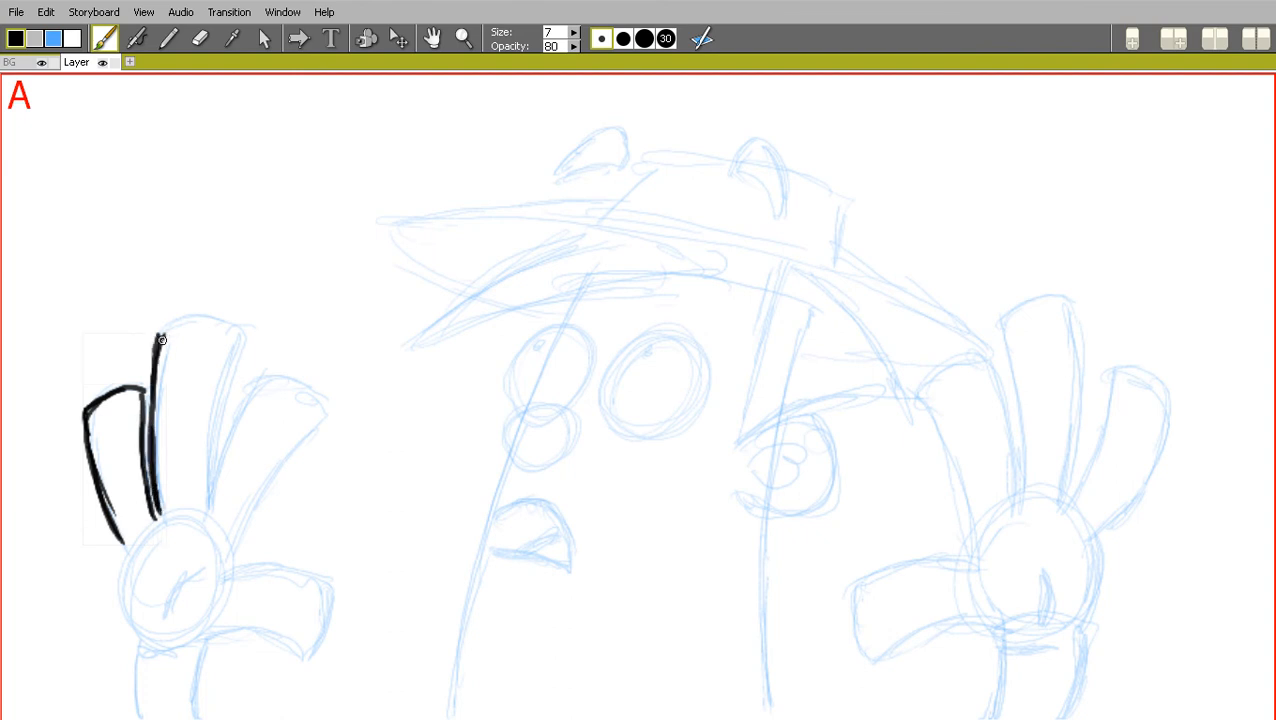
{"action": "left_click_drag", "start_coordinate": [160, 340], "coordinate": [204, 490]}
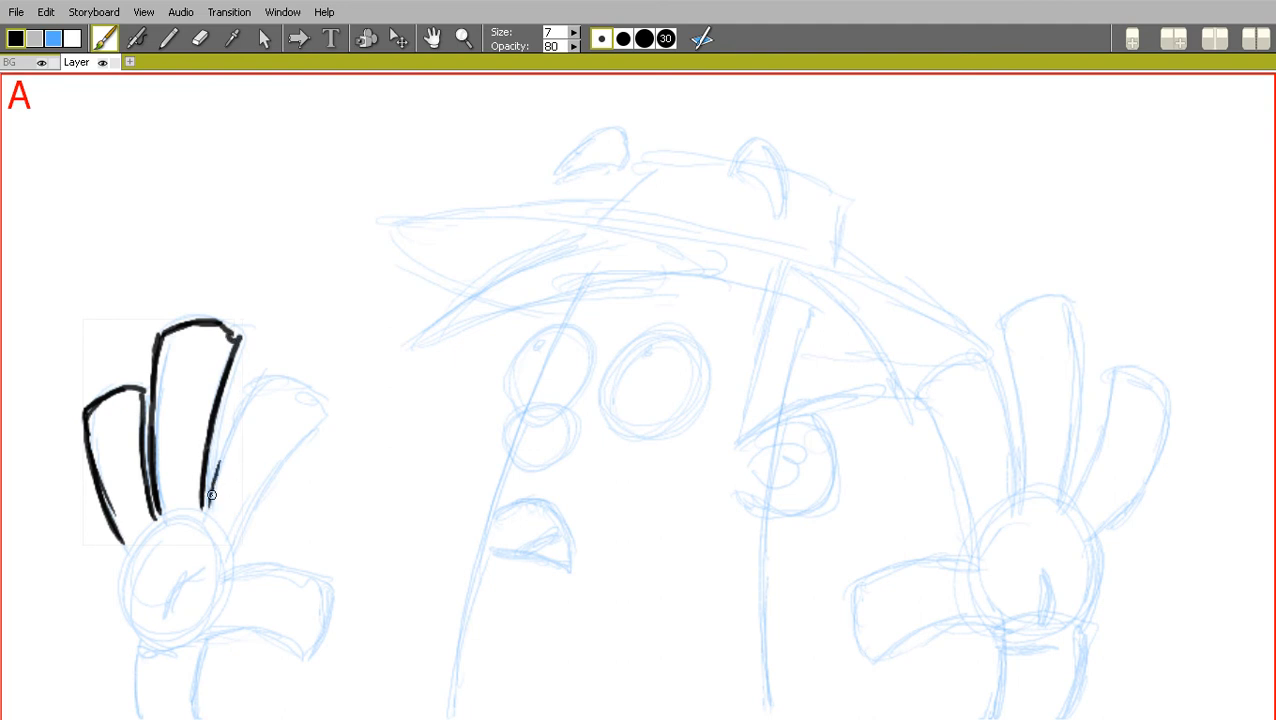
{"action": "left_click_drag", "start_coordinate": [212, 496], "coordinate": [308, 428]}
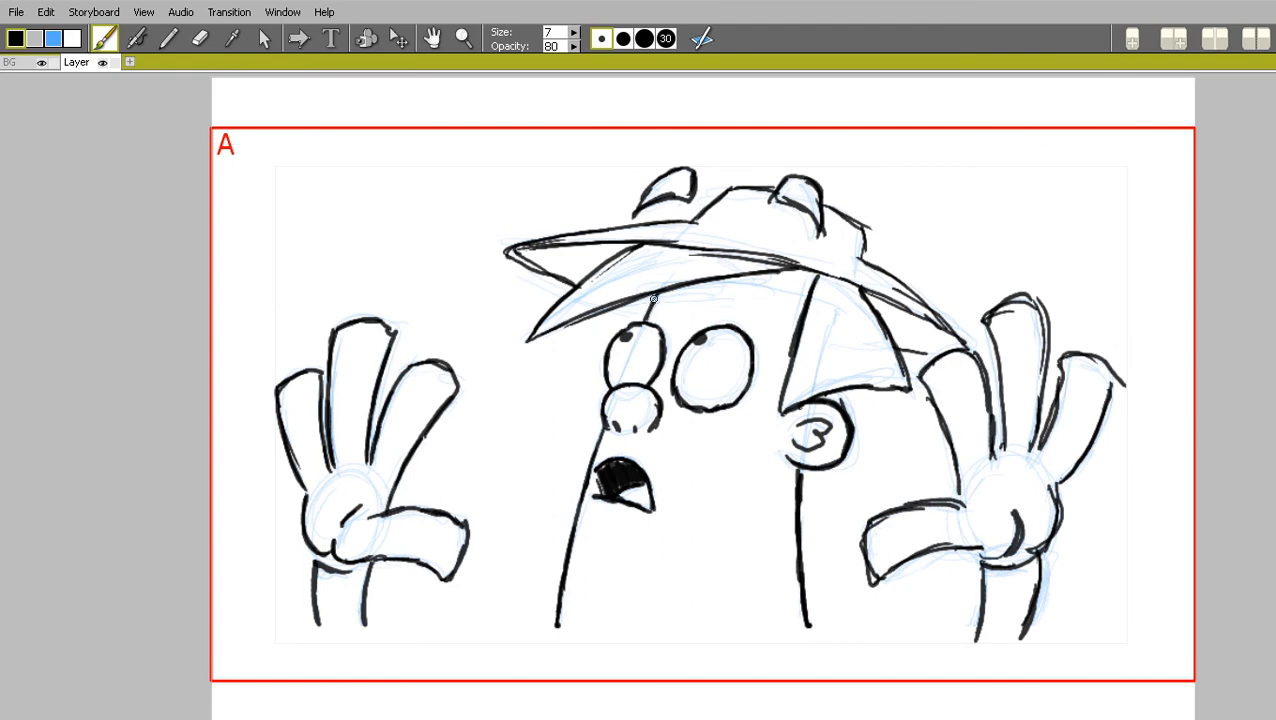
{"action": "mouse_move", "coordinate": [924, 354]}
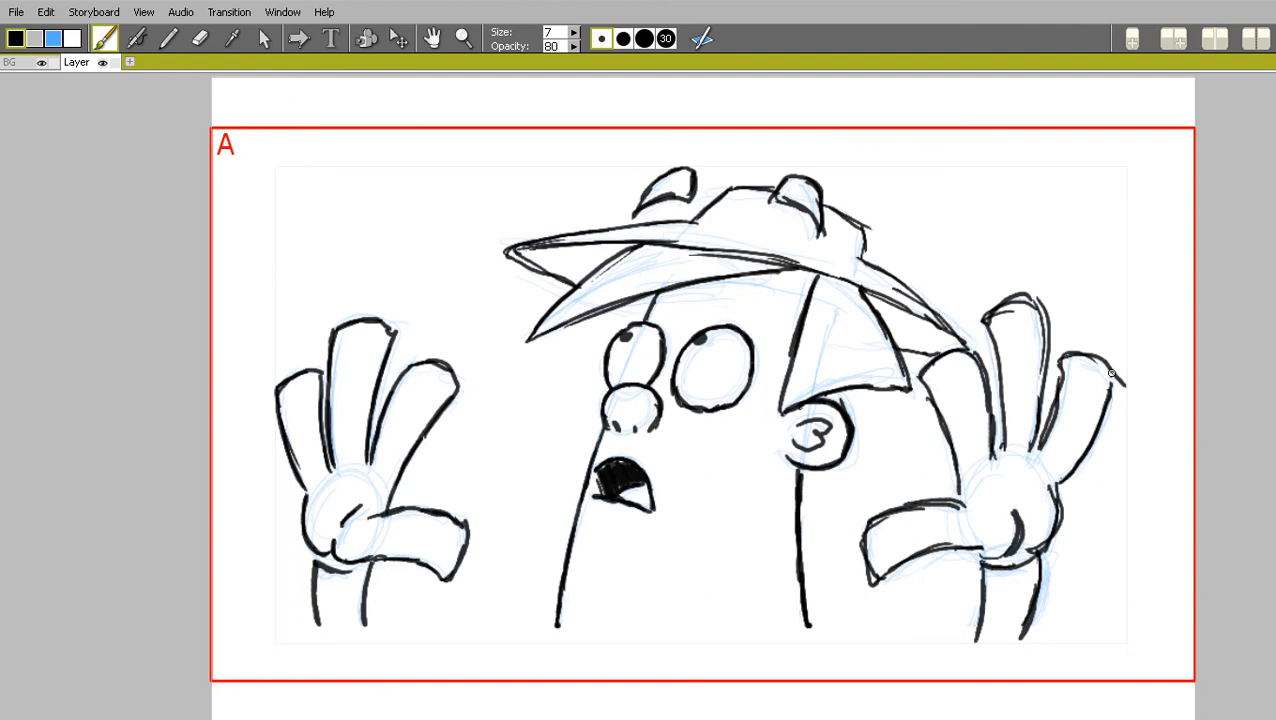
{"action": "mouse_move", "coordinate": [62, 68]}
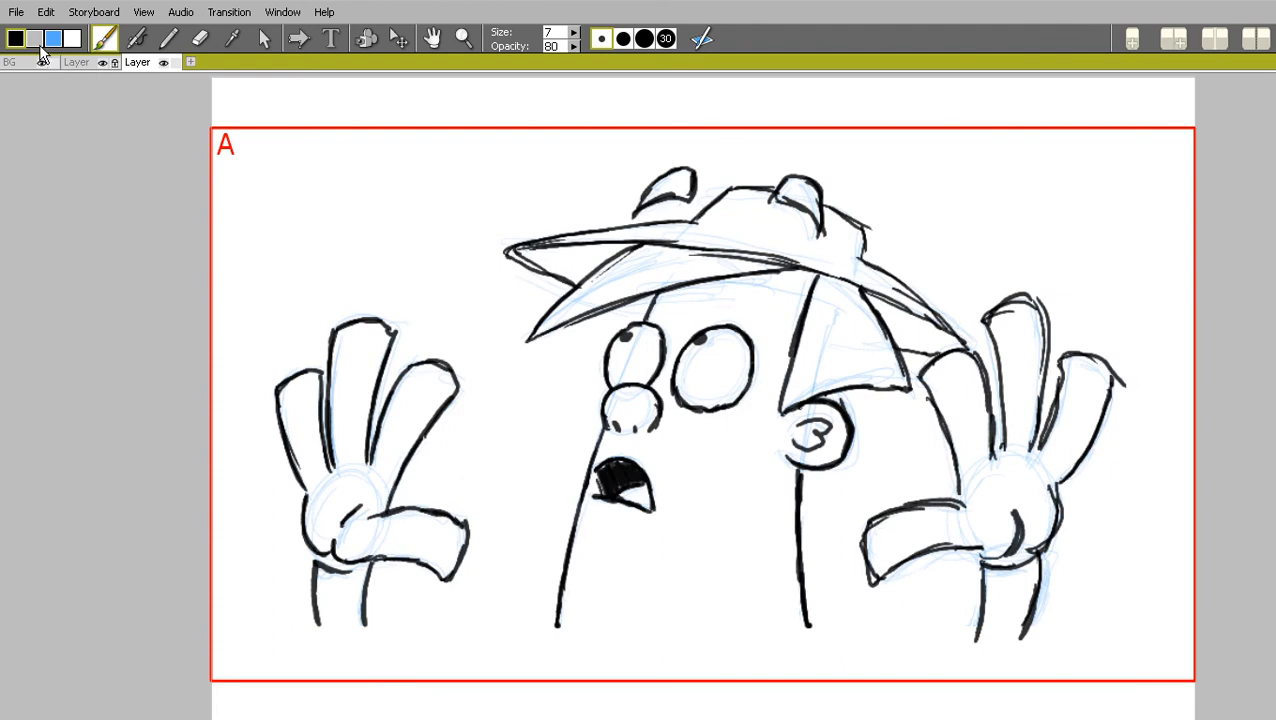
- Shade the character with the grey marker on a new layer and return to the panel columns
{"action": "left_click", "coordinate": [136, 38]}
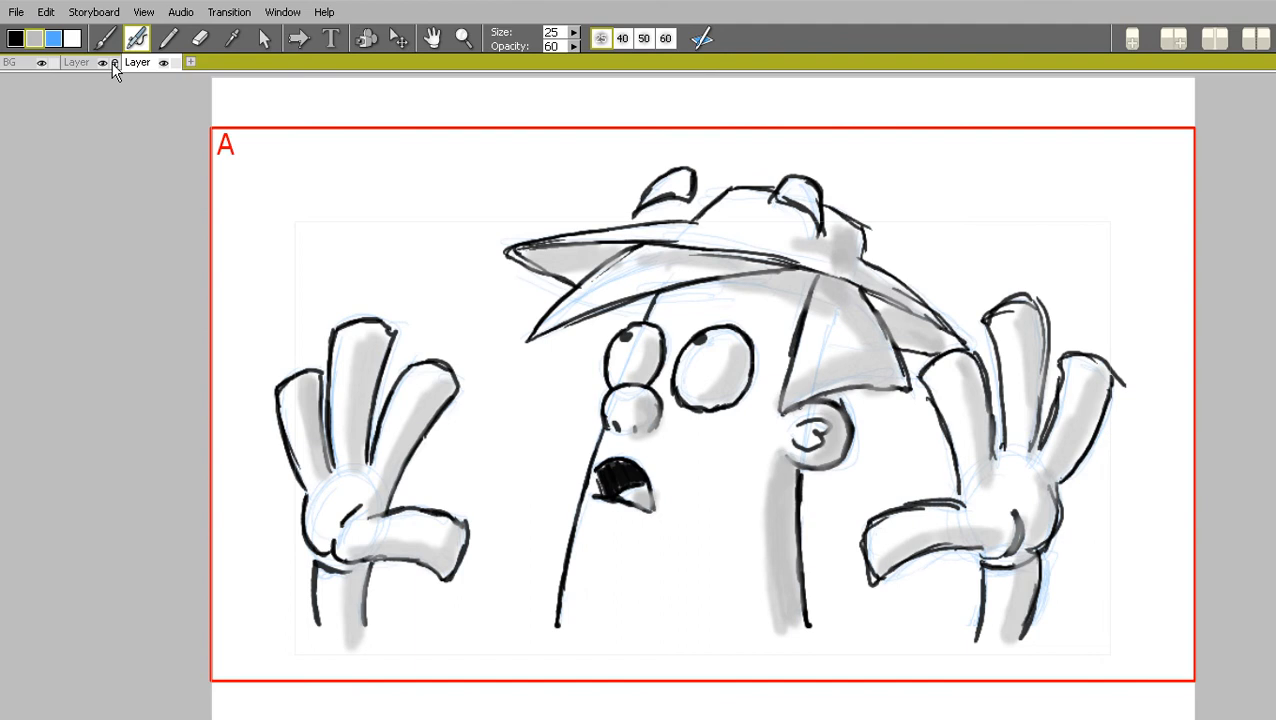
{"action": "left_click", "coordinate": [76, 62]}
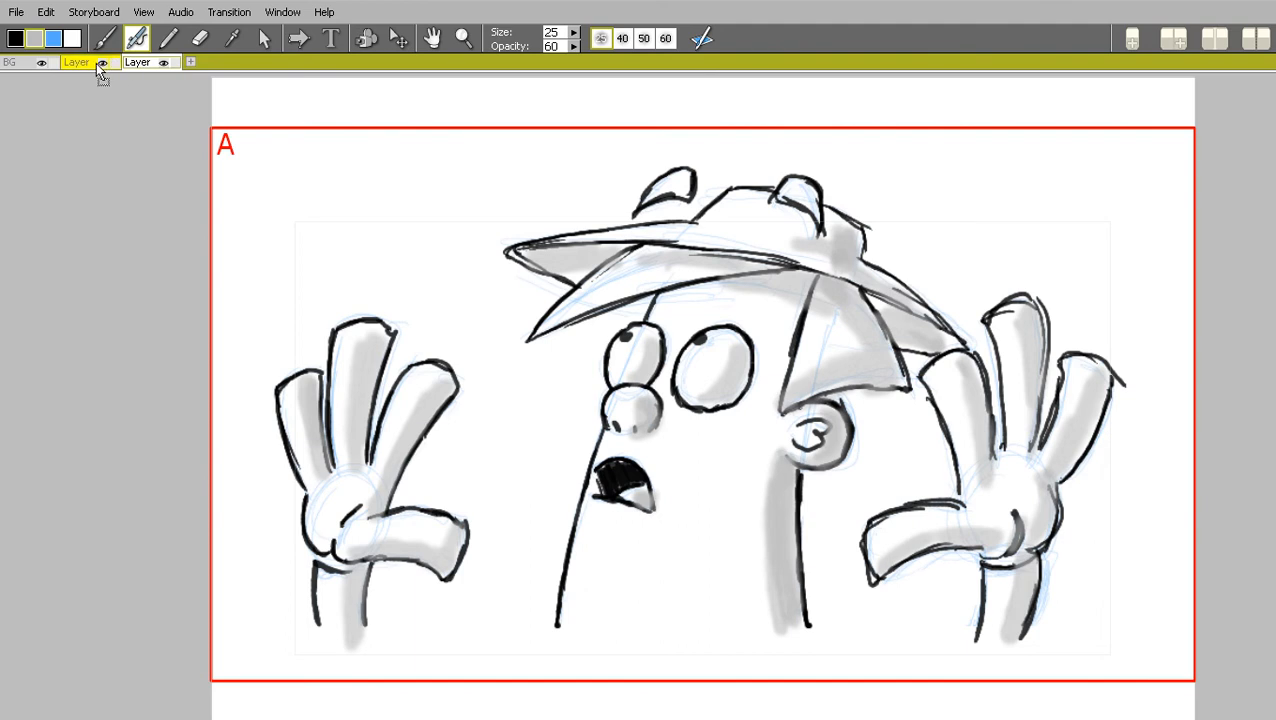
{"action": "left_click", "coordinate": [136, 62]}
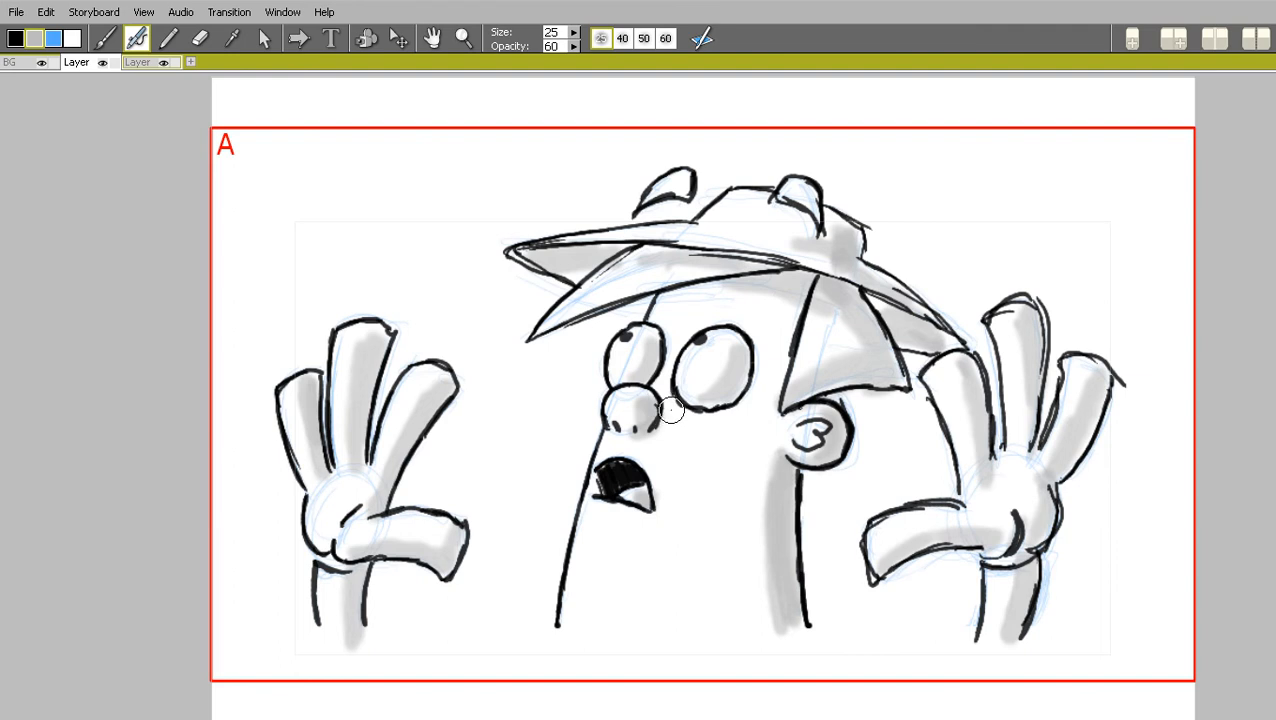
{"action": "mouse_move", "coordinate": [664, 410]}
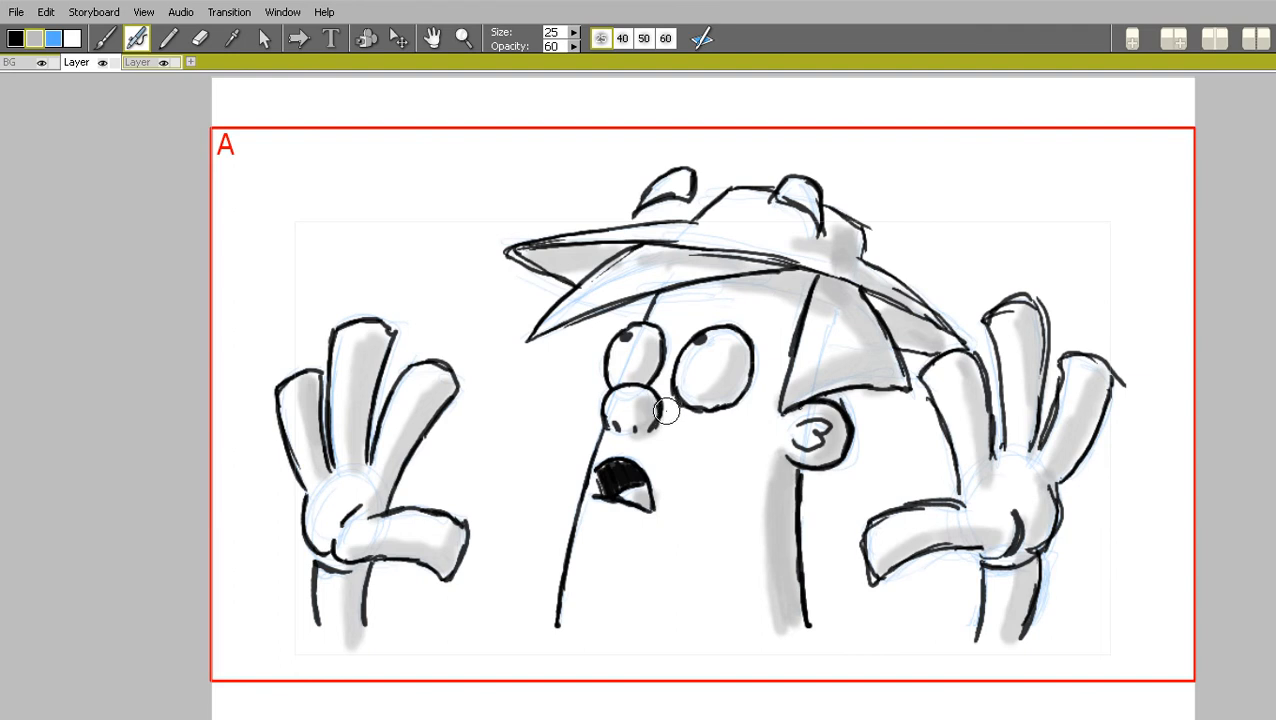
{"action": "left_click", "coordinate": [46, 36]}
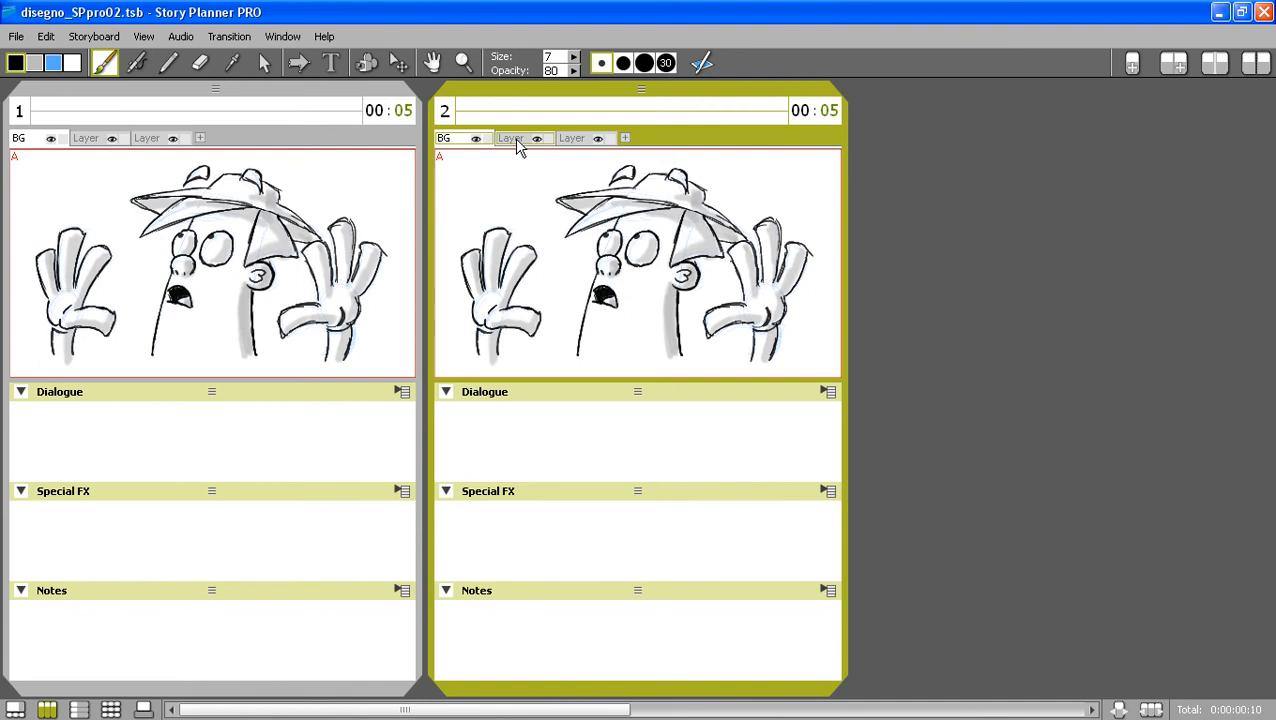
- With the select tool, shift the character to near the centre of panel 2
{"action": "left_click", "coordinate": [46, 36]}
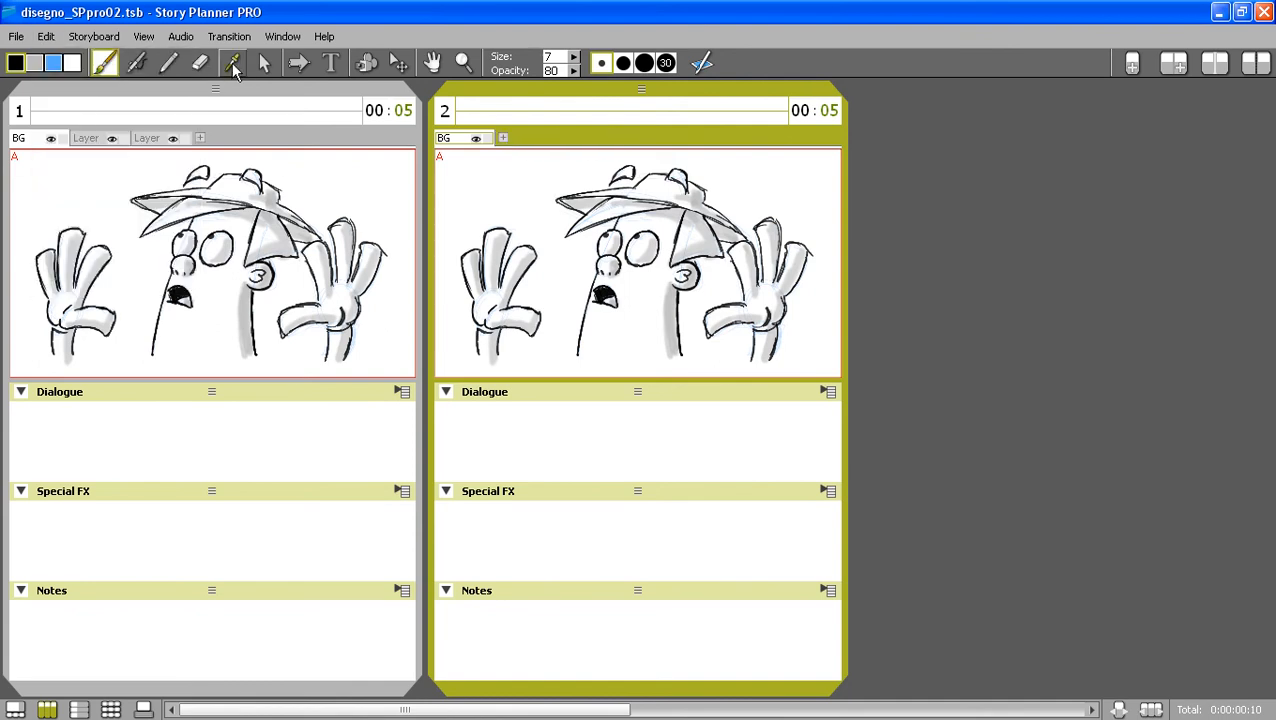
{"action": "left_click", "coordinate": [264, 62]}
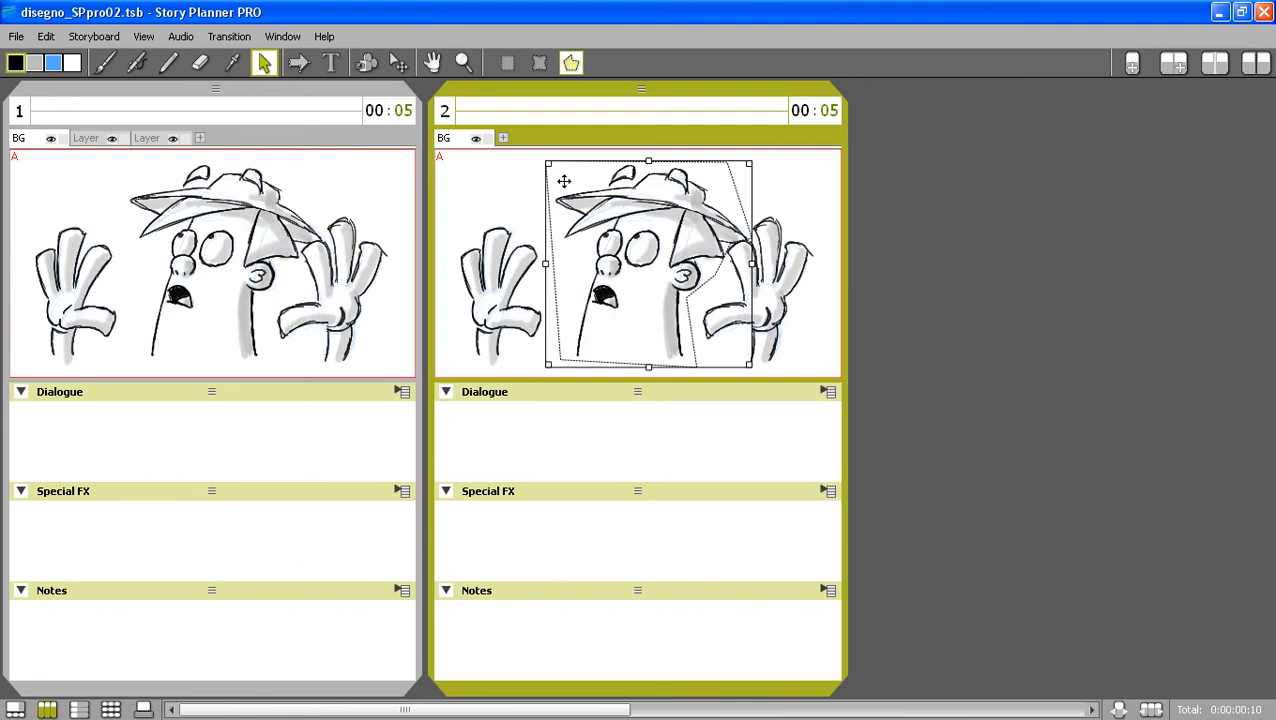
{"action": "left_click_drag", "start_coordinate": [648, 264], "coordinate": [830, 264]}
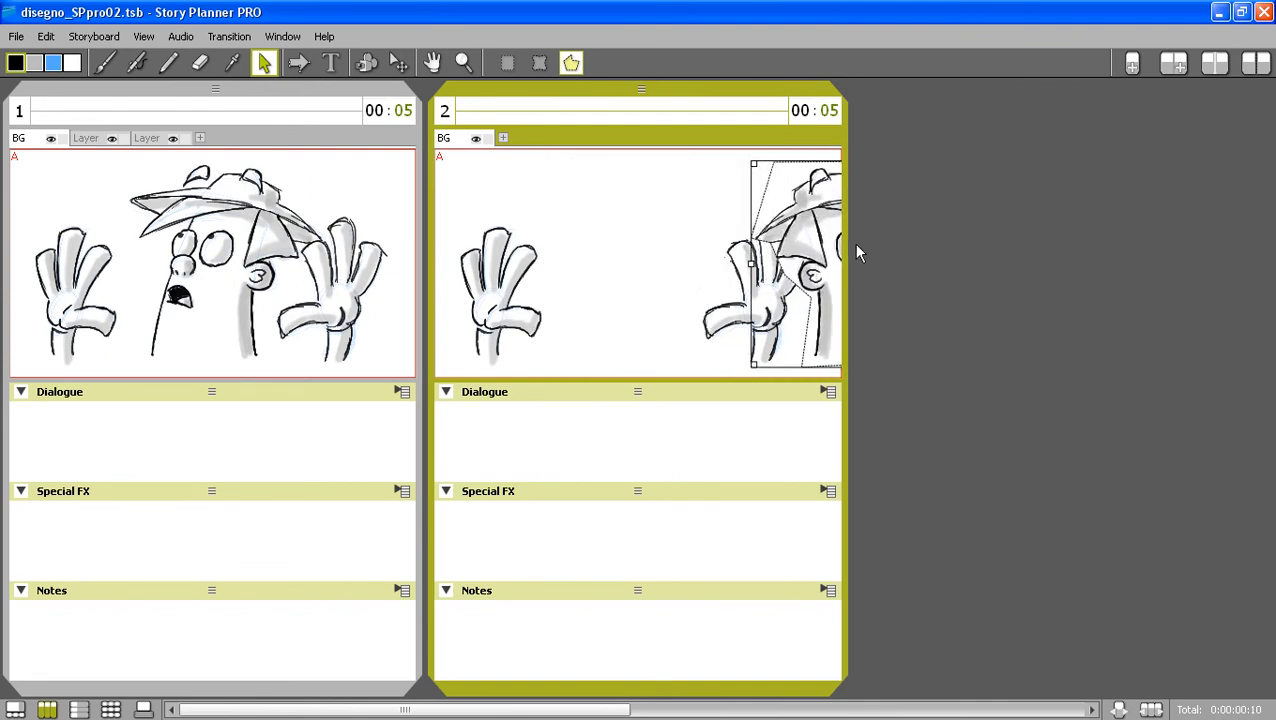
{"action": "left_click_drag", "start_coordinate": [790, 260], "coordinate": [616, 270]}
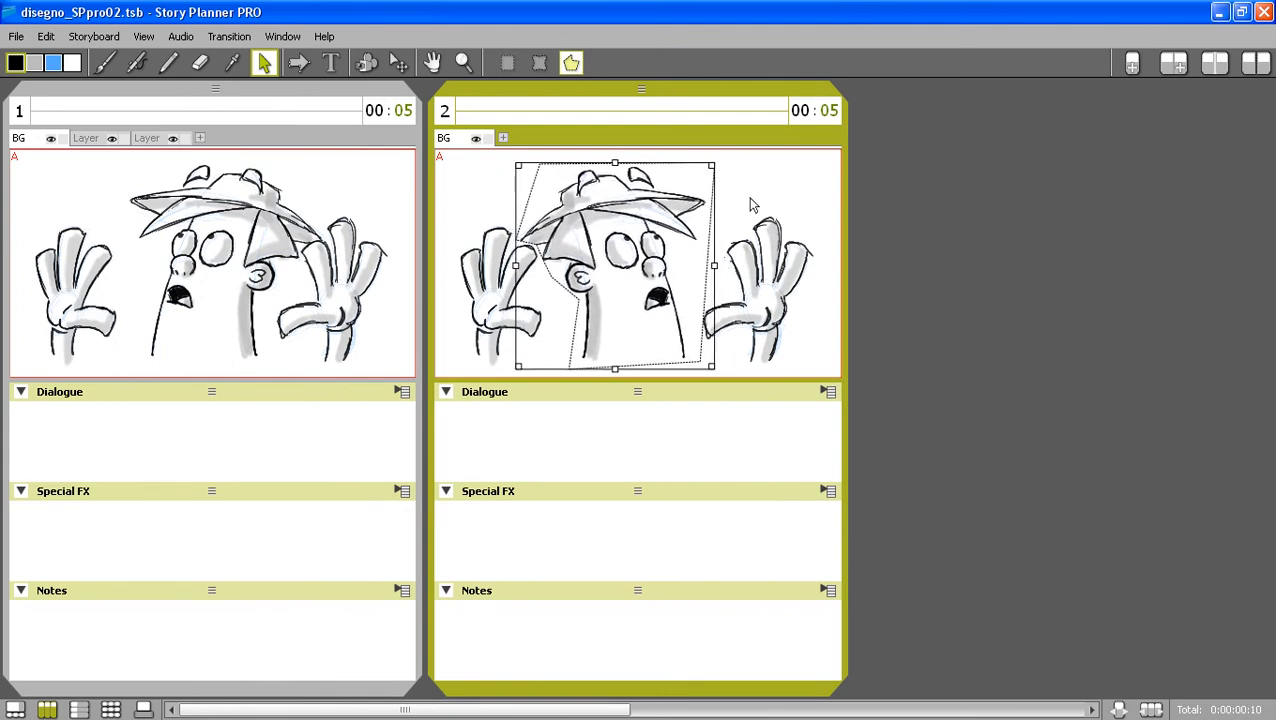
- Open panel 2's drawing full screen and ink a new grinning mouth with the black pen
{"action": "left_click", "coordinate": [200, 62]}
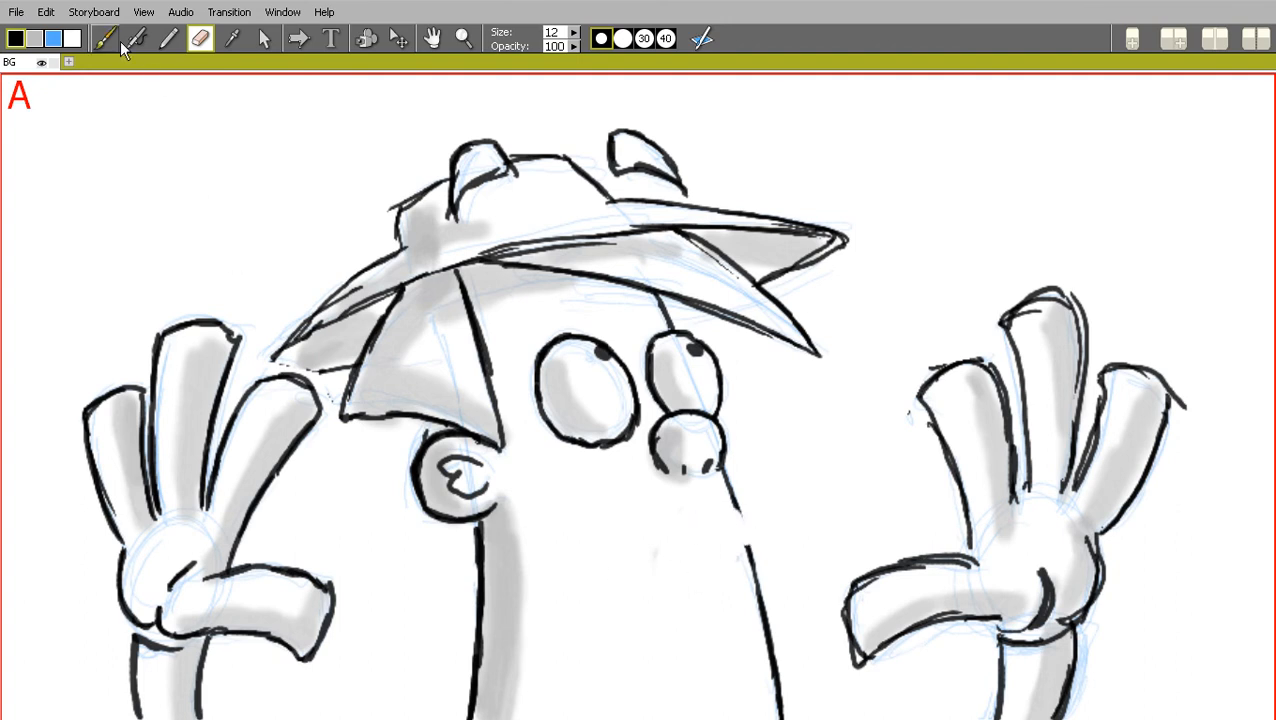
{"action": "left_click", "coordinate": [104, 38]}
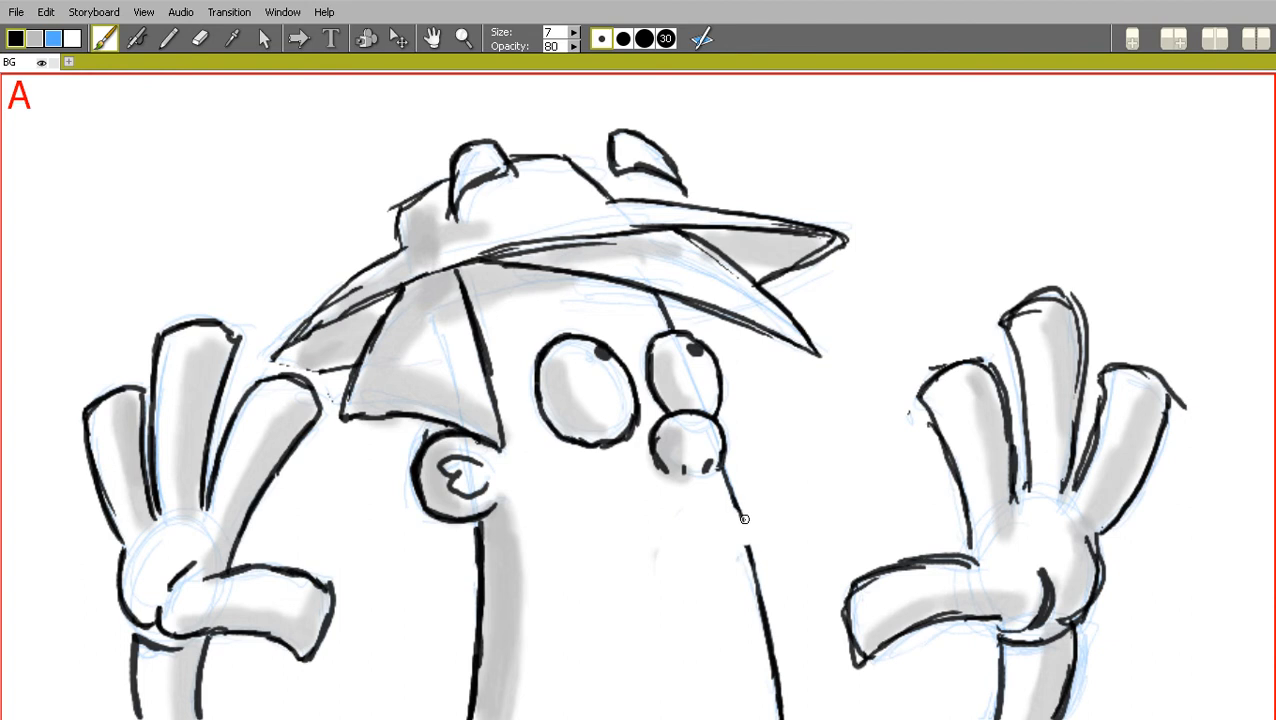
{"action": "left_click_drag", "start_coordinate": [590, 520], "coordinate": [744, 540]}
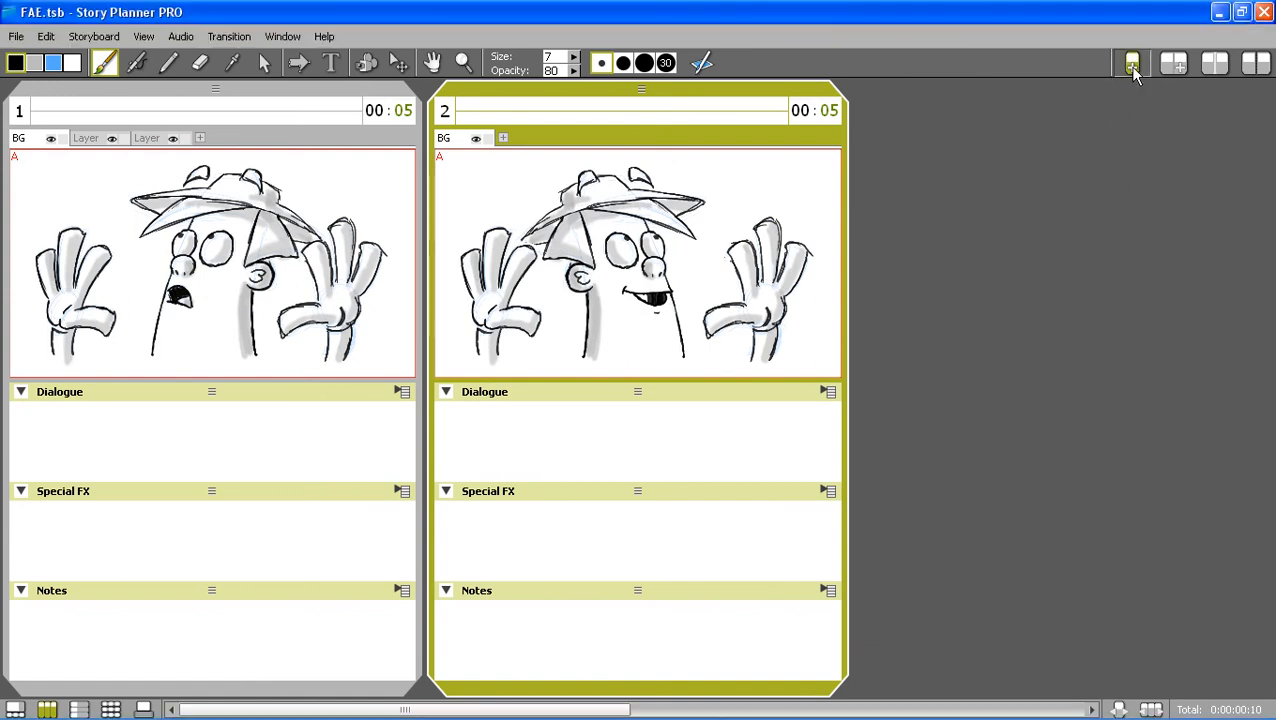
- Add a third panel and drop a PNG from the FAEimages folder into it
{"action": "left_click", "coordinate": [1132, 62]}
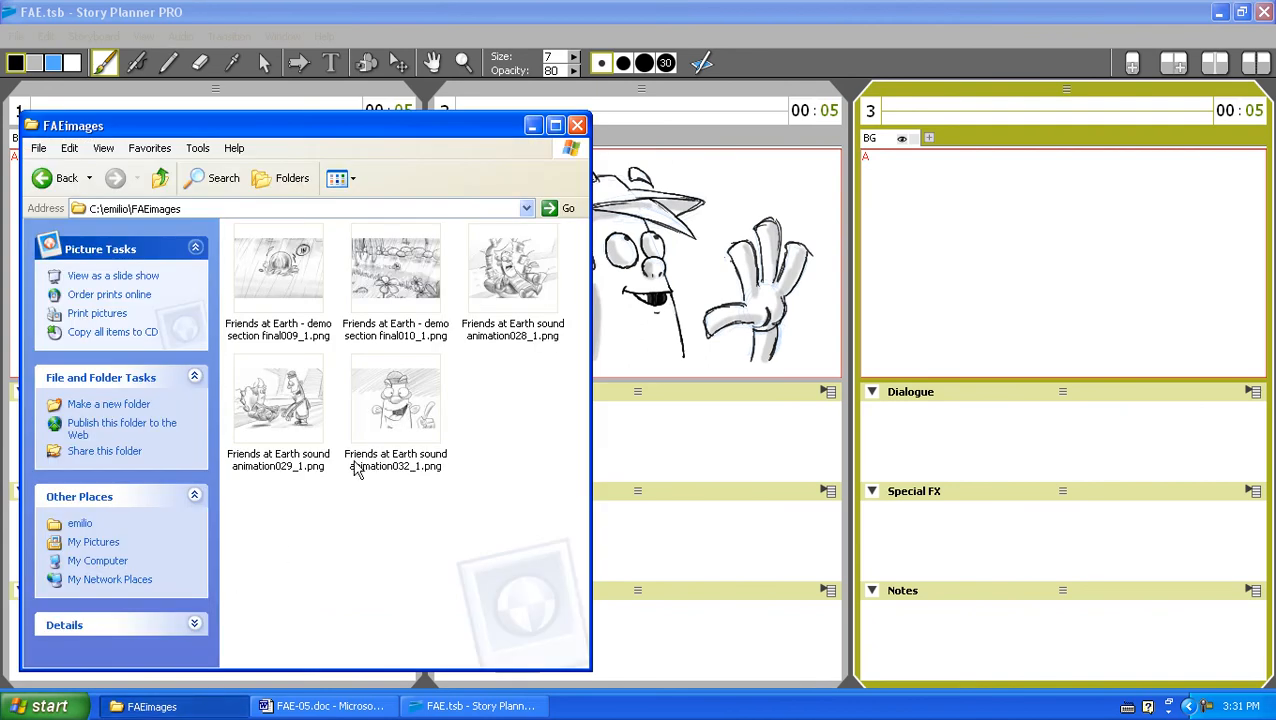
{"action": "left_click", "coordinate": [512, 268]}
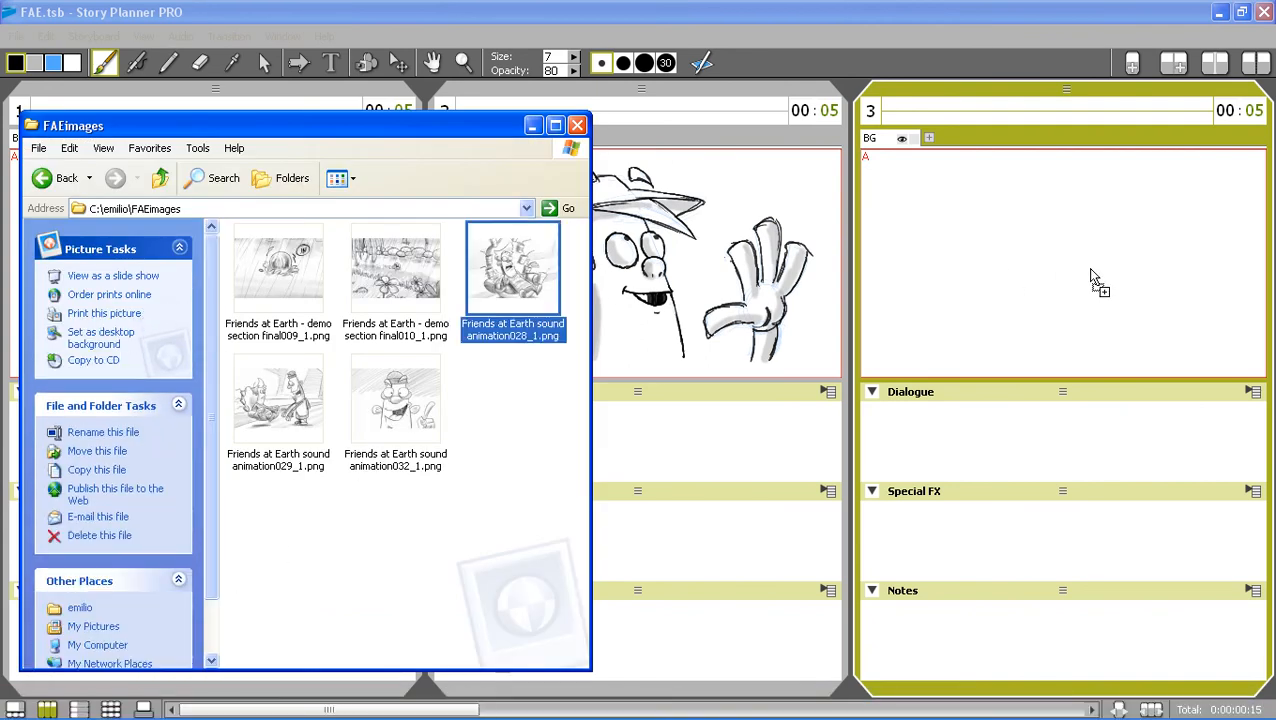
{"action": "left_click", "coordinate": [576, 124]}
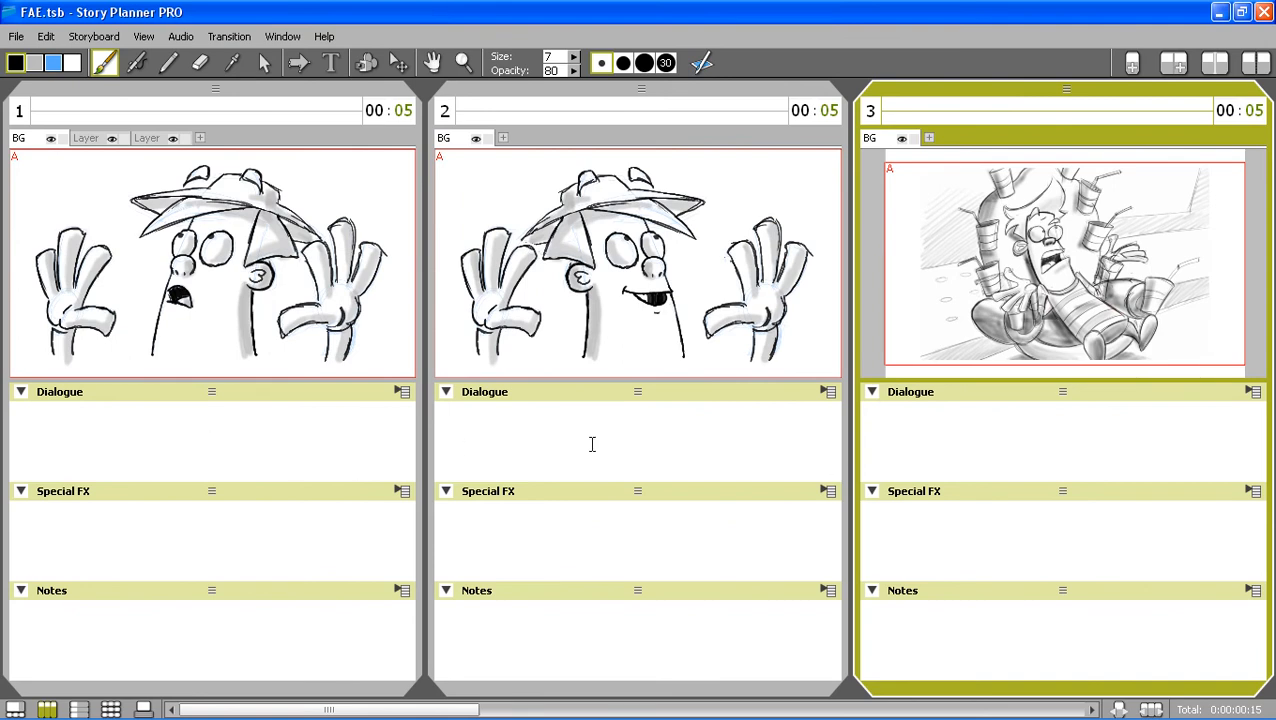
{"action": "mouse_move", "coordinate": [72, 400]}
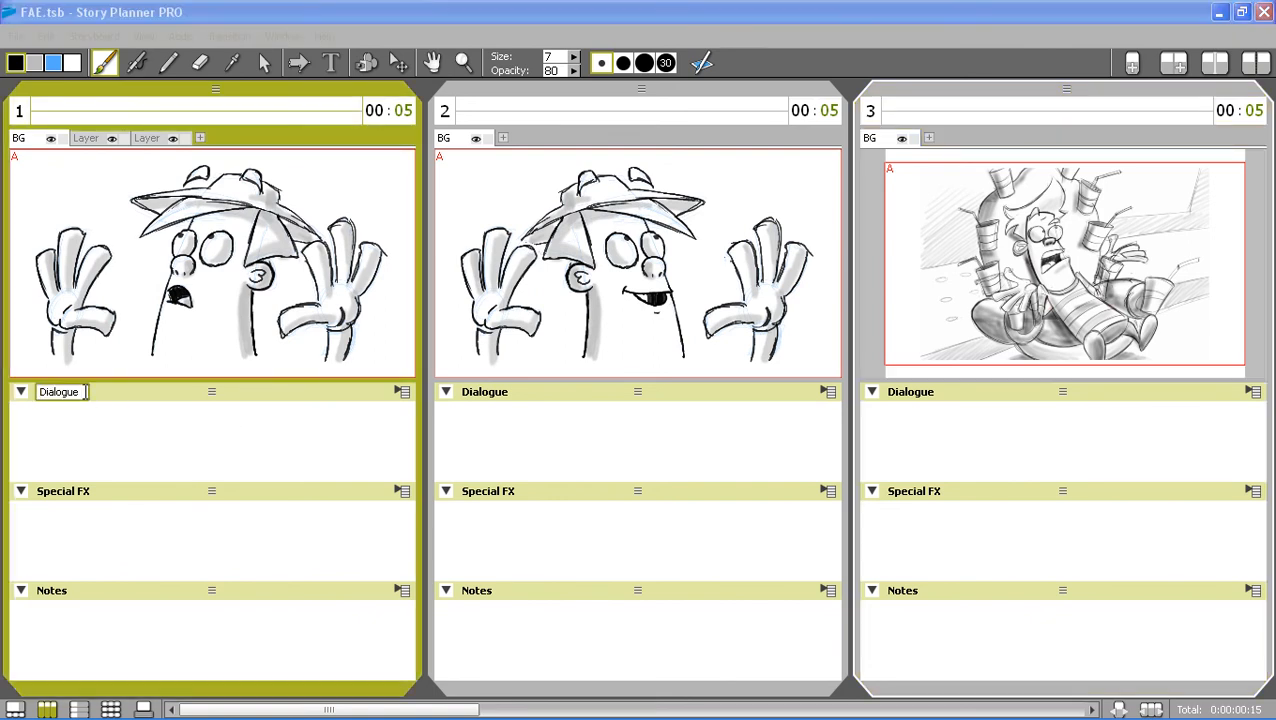
- Rename the caption headings, including the Special FX heading
{"action": "type", "text": "and Sound FX"}
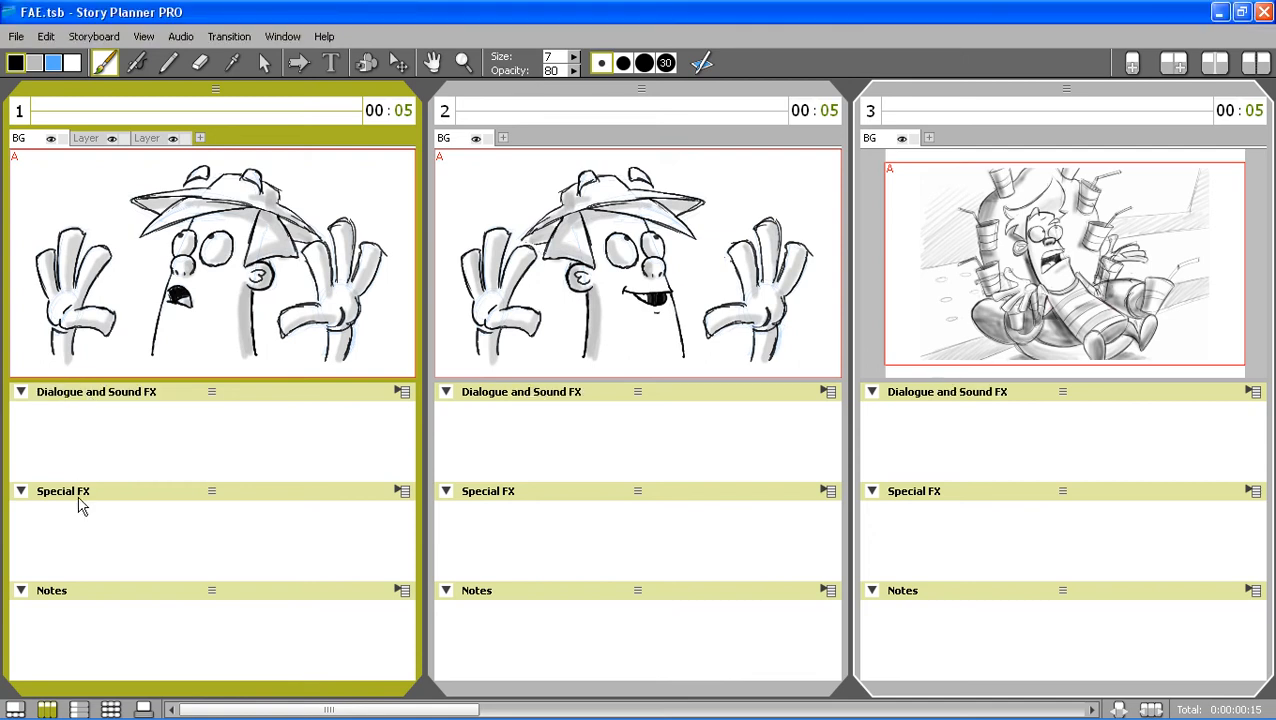
{"action": "double_click", "coordinate": [64, 492]}
{"action": "type", "text": "Scene Details"}
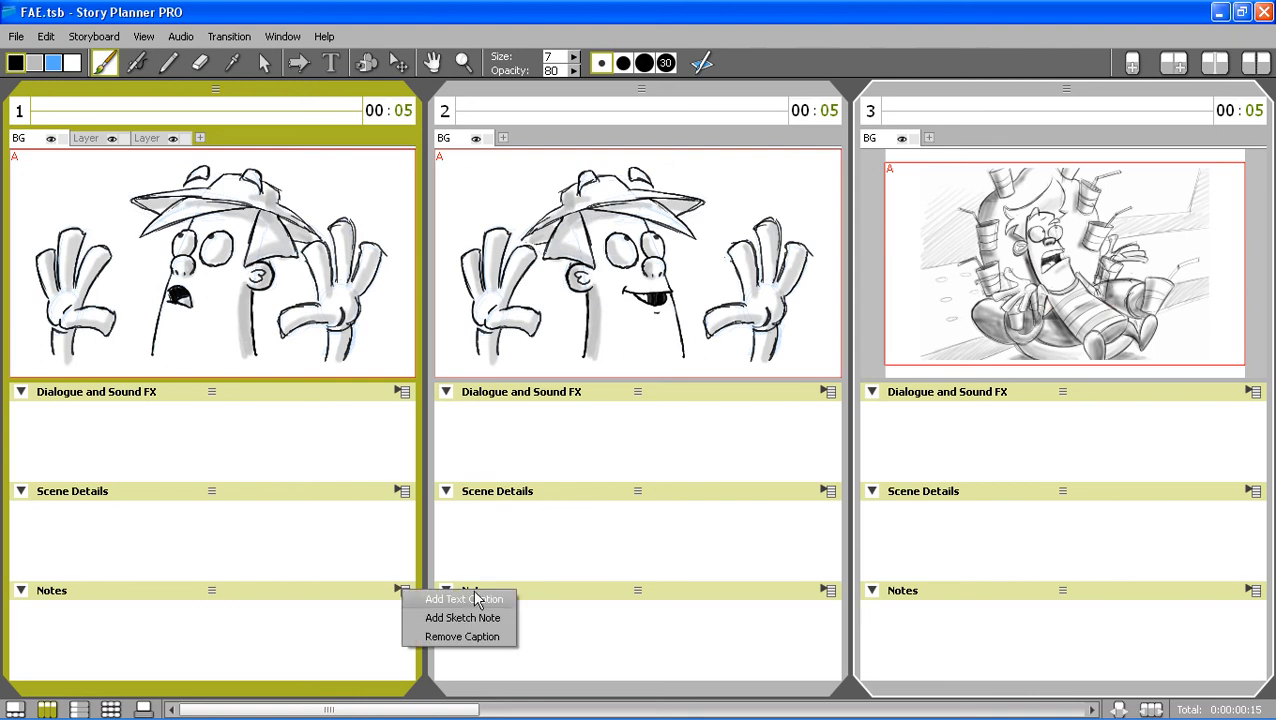
{"action": "mouse_move", "coordinate": [500, 644]}
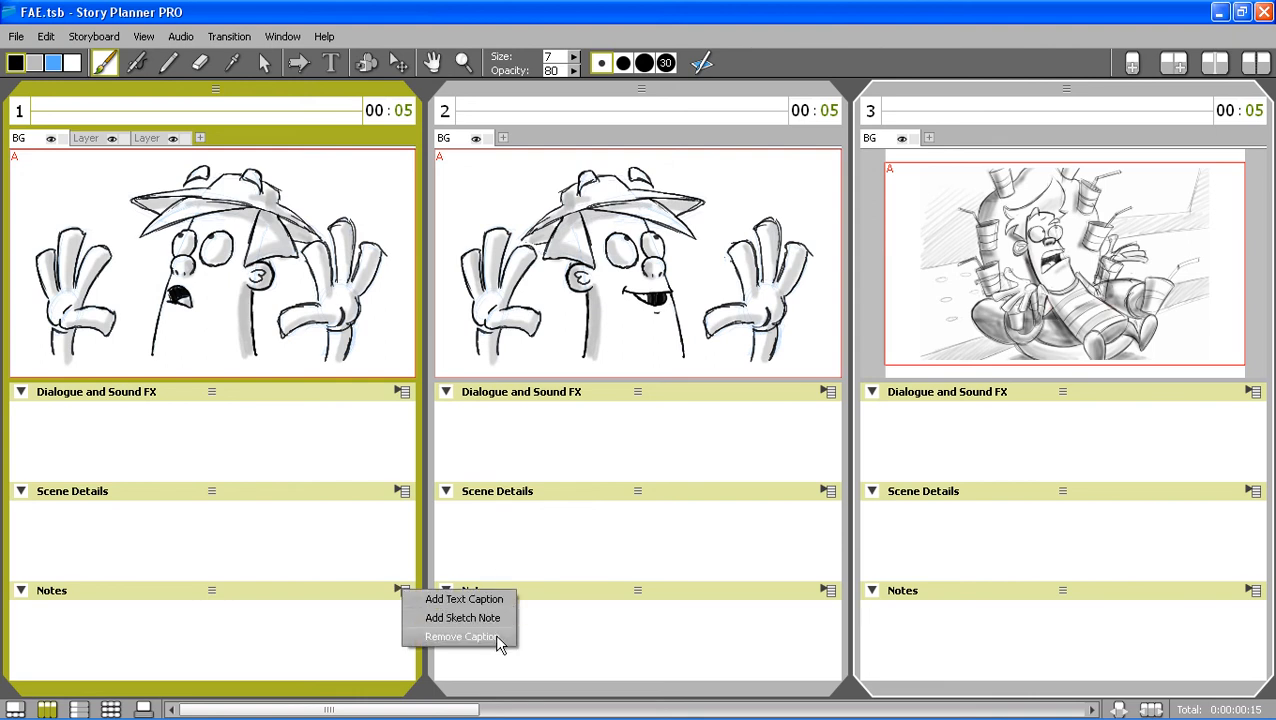
- Write 'Pietro looks scared' in panel 1's dialogue caption and colour it green
{"action": "left_click", "coordinate": [460, 636]}
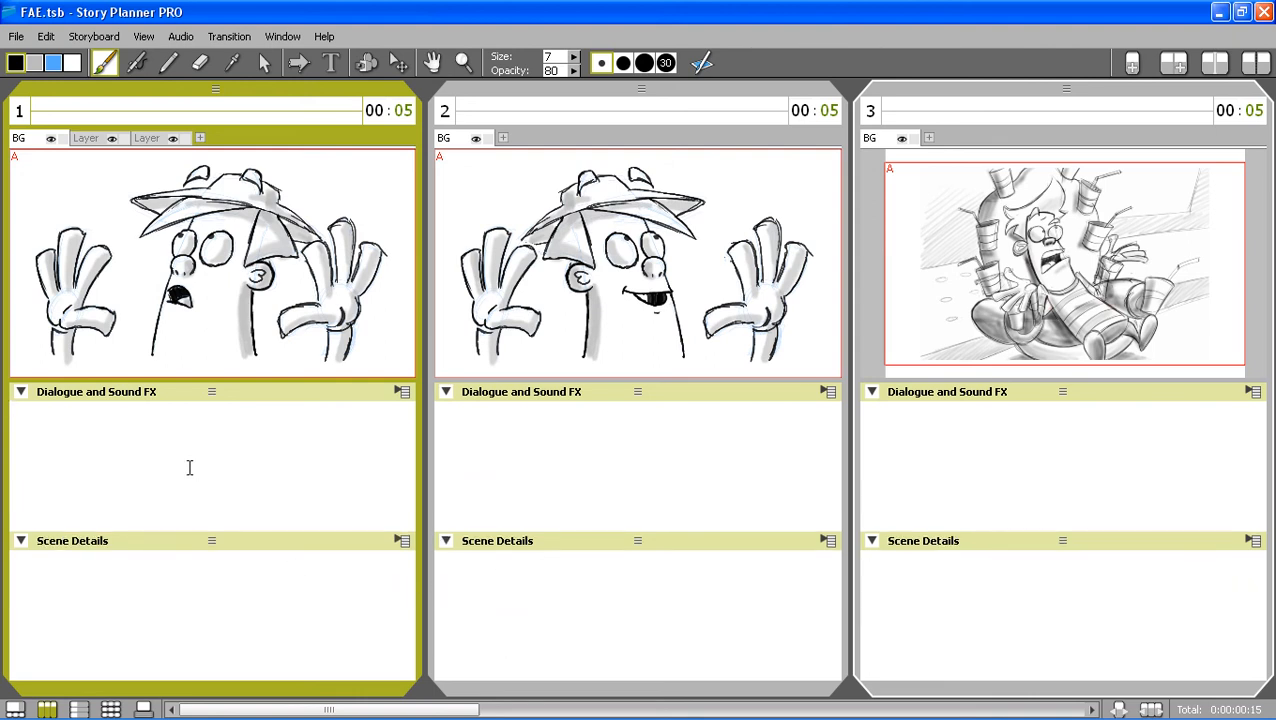
{"action": "type", "text": "Pietro looks s"}
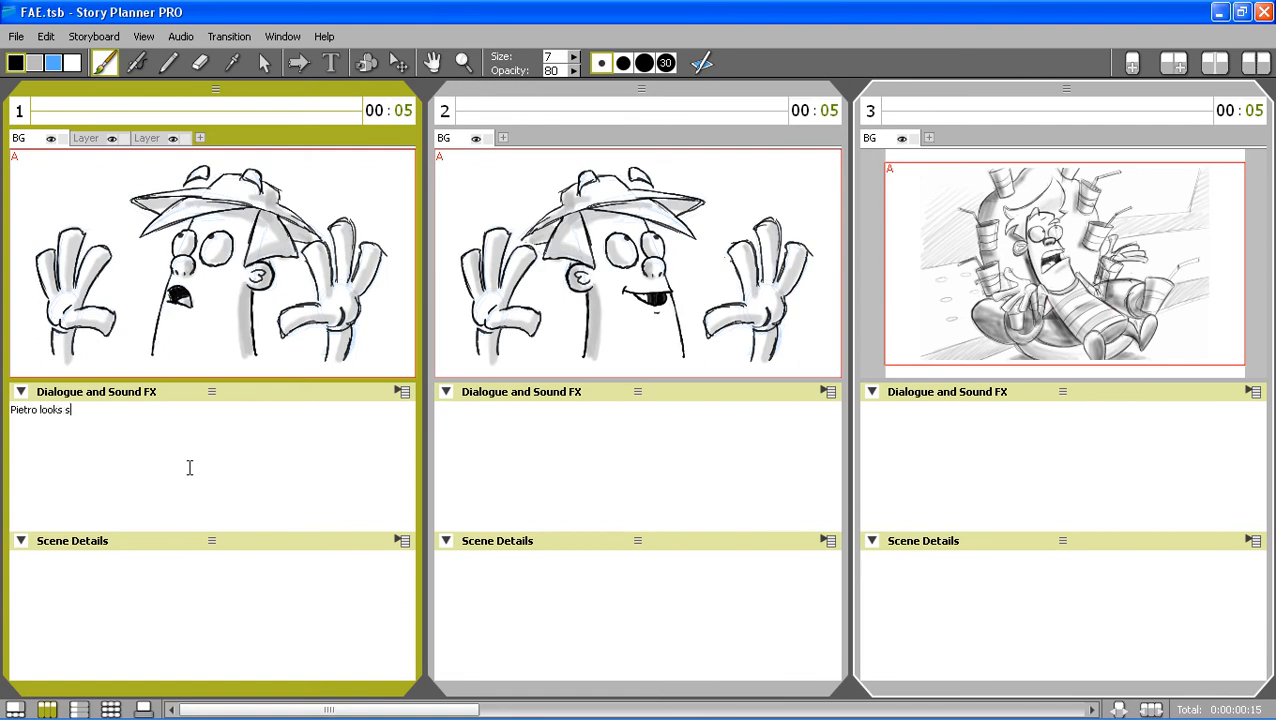
{"action": "type", "text": "cared"}
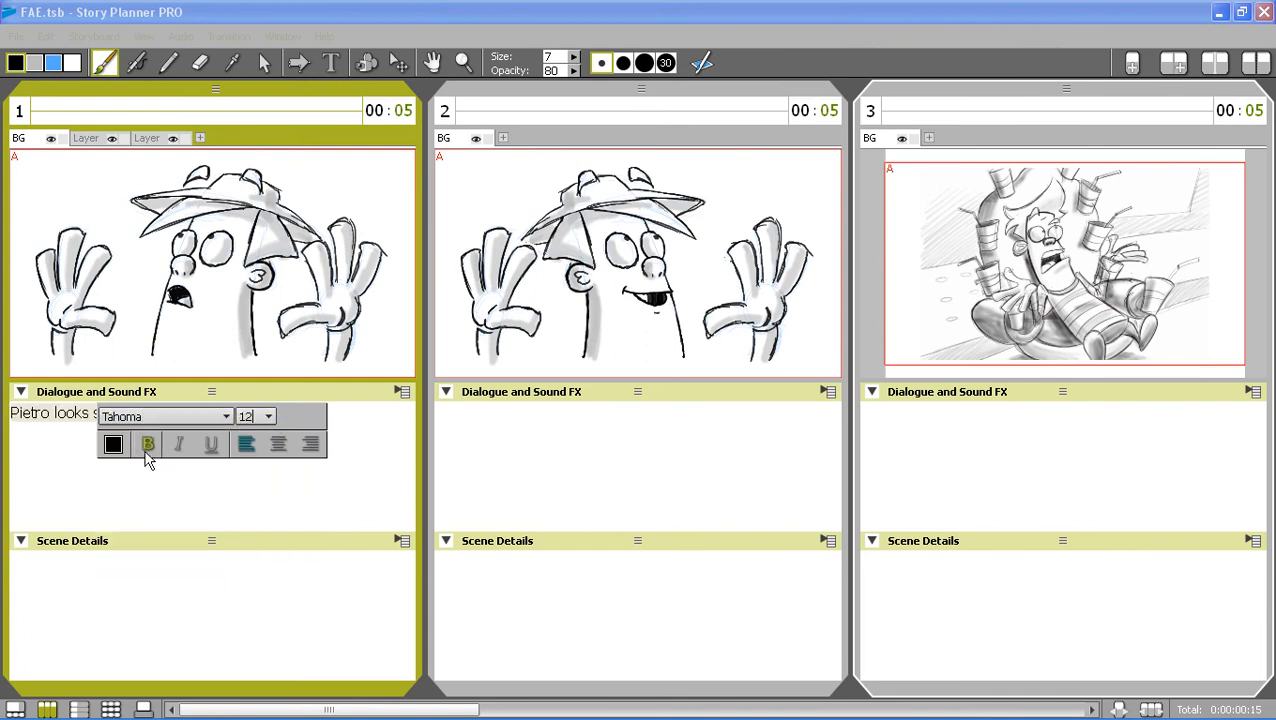
{"action": "left_click", "coordinate": [112, 444]}
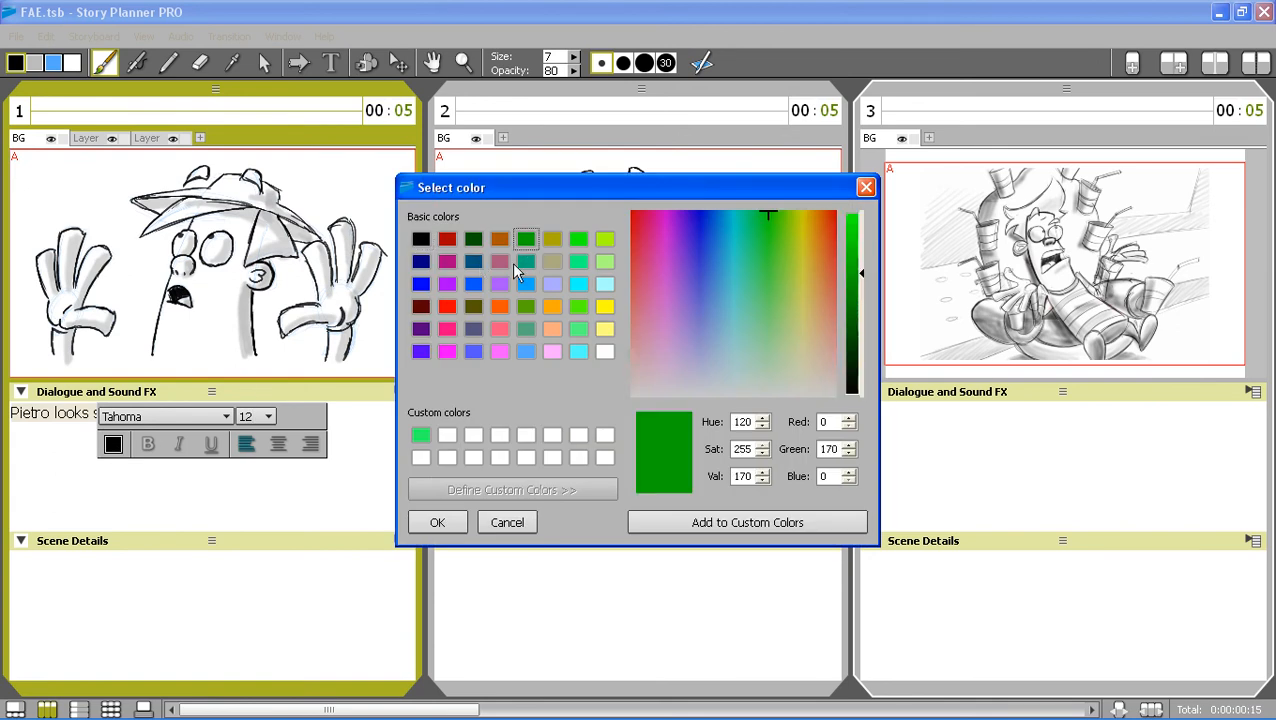
{"action": "left_click", "coordinate": [436, 522]}
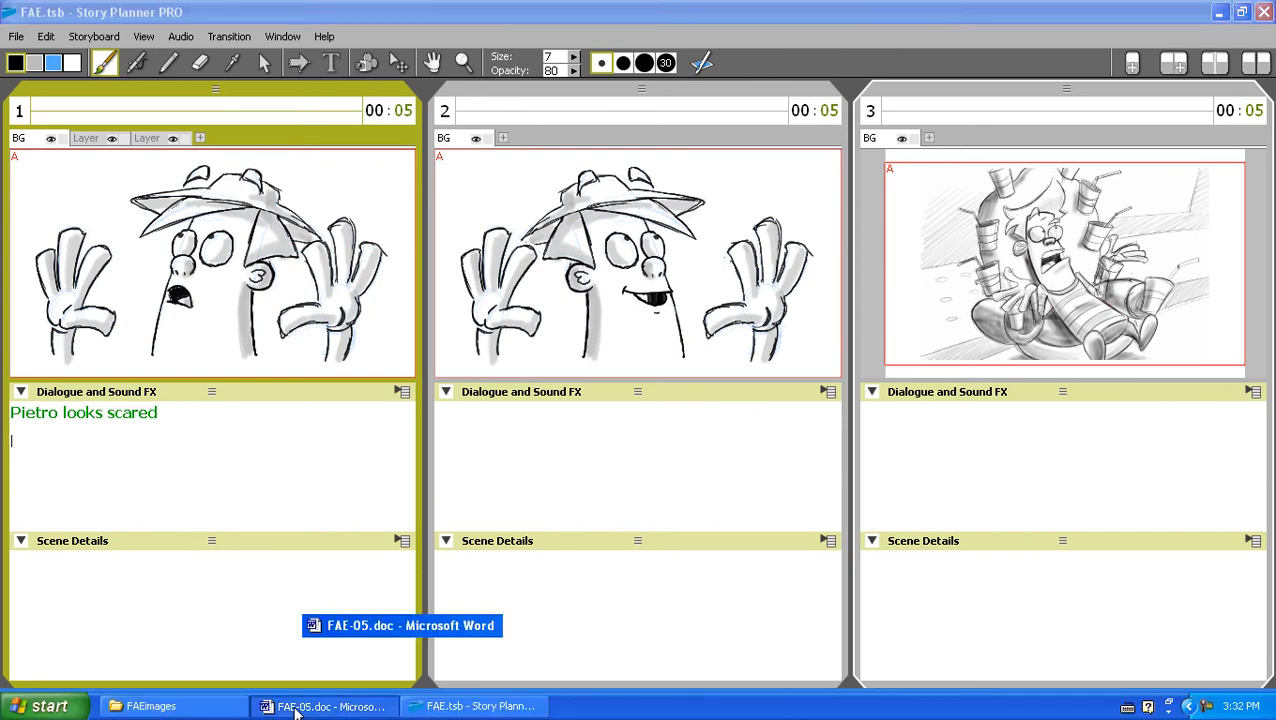
- Select Pietro's scared line in the Word script for panel 1's dialogue
{"action": "left_click", "coordinate": [326, 706]}
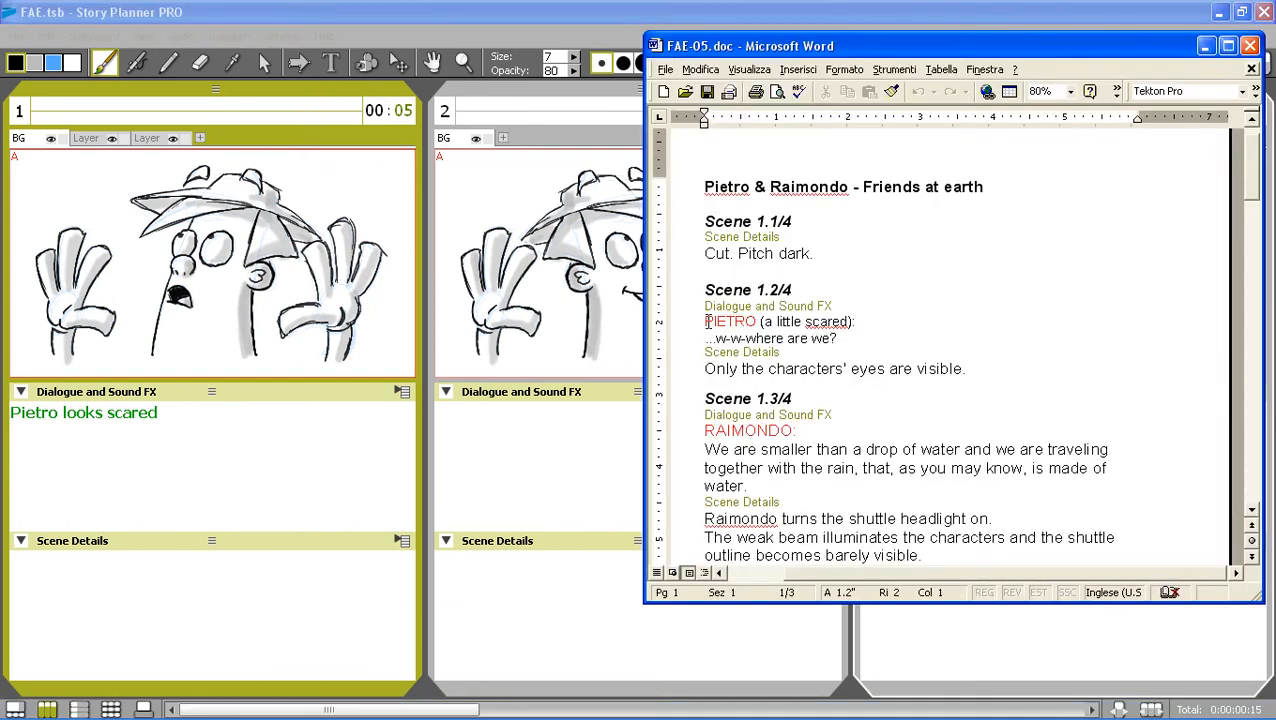
{"action": "left_click_drag", "start_coordinate": [704, 320], "coordinate": [834, 338]}
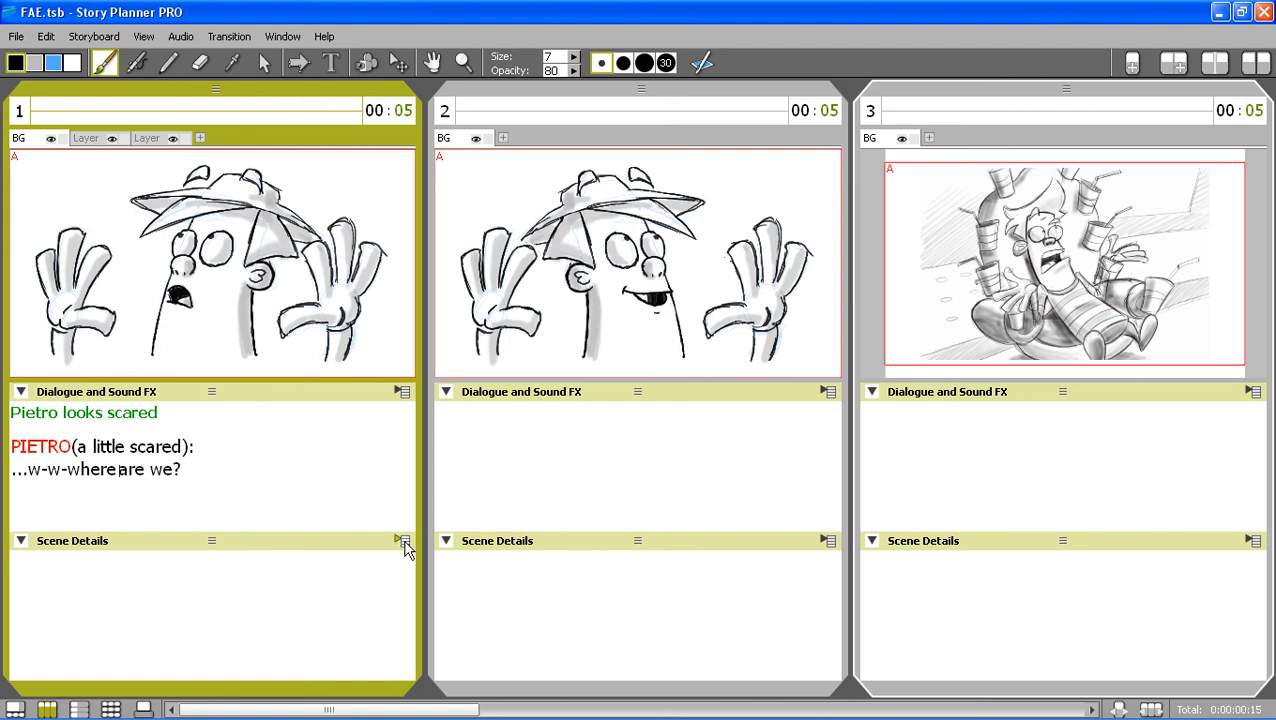
- Add a sketch caption to panel 1 from the caption menu
{"action": "left_click", "coordinate": [404, 540]}
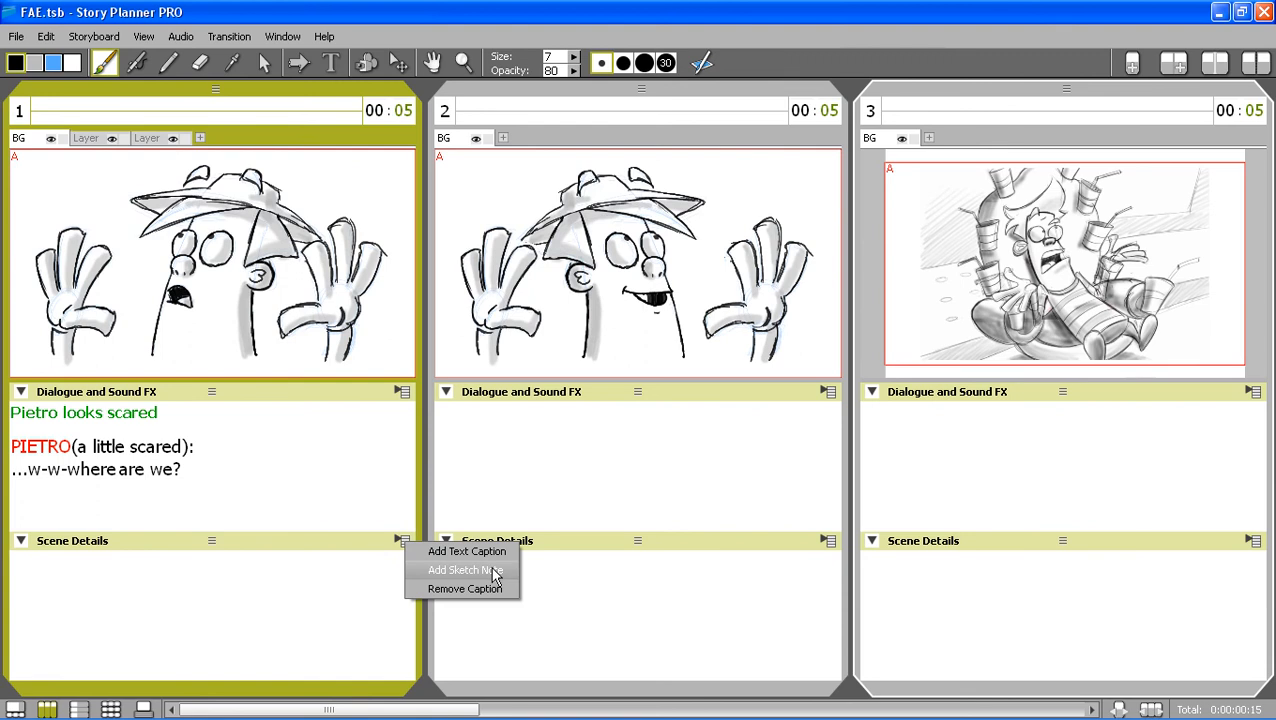
{"action": "left_click", "coordinate": [464, 570]}
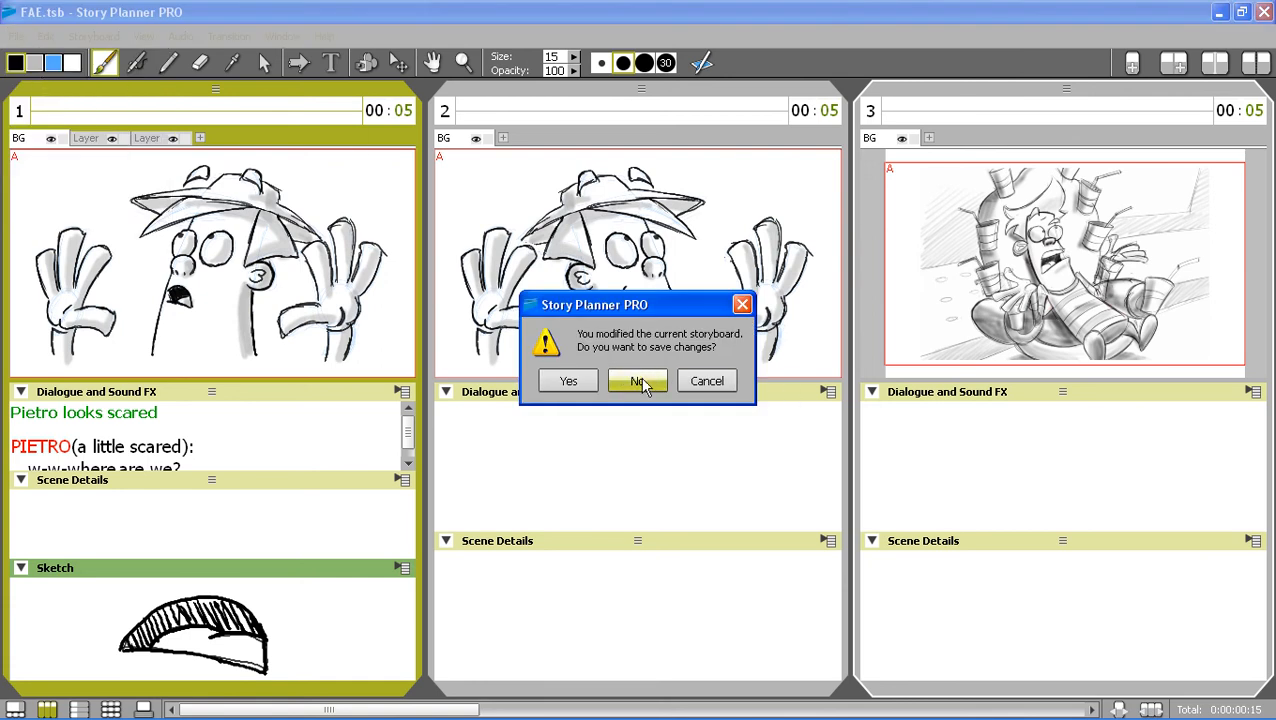
- Discard the test storyboard changes and load the ten-panel FAE-05_SP1.tsb storyboard
{"action": "left_click", "coordinate": [638, 380]}
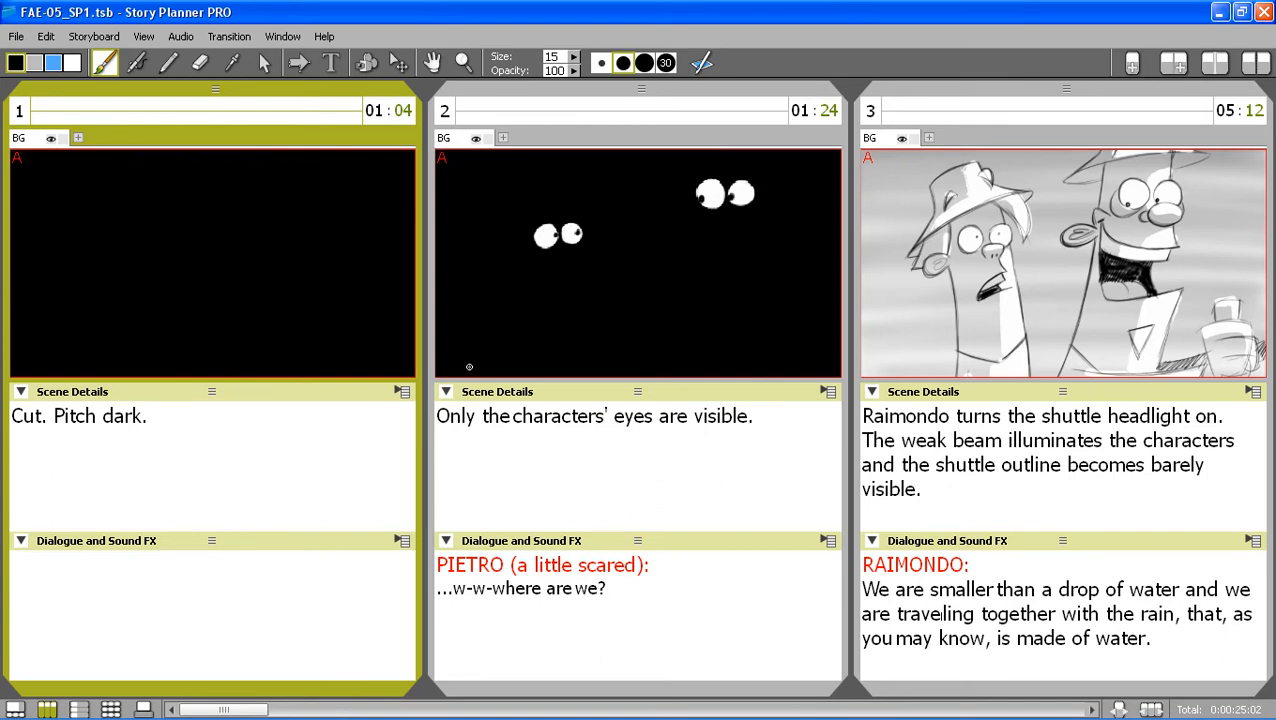
{"action": "scroll", "scroll_direction": "right", "scroll_amount": 3}
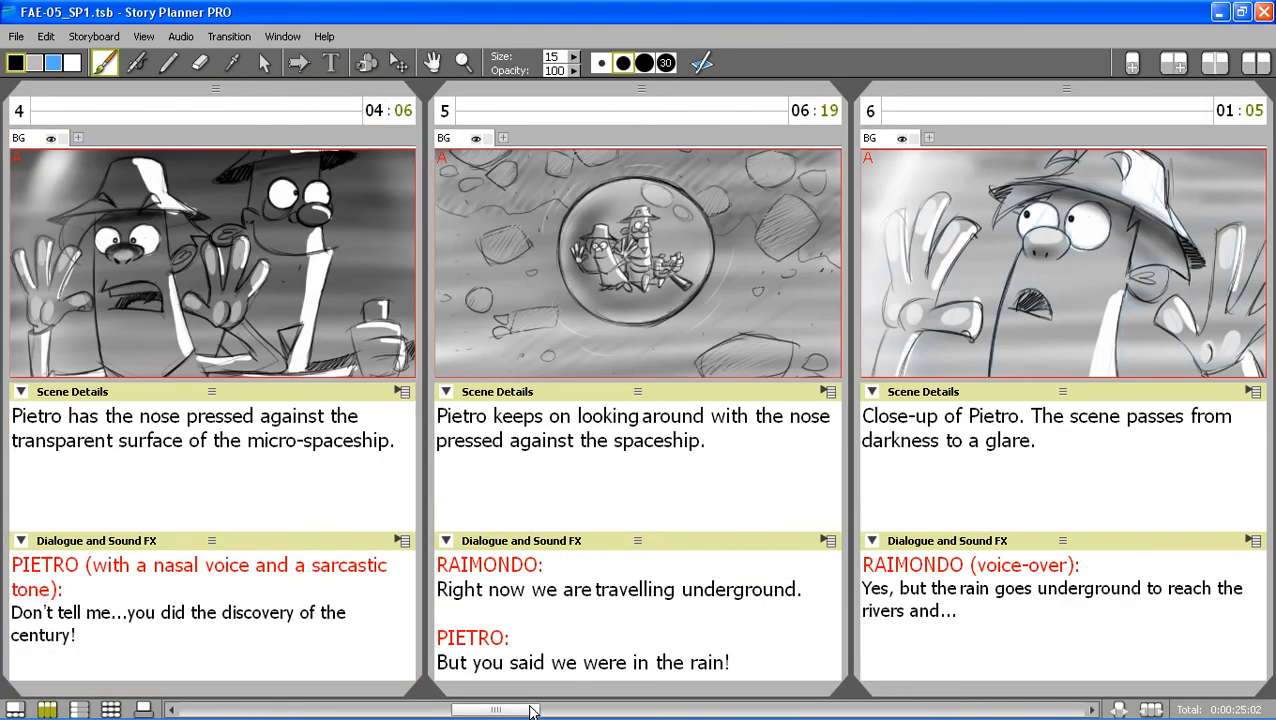
{"action": "scroll", "scroll_direction": "left", "scroll_amount": 3}
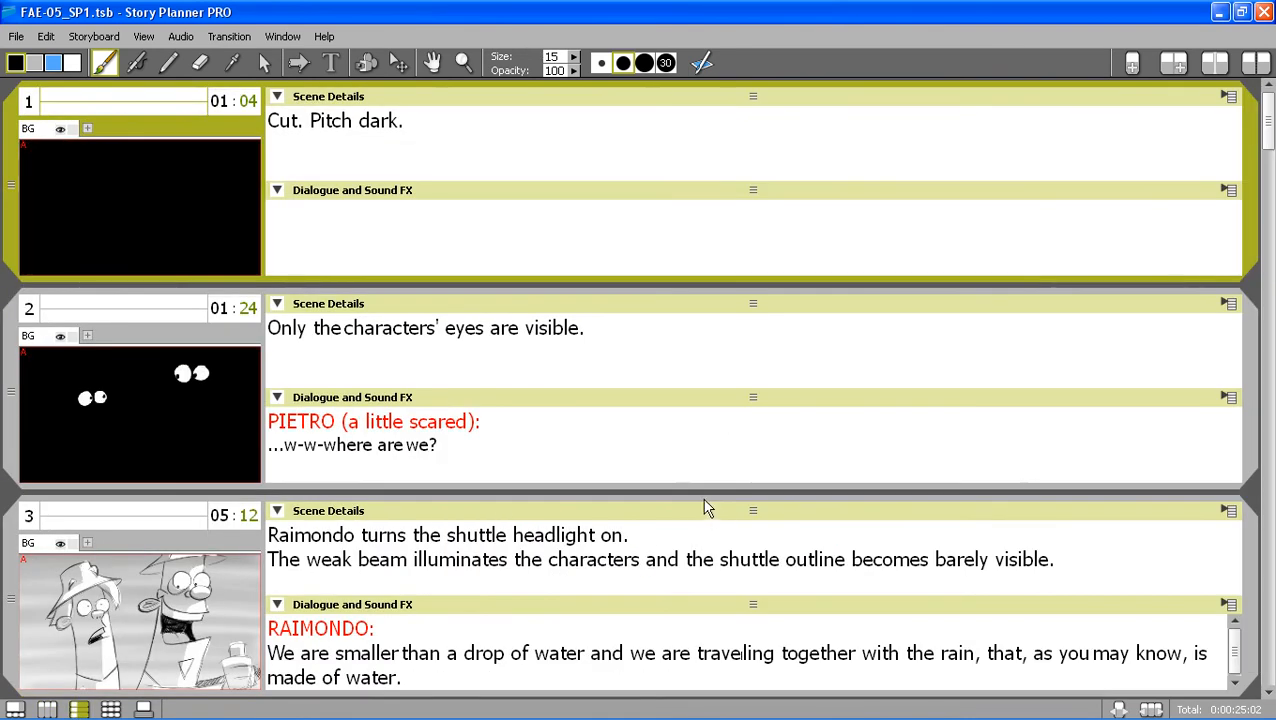
{"action": "scroll", "scroll_direction": "down", "scroll_amount": 3}
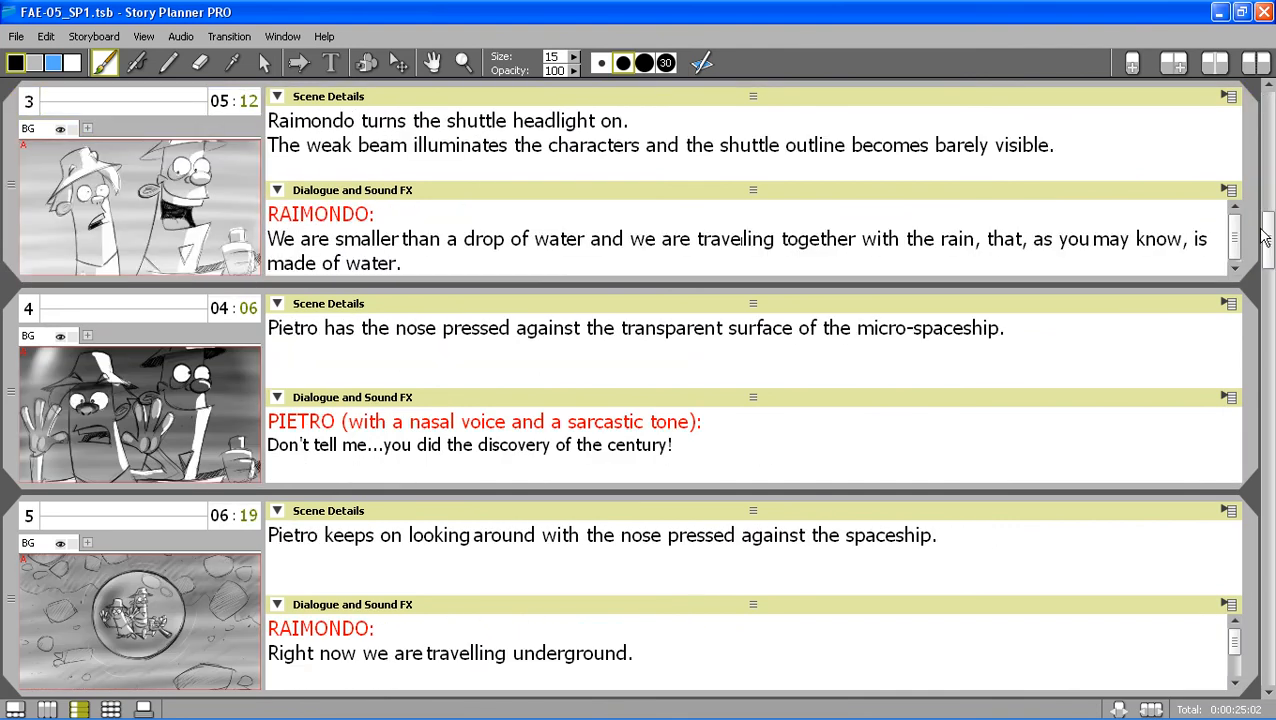
- Preview panels 4 and 5 in single-panel view, then show a five-per-row thumbnail grid with panel 1 selected
{"action": "left_click", "coordinate": [16, 708]}
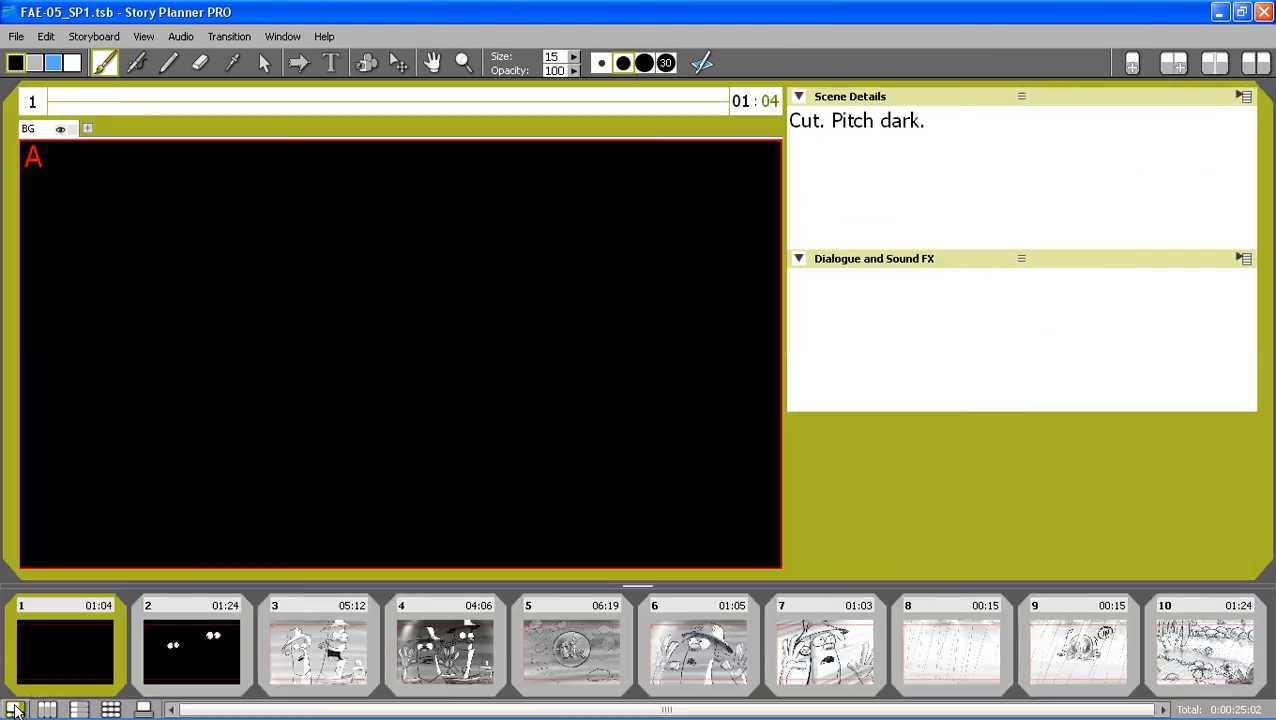
{"action": "left_click", "coordinate": [444, 644]}
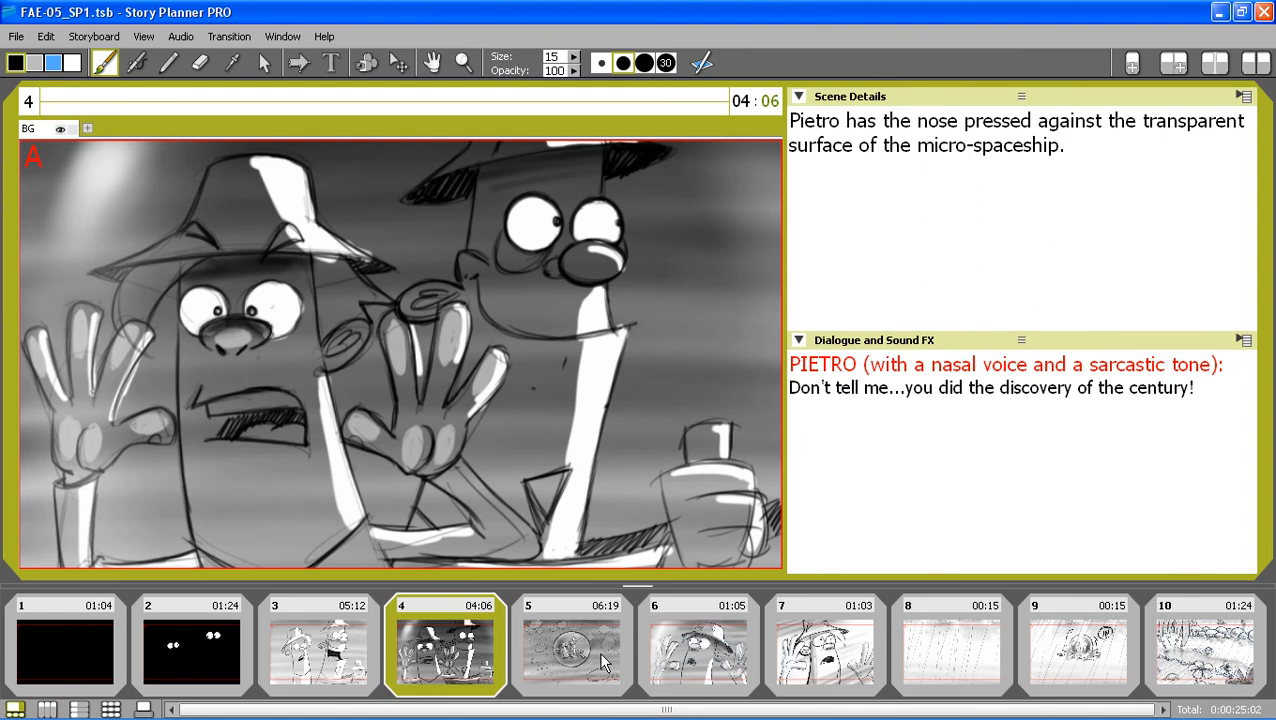
{"action": "left_click", "coordinate": [824, 644]}
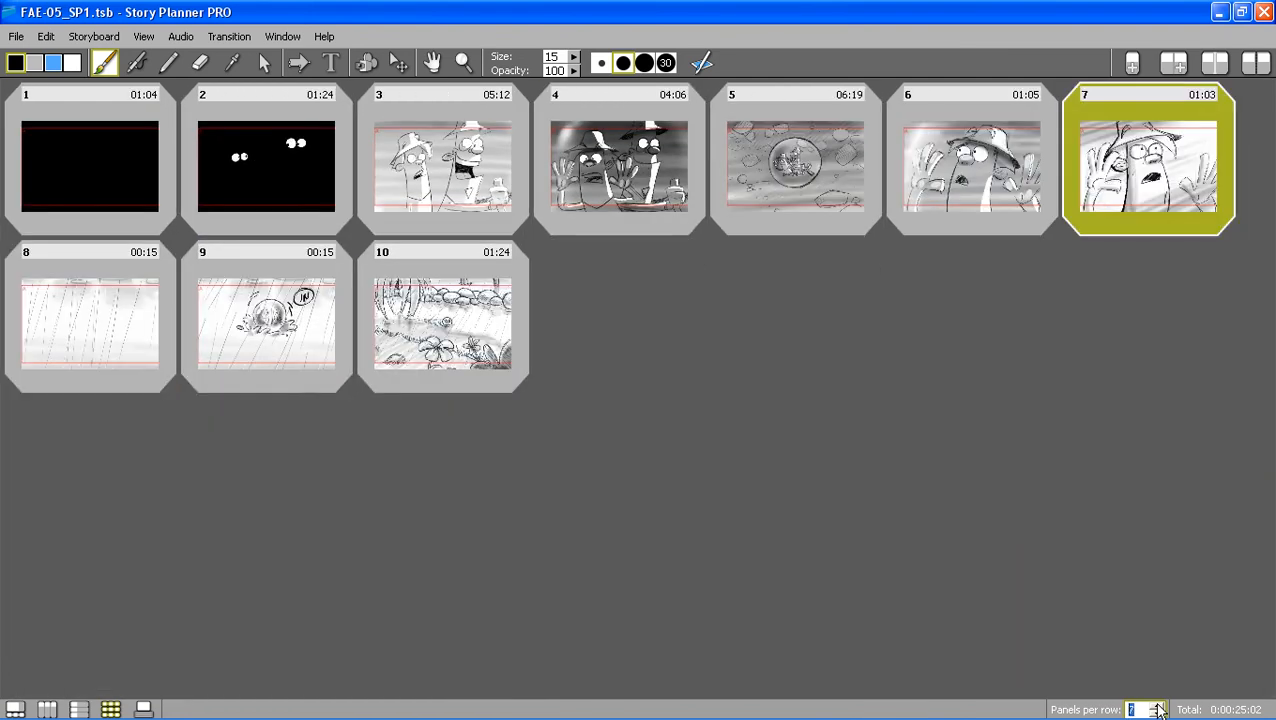
{"action": "left_click", "coordinate": [1158, 708]}
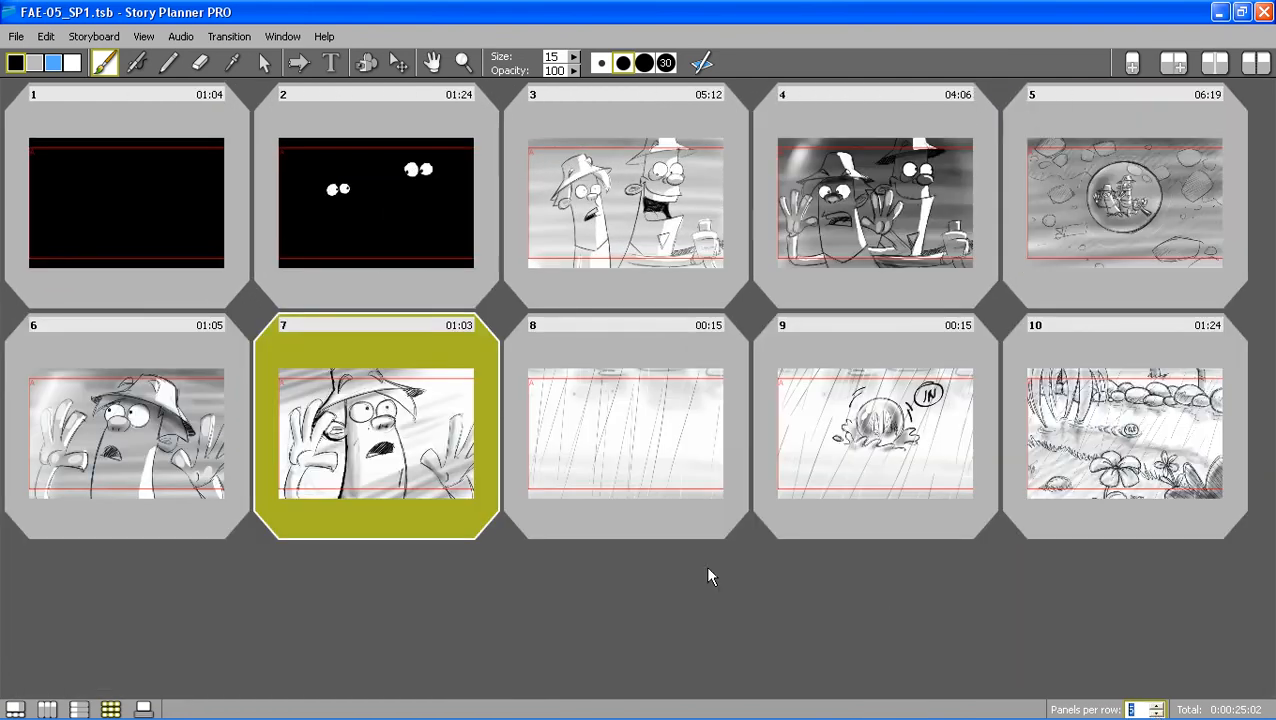
{"action": "left_click", "coordinate": [126, 204]}
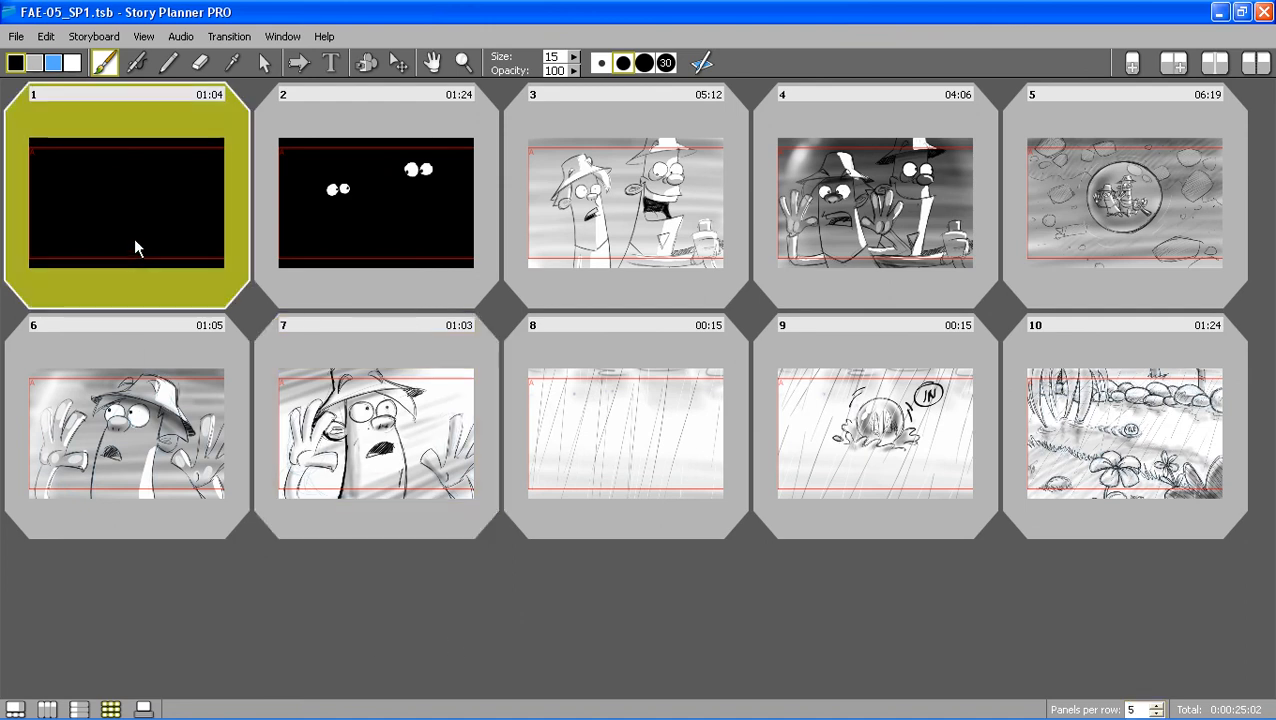
{"action": "mouse_move", "coordinate": [808, 208]}
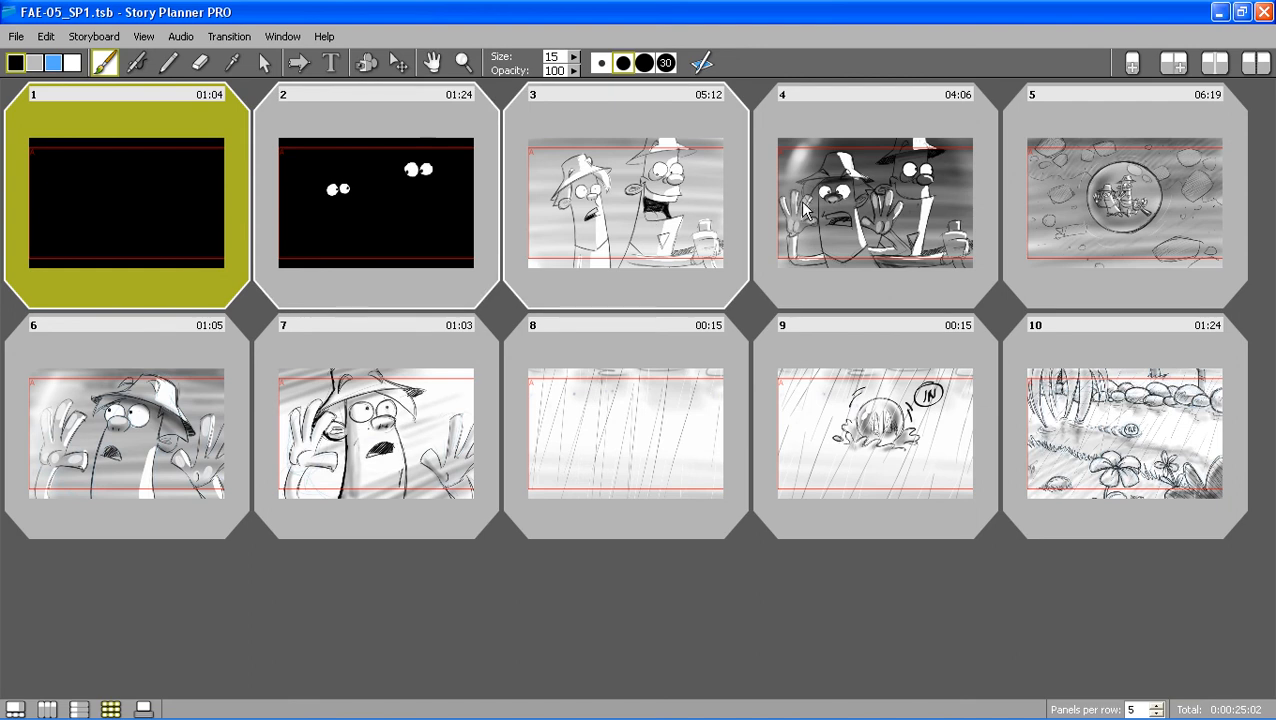
{"action": "mouse_move", "coordinate": [1208, 96]}
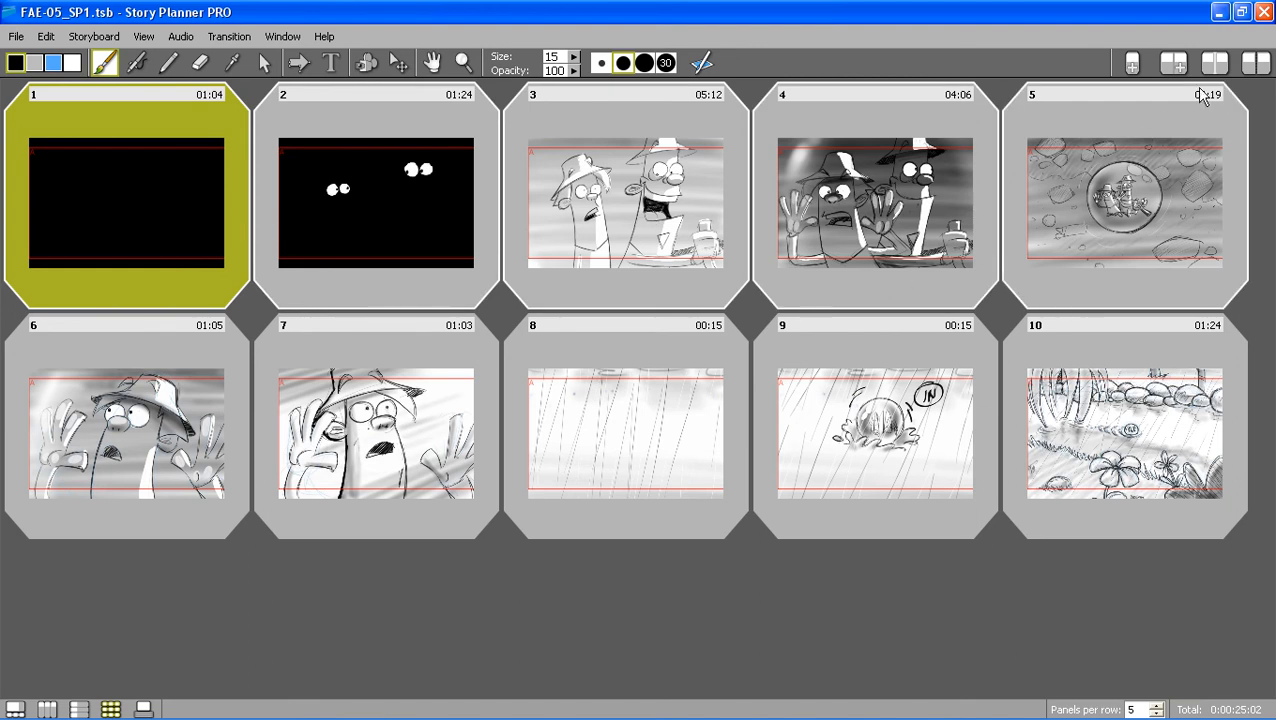
- Group panels 1–5, 6–7 and 8–10 into three scenes and return to the columns view
{"action": "left_click", "coordinate": [1214, 62]}
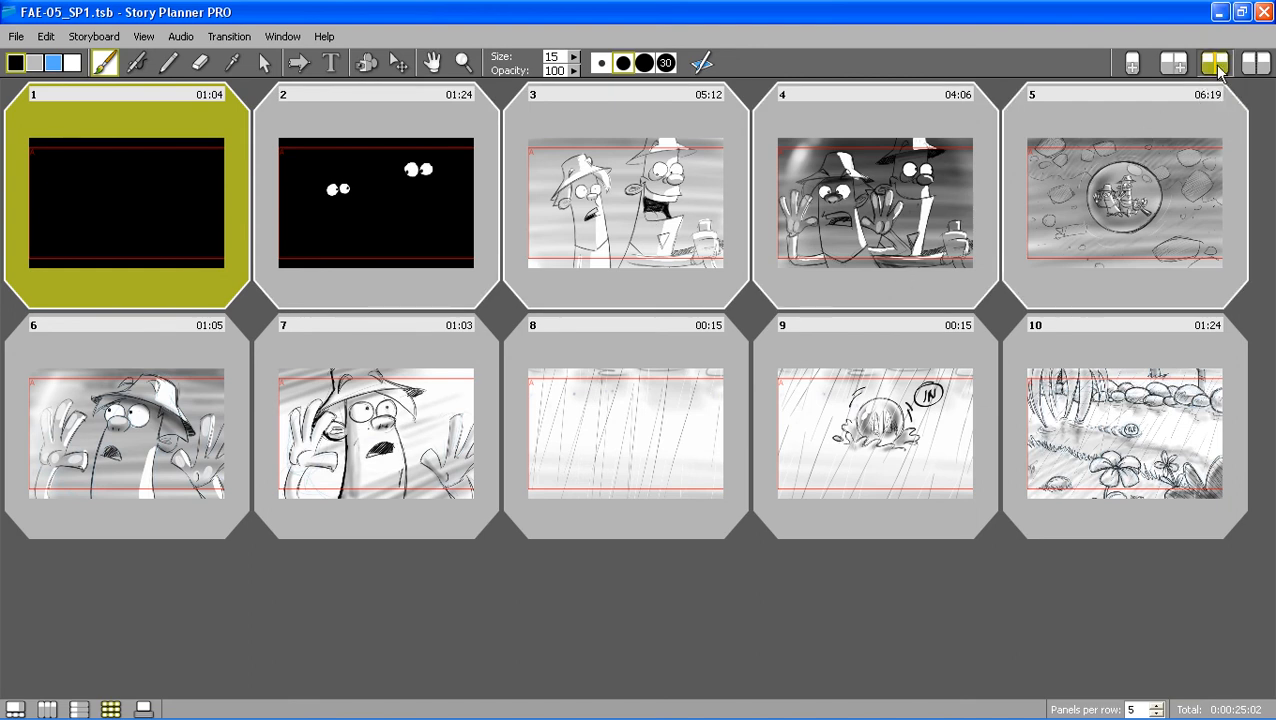
{"action": "left_click", "coordinate": [1214, 62]}
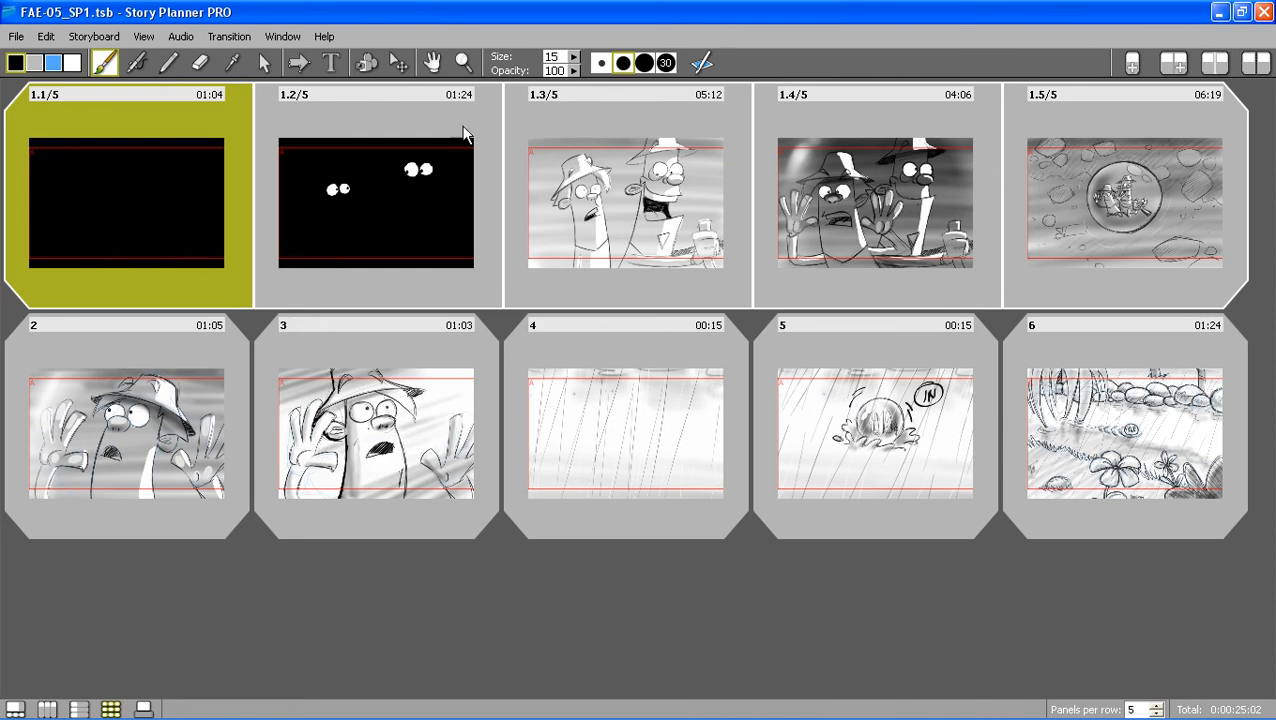
{"action": "mouse_move", "coordinate": [290, 88]}
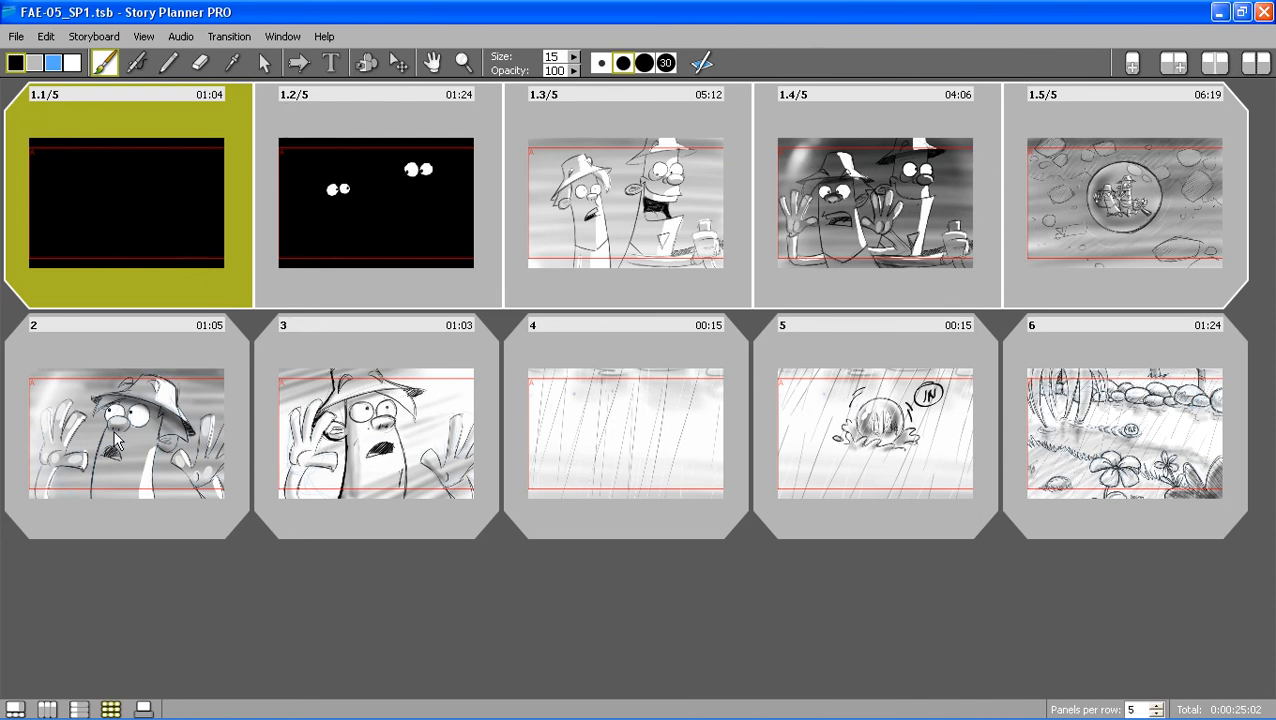
{"action": "left_click", "coordinate": [124, 432]}
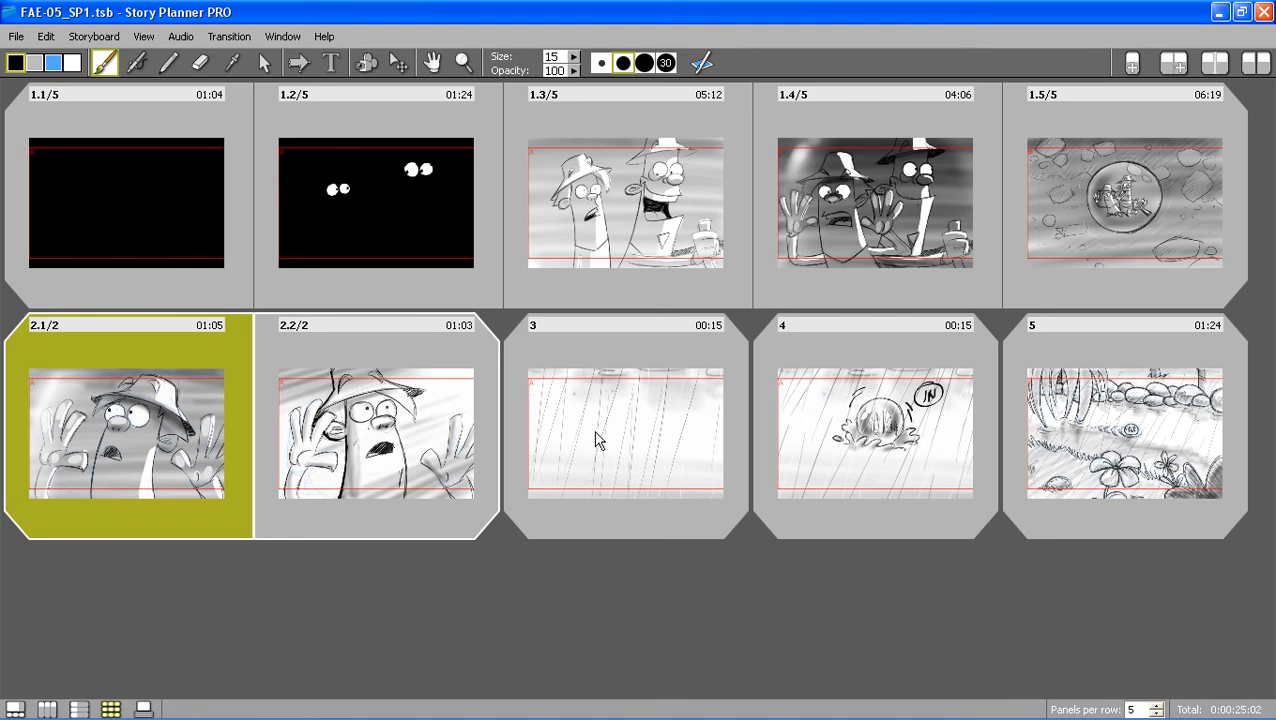
{"action": "left_click", "coordinate": [624, 430]}
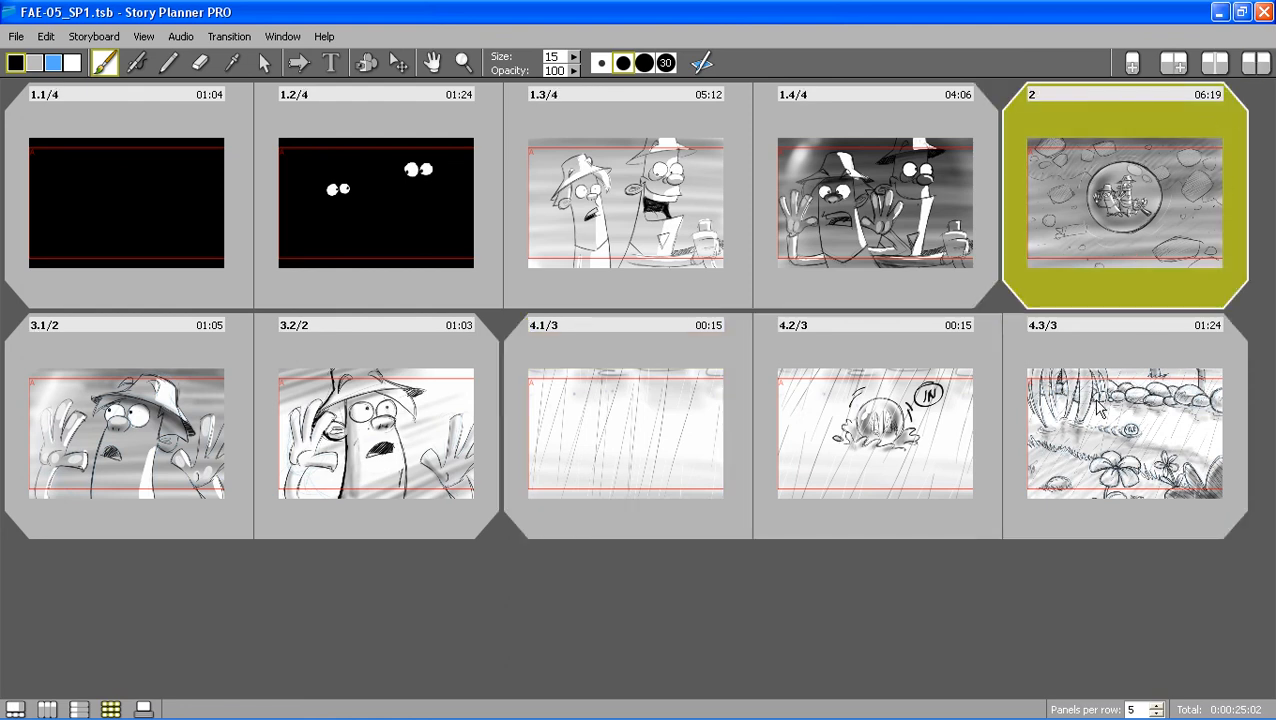
{"action": "mouse_move", "coordinate": [1150, 100]}
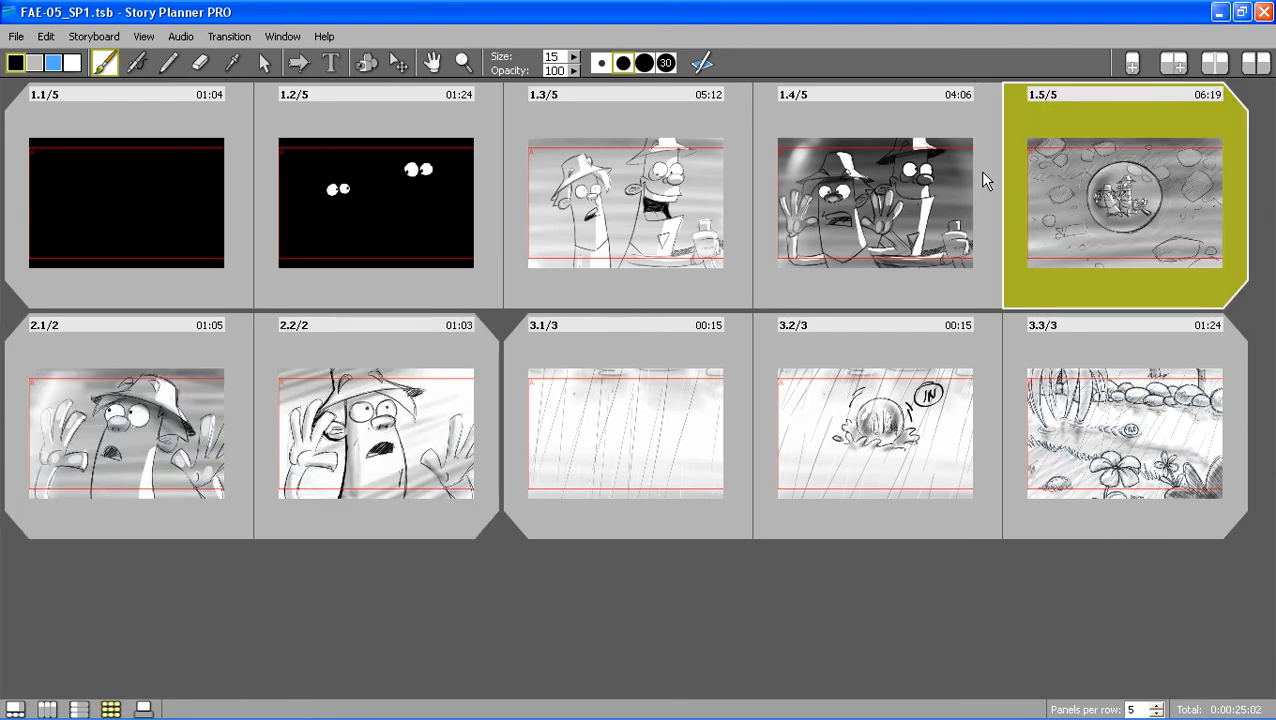
{"action": "mouse_move", "coordinate": [336, 510]}
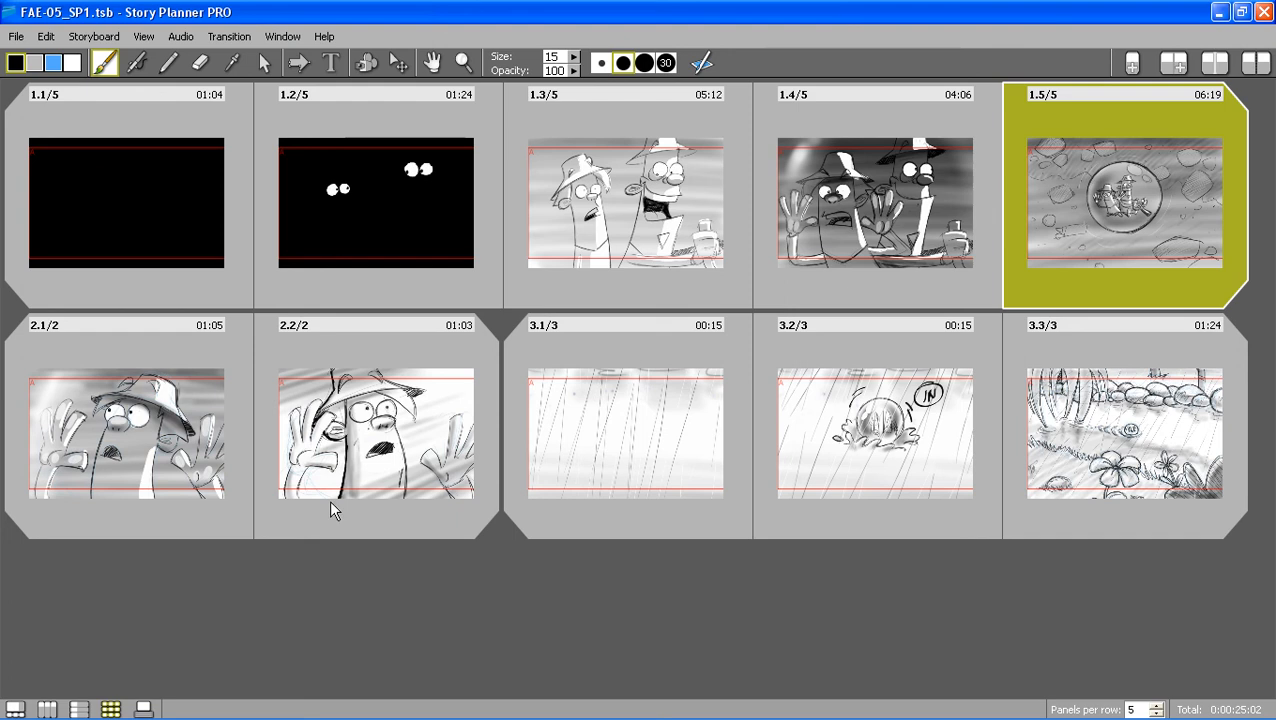
{"action": "left_click", "coordinate": [48, 708]}
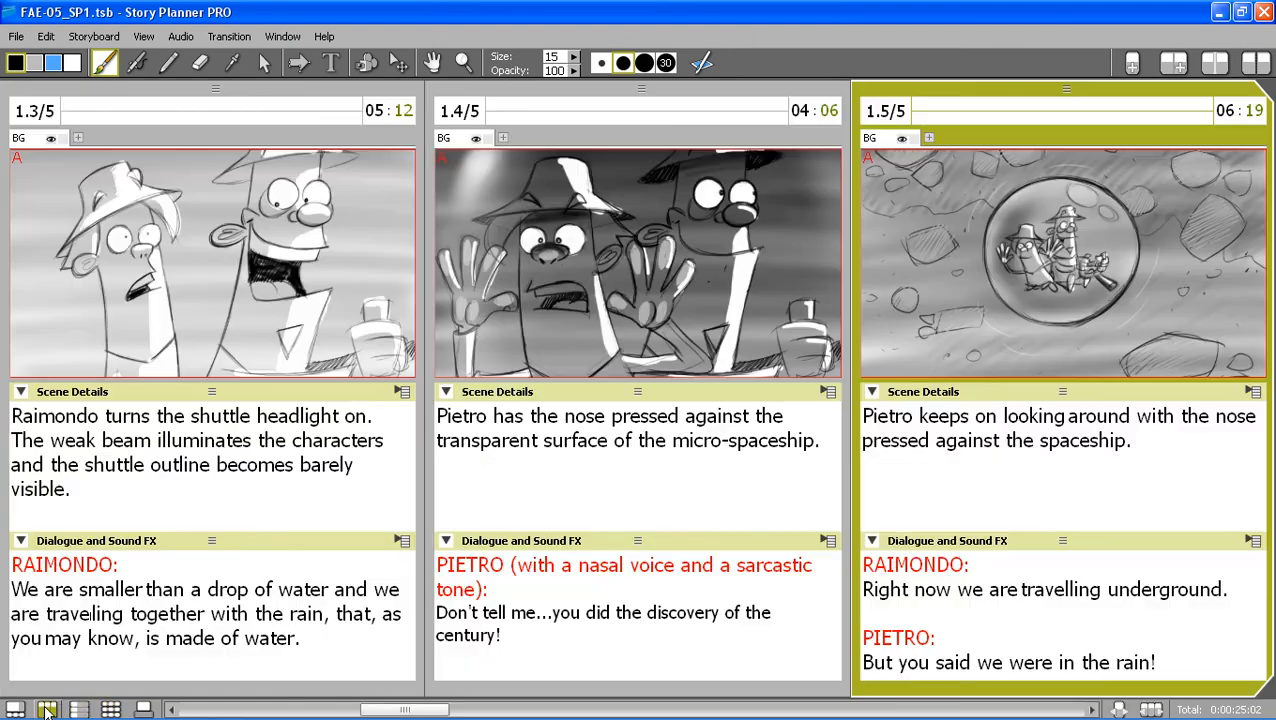